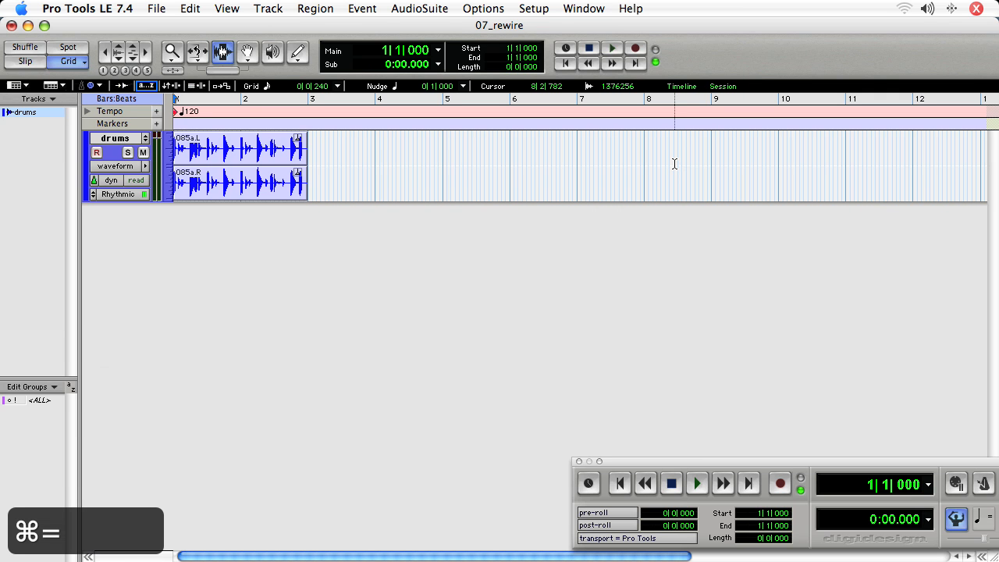
Select the drums region with the Grabber and bring up the Mix window
{"action": "left_click", "coordinate": [696, 484]}
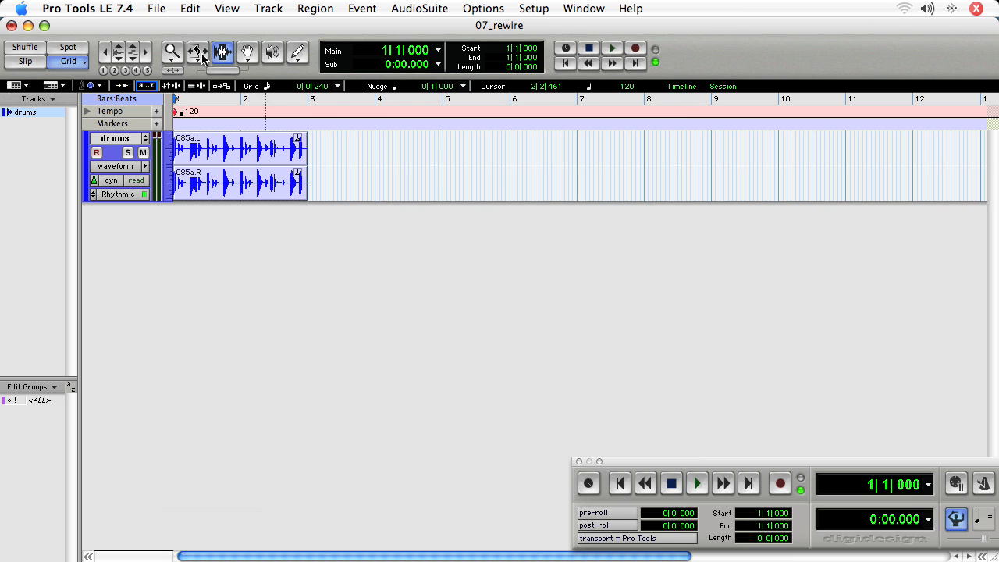
{"action": "left_click", "coordinate": [198, 52]}
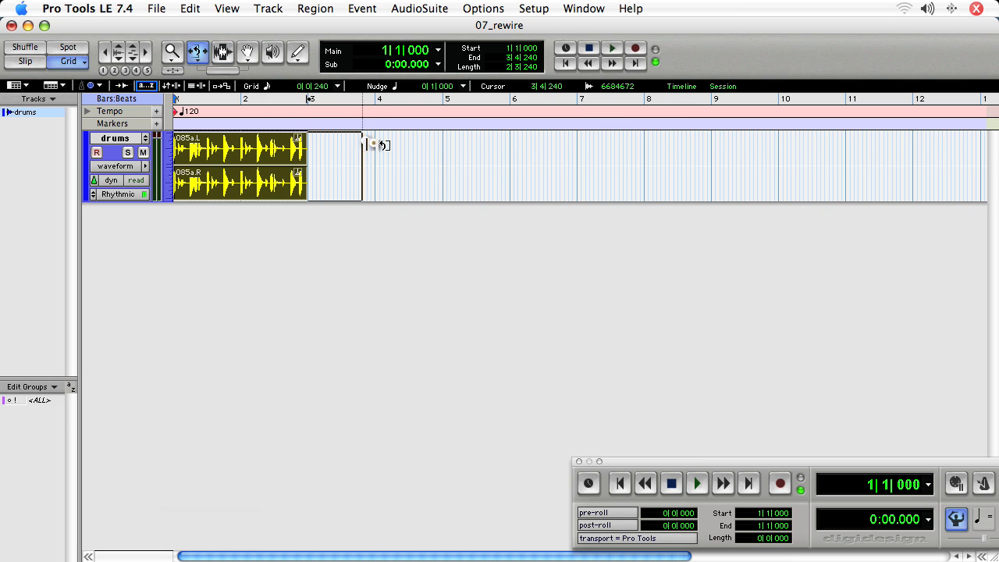
{"action": "left_click_drag", "start_coordinate": [367, 145], "coordinate": [643, 162]}
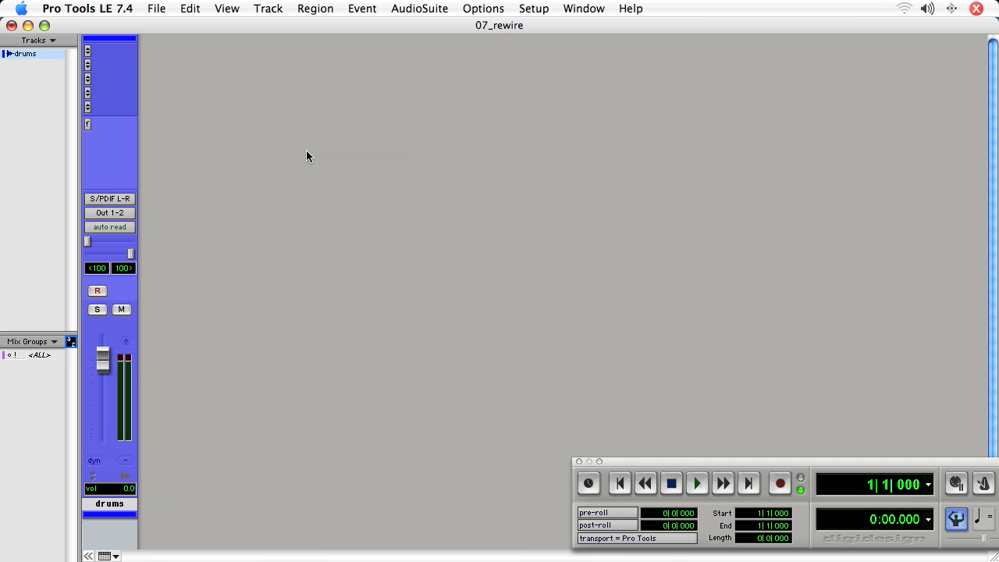
{"action": "mouse_move", "coordinate": [261, 296]}
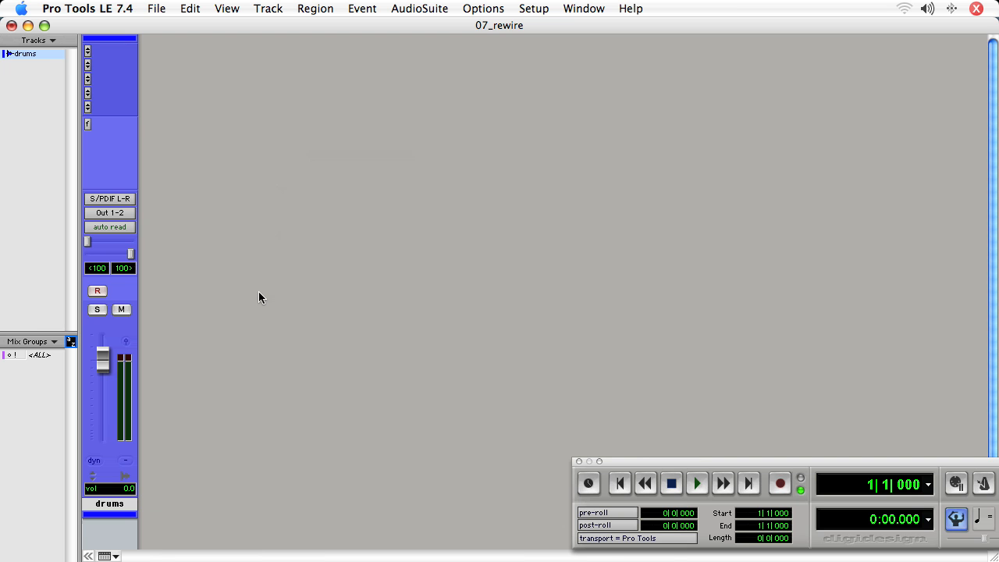
Create 3 new stereo Aux Input tracks (Aux 1–Aux 3) beside drums
{"action": "key", "text": "cmd+shift+n"}
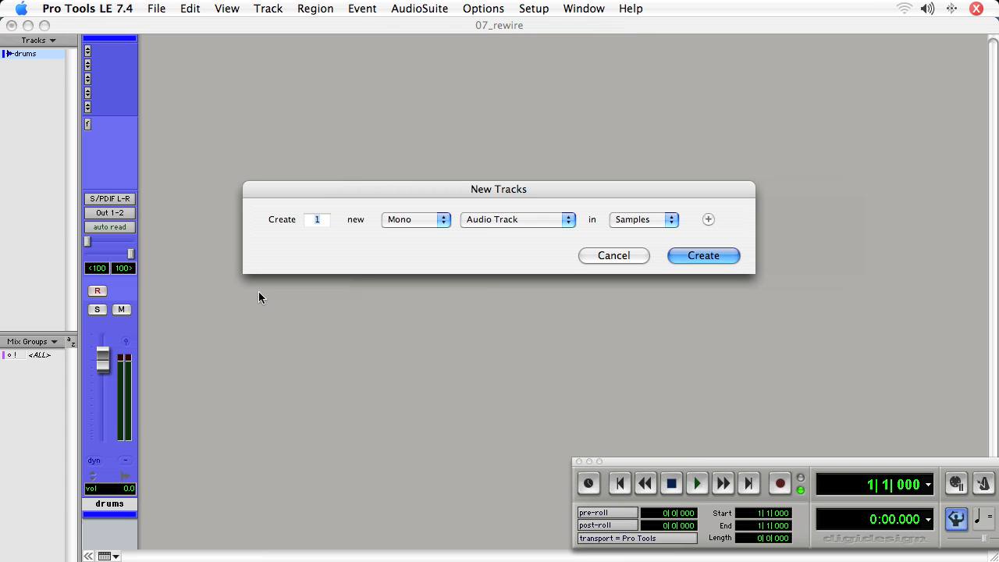
{"action": "mouse_move", "coordinate": [362, 263]}
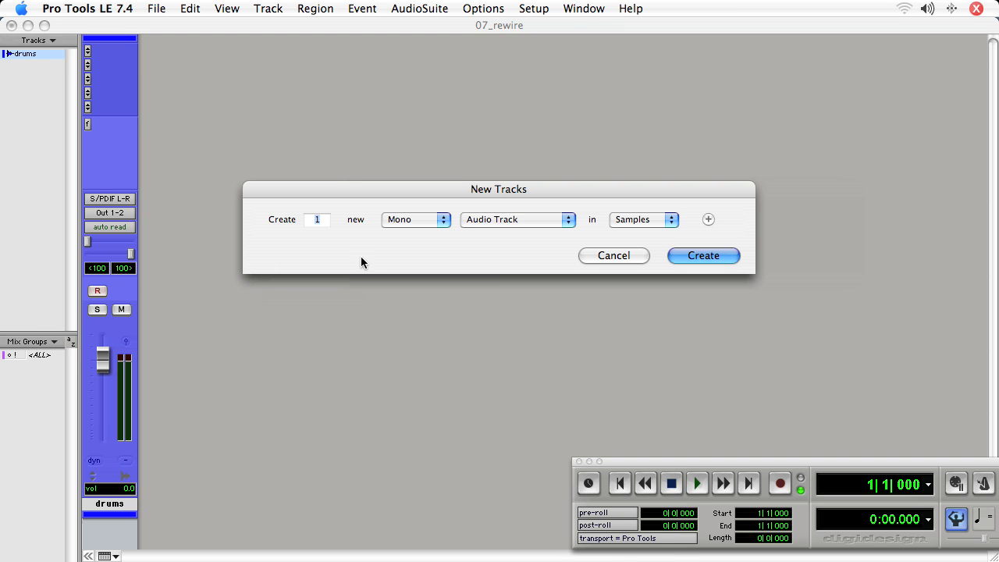
{"action": "left_click", "coordinate": [516, 219]}
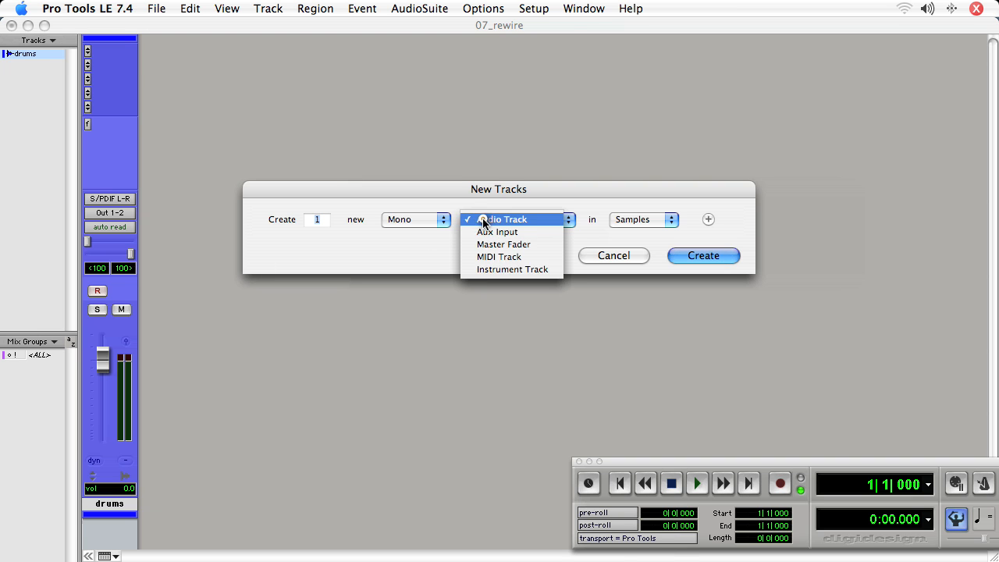
{"action": "left_click", "coordinate": [504, 219]}
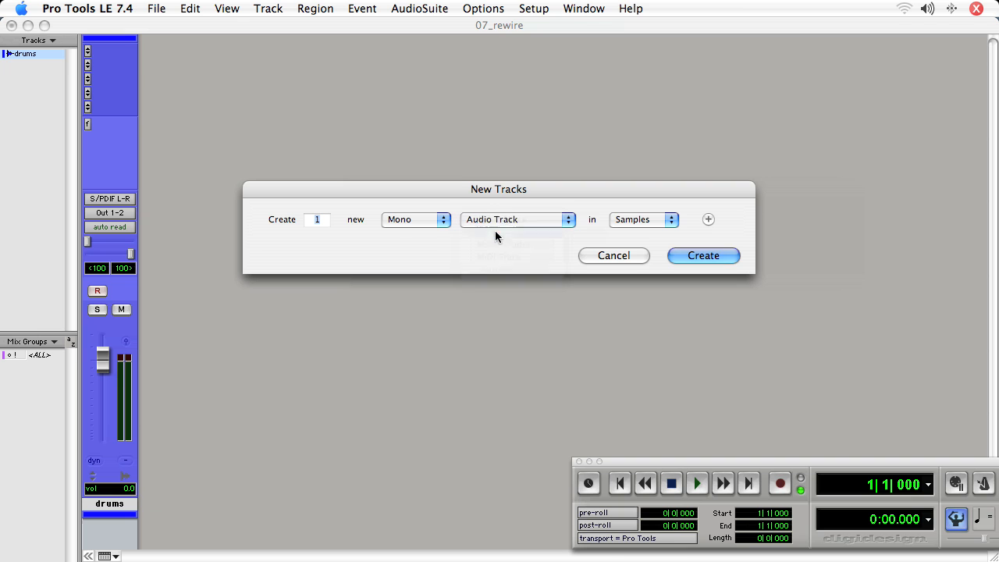
{"action": "left_click", "coordinate": [517, 218]}
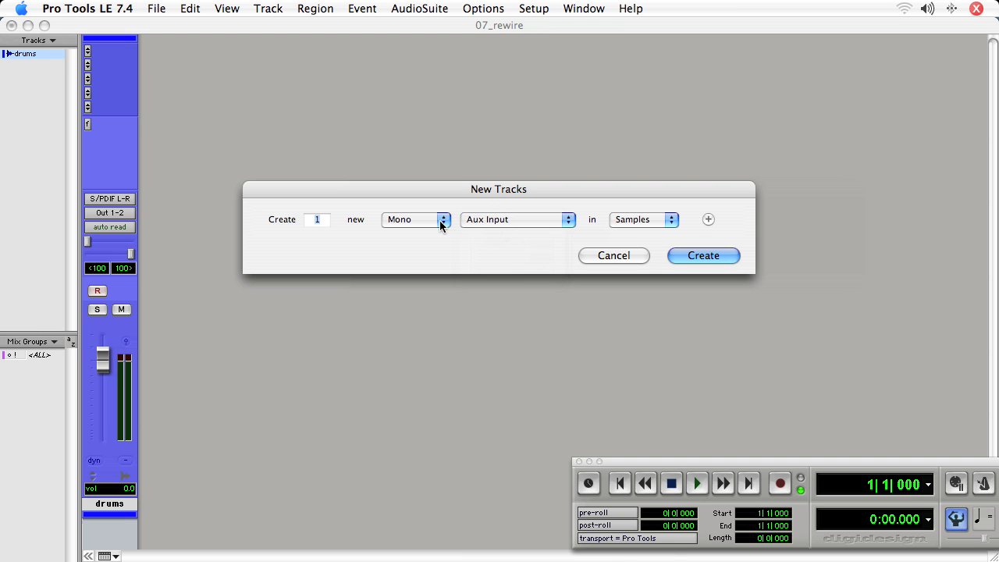
{"action": "left_click", "coordinate": [414, 218]}
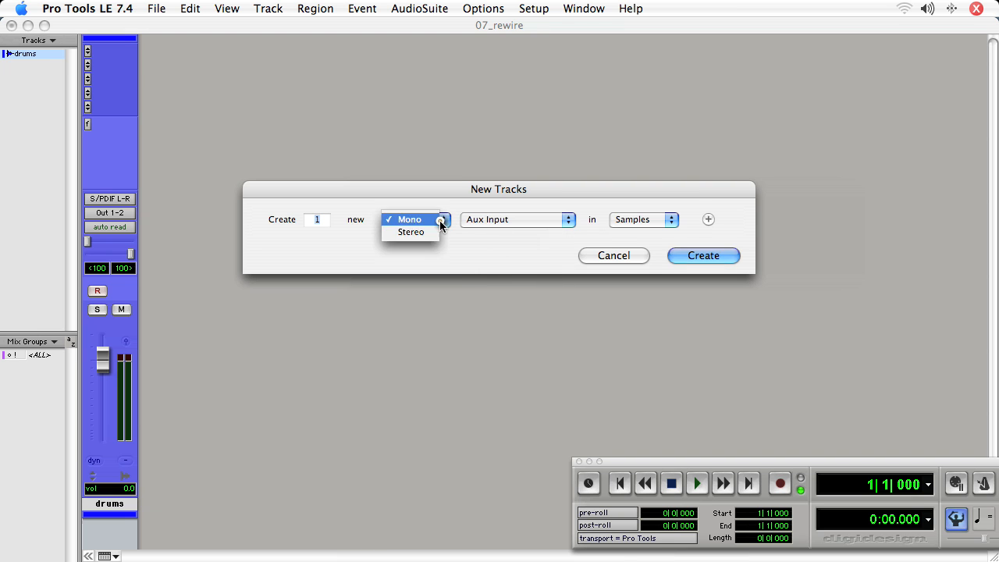
{"action": "left_click", "coordinate": [412, 231]}
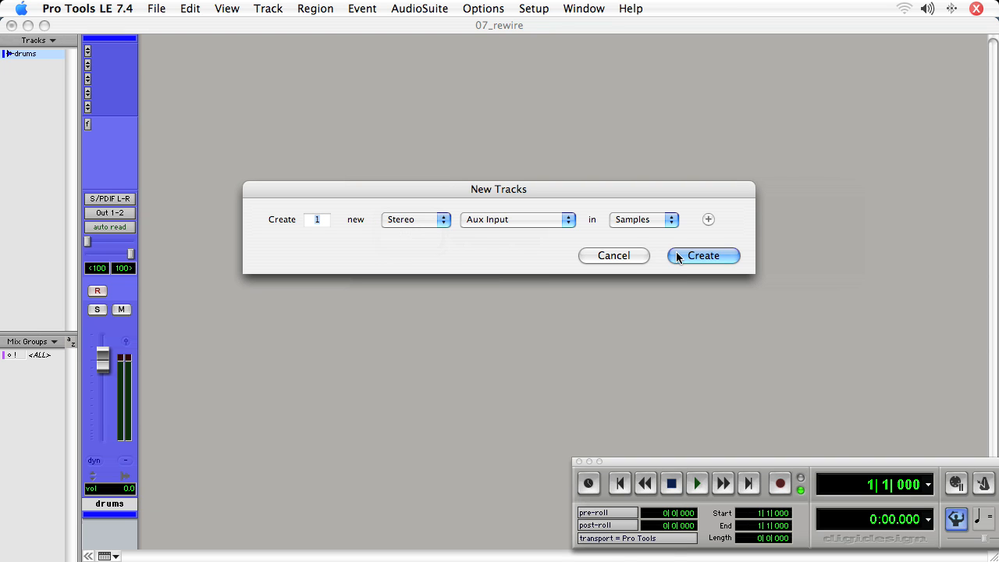
{"action": "mouse_move", "coordinate": [305, 225]}
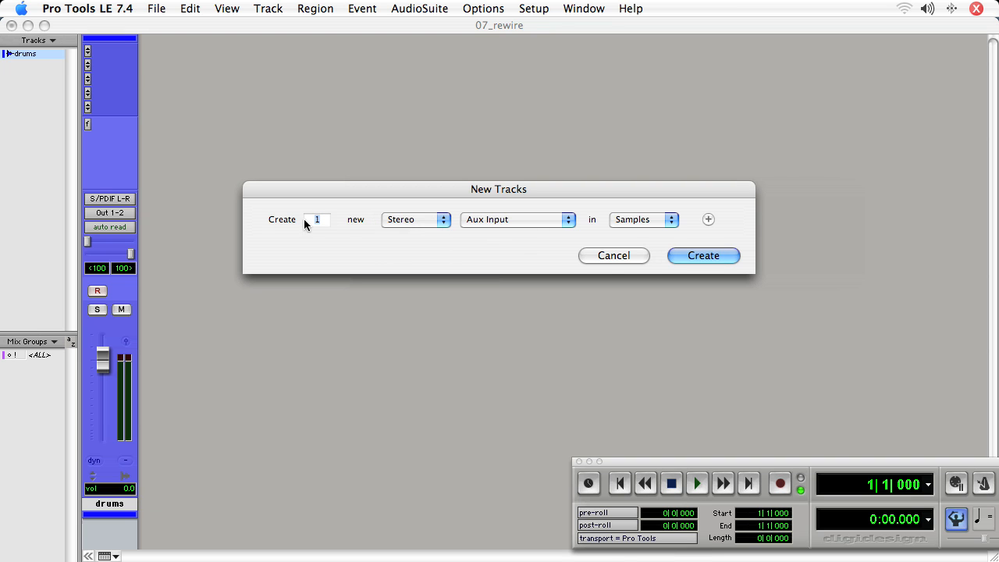
{"action": "type", "text": "3"}
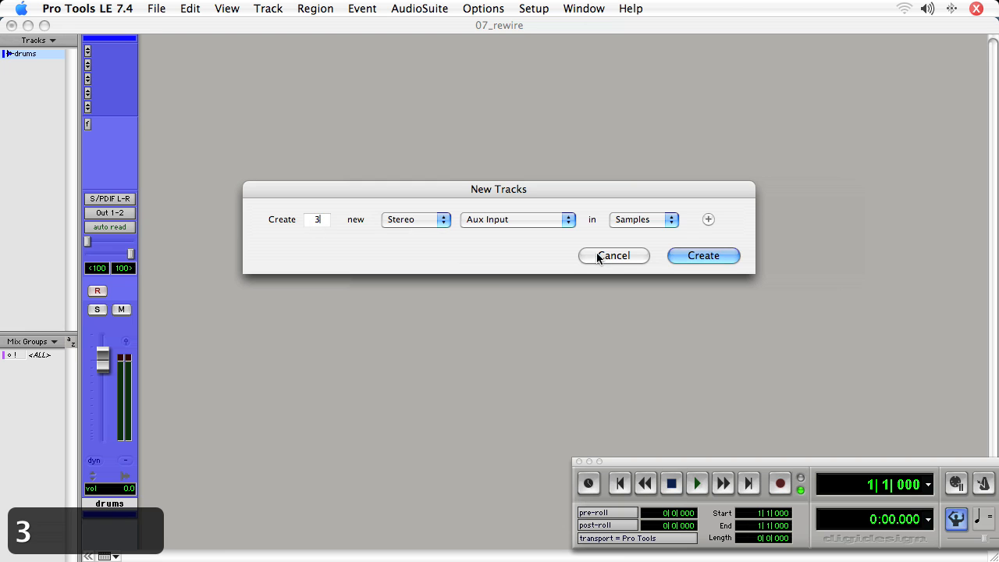
{"action": "left_click", "coordinate": [702, 256]}
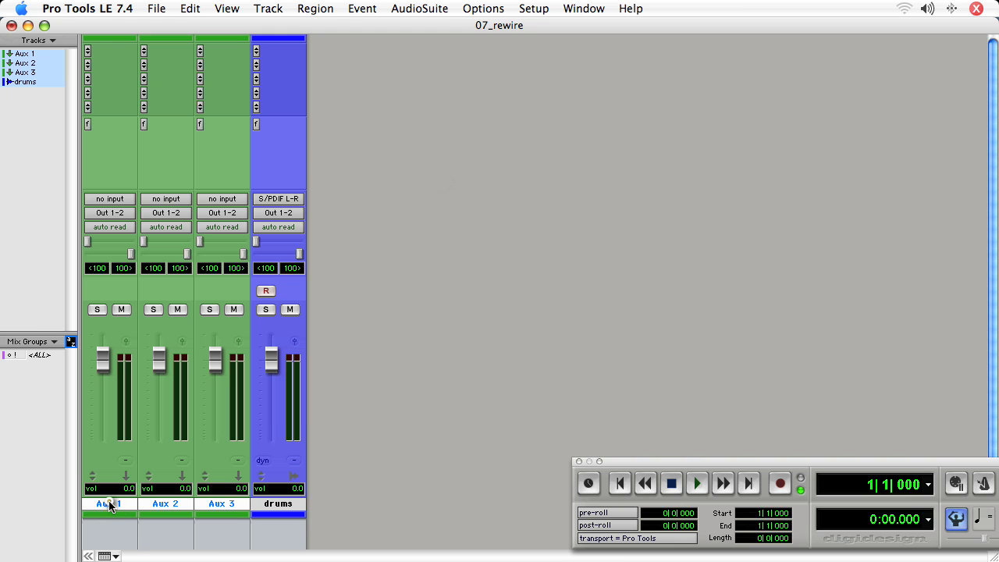
Name the aux tracks lead (fixing the 'leaq' typo), chords and rhythm
{"action": "type", "text": "leaq"}
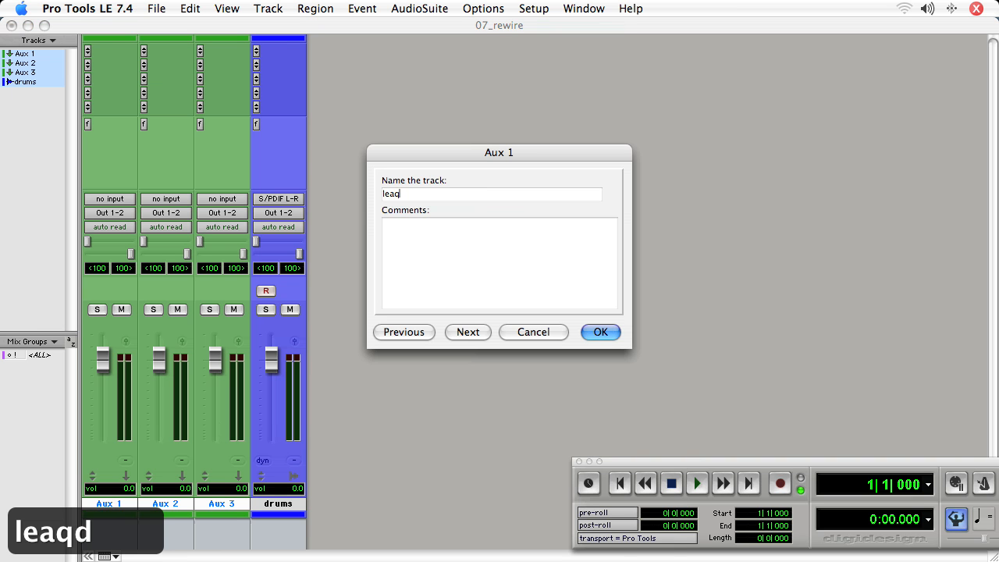
{"action": "left_click", "coordinate": [599, 331]}
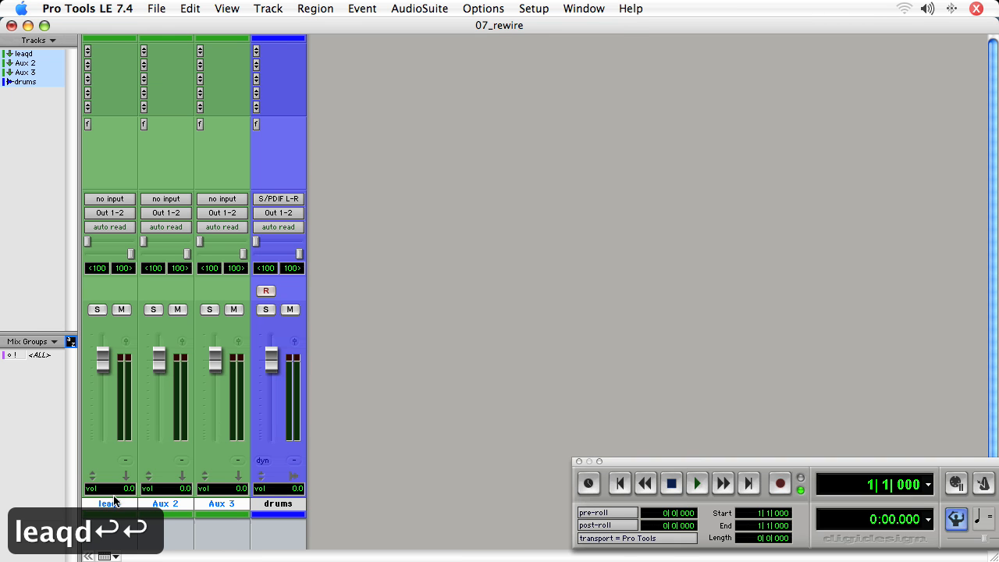
{"action": "double_click", "coordinate": [110, 502]}
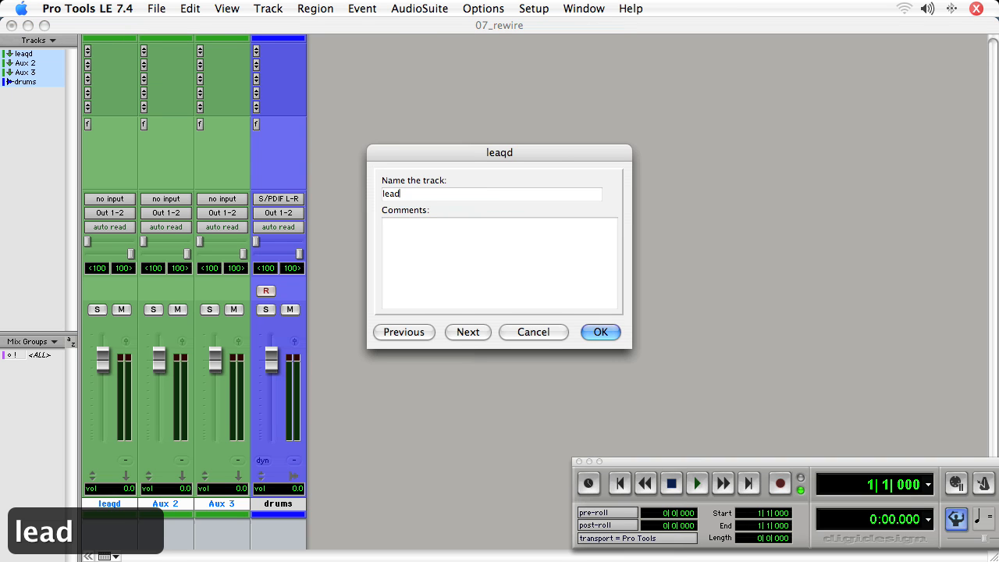
{"action": "left_click", "coordinate": [468, 331]}
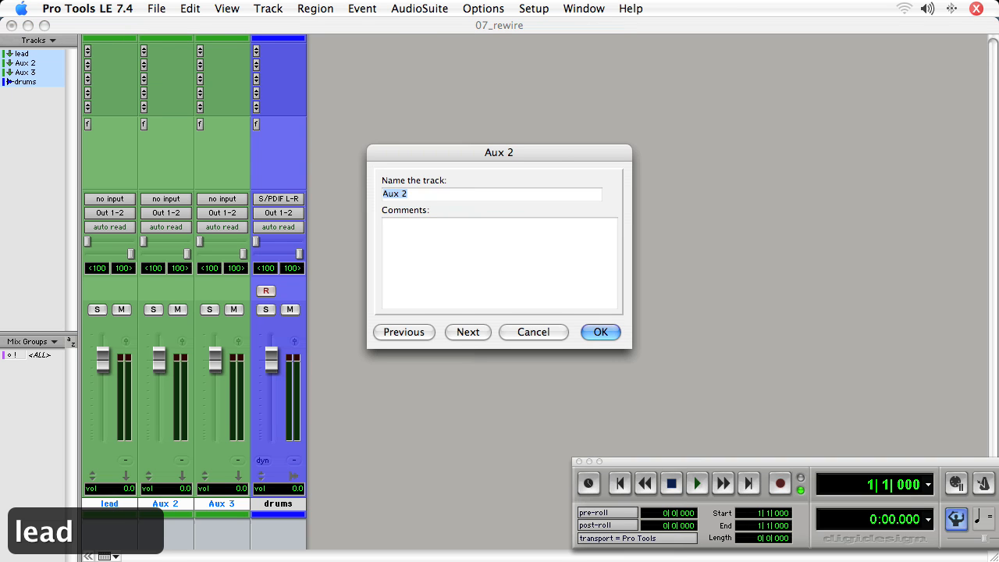
{"action": "left_click", "coordinate": [468, 331]}
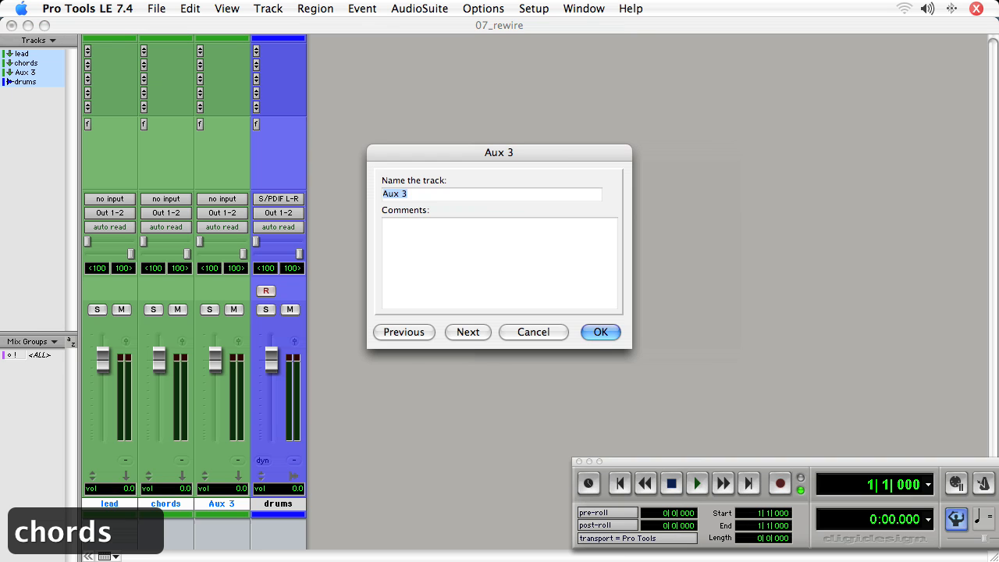
{"action": "type", "text": "rhythm"}
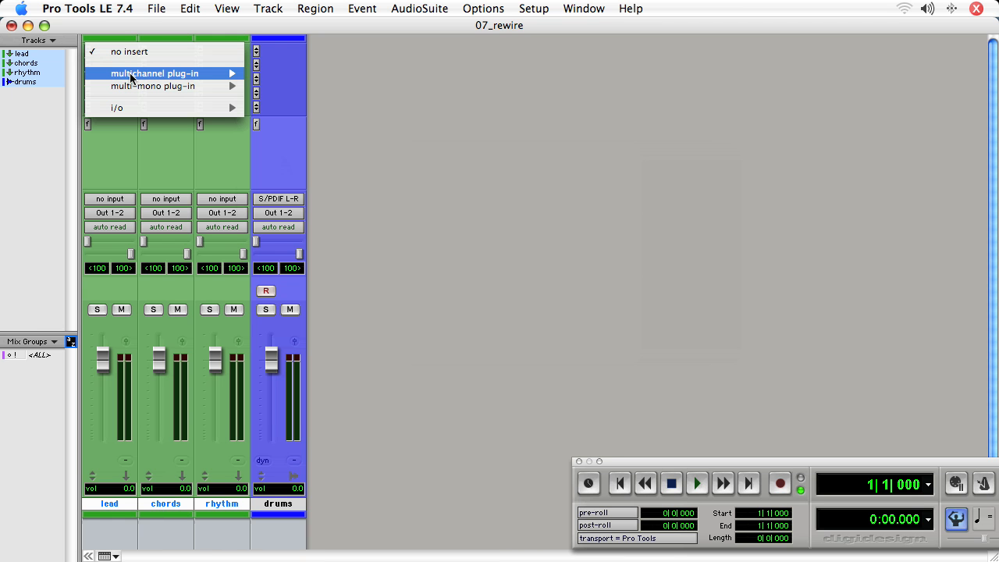
{"action": "mouse_move", "coordinate": [293, 197]}
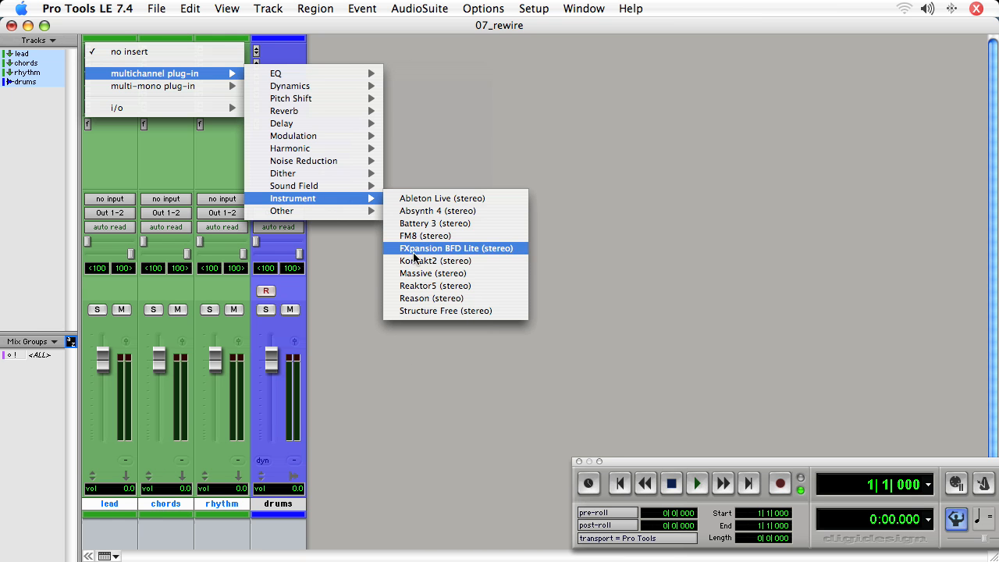
Insert the Reason ReWire instrument on the aux tracks and close the plug-in window
{"action": "left_click", "coordinate": [431, 298]}
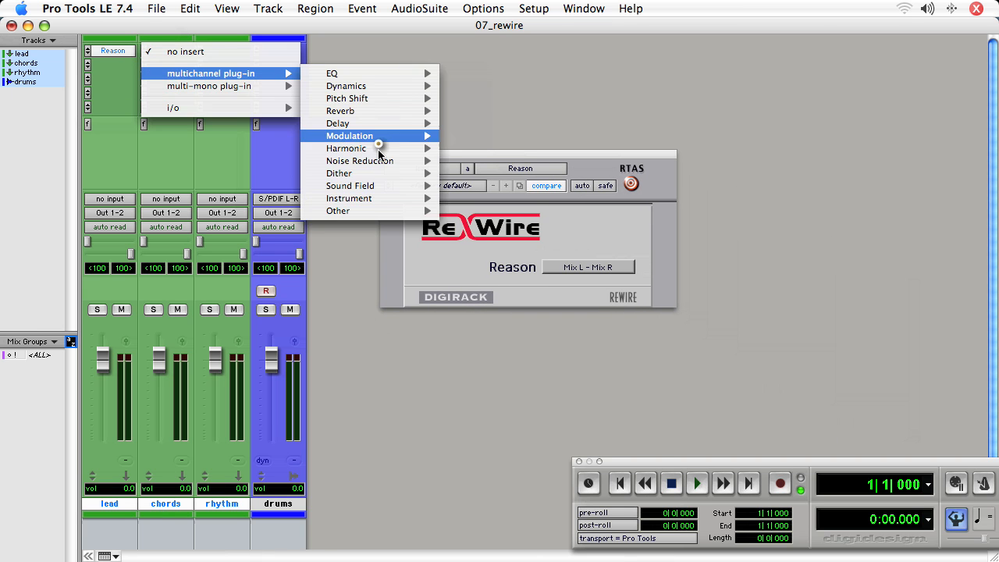
{"action": "mouse_move", "coordinate": [349, 197]}
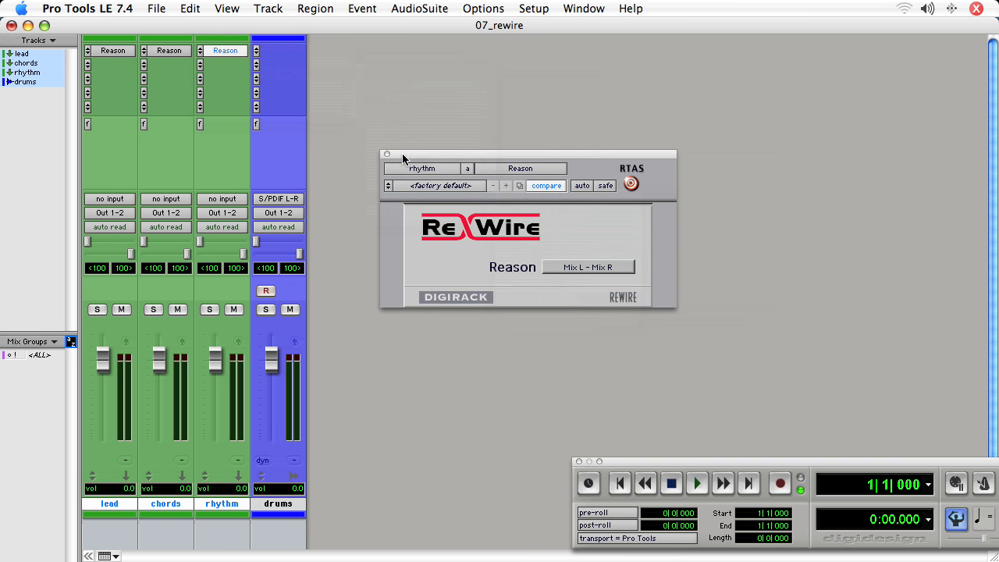
{"action": "mouse_move", "coordinate": [387, 148]}
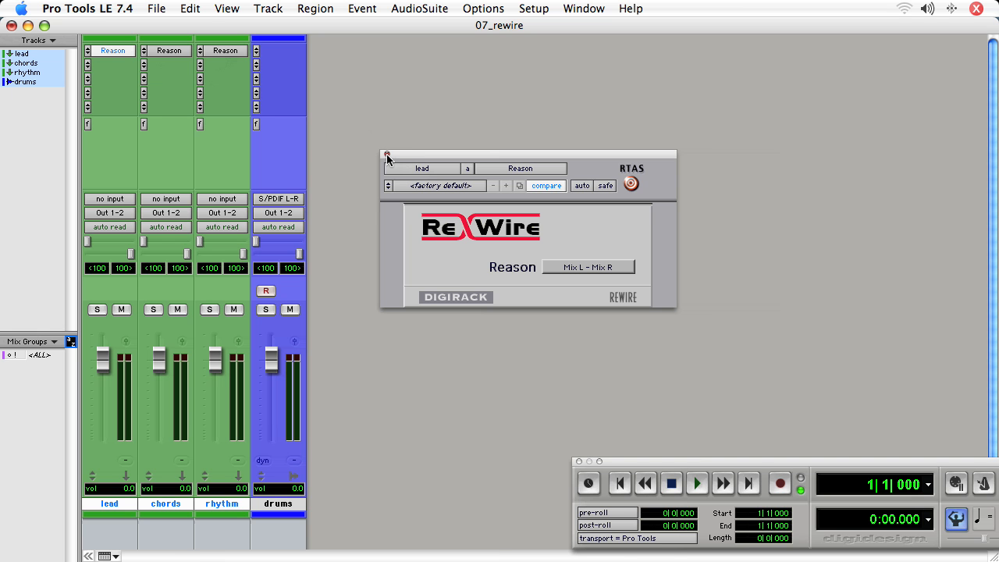
{"action": "left_click", "coordinate": [386, 155]}
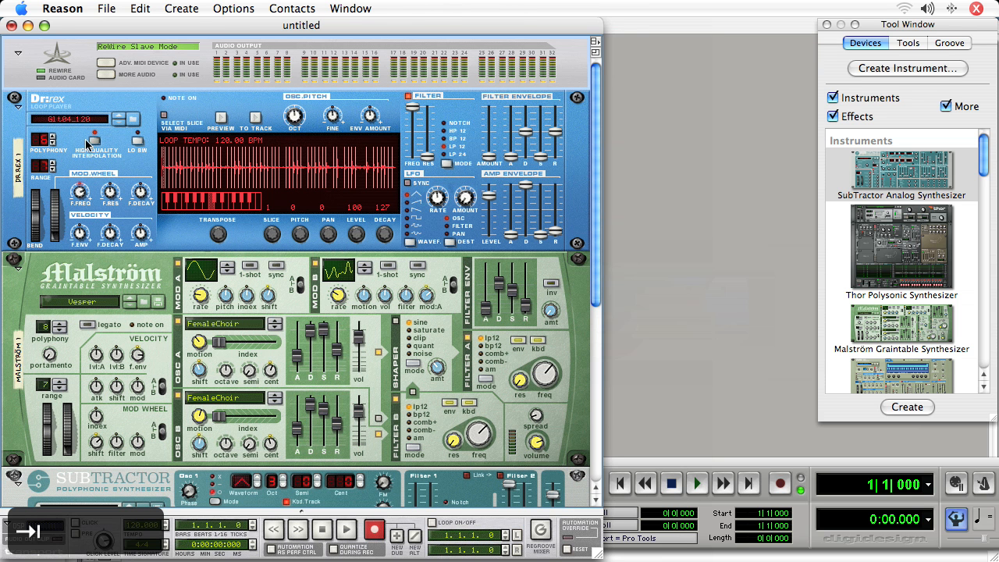
Cable the Dr.REX output into a Hardware Interface input in Reason's rack
{"action": "scroll", "scroll_direction": "down", "scroll_amount": 3}
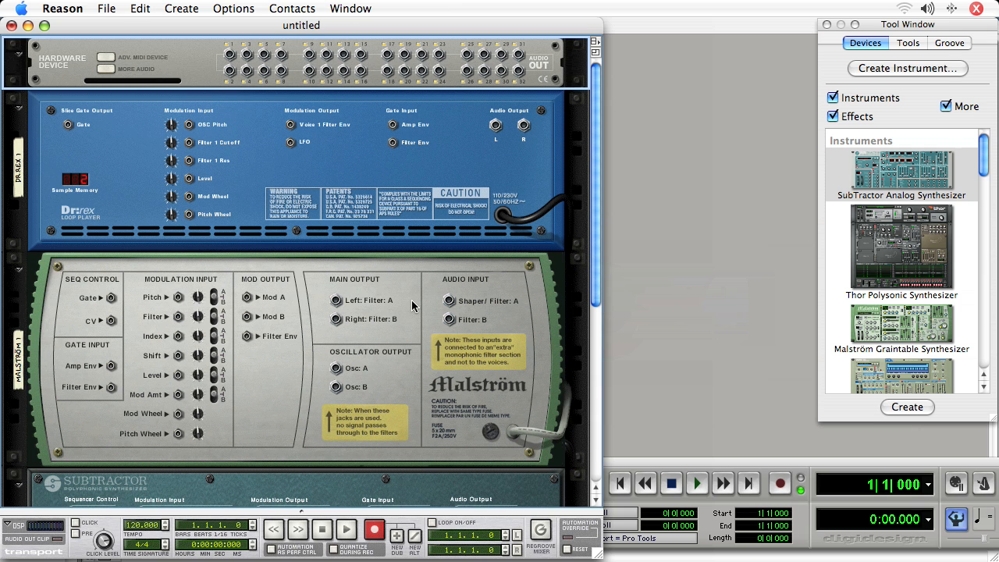
{"action": "mouse_move", "coordinate": [412, 278]}
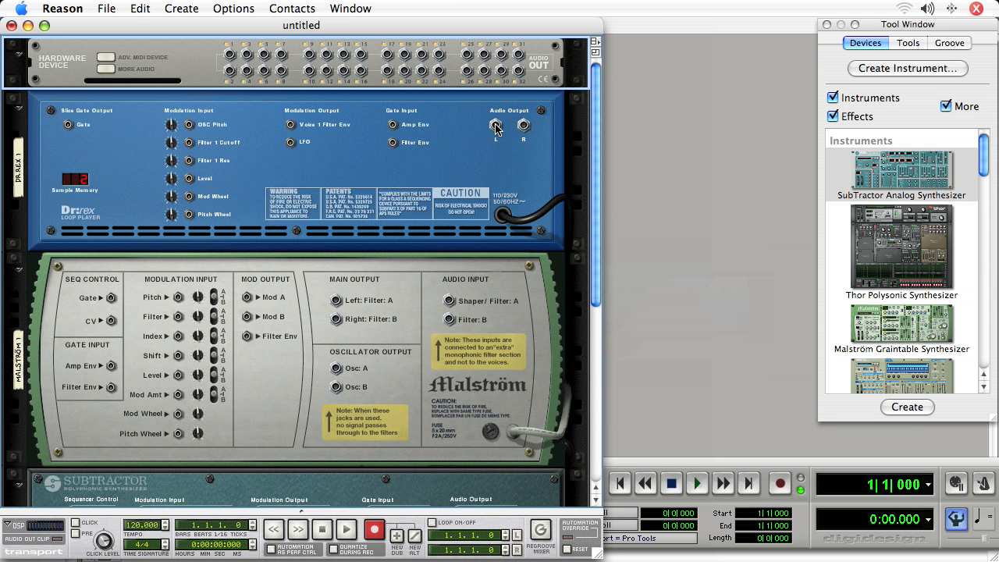
{"action": "left_click_drag", "start_coordinate": [497, 125], "coordinate": [262, 59]}
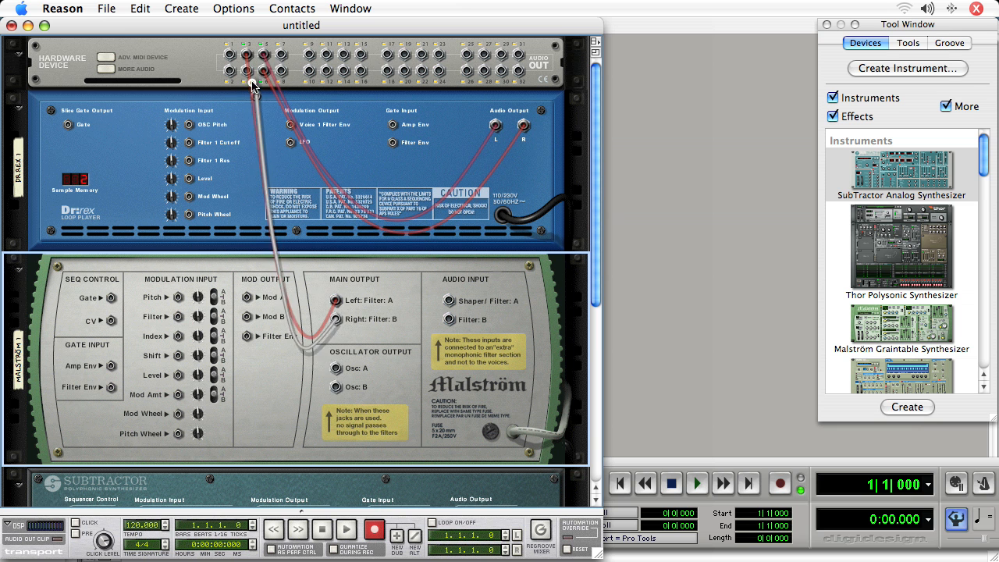
{"action": "scroll", "scroll_direction": "down", "scroll_amount": 3}
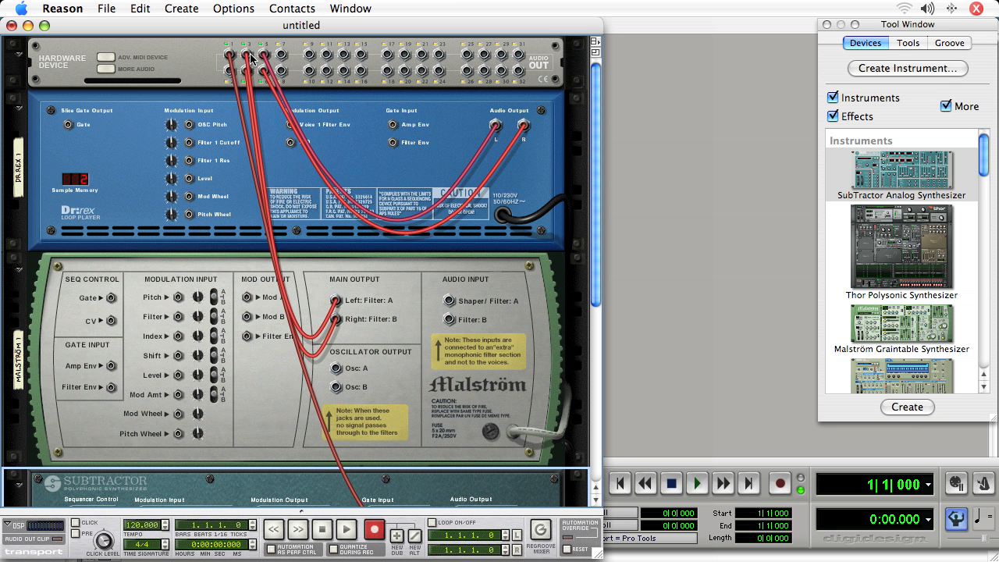
{"action": "scroll", "scroll_direction": "down", "scroll_amount": 3}
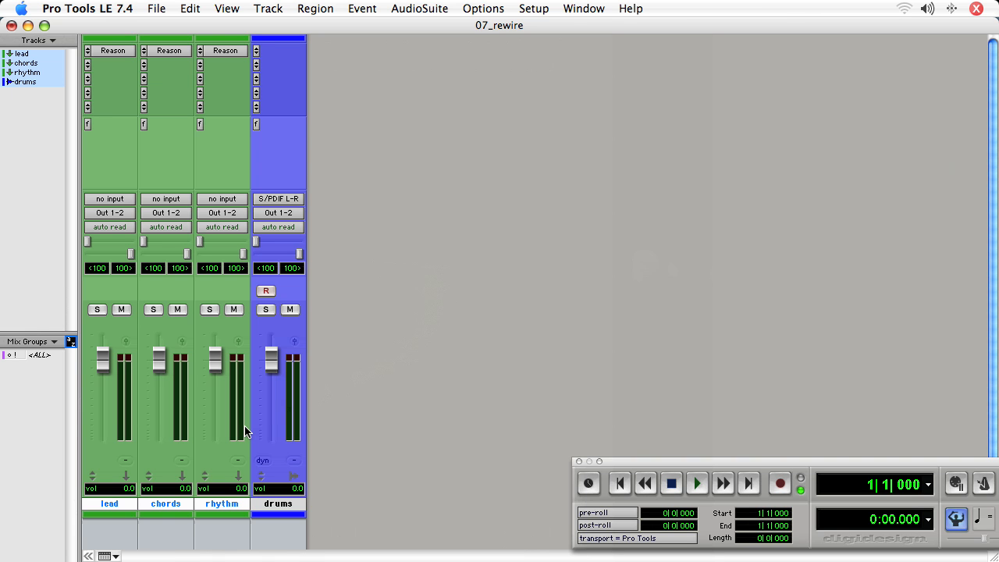
{"action": "mouse_move", "coordinate": [305, 416]}
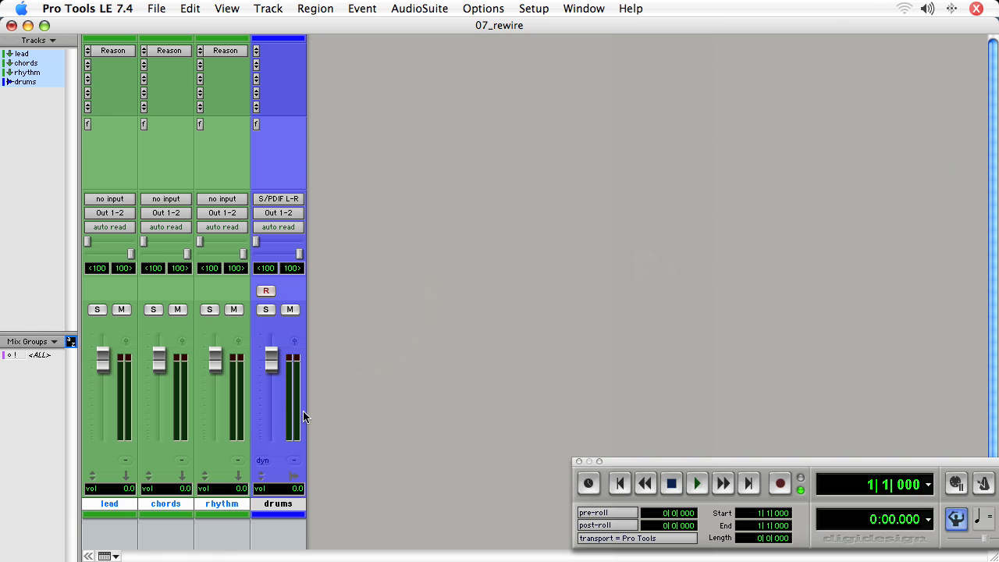
{"action": "mouse_move", "coordinate": [428, 440]}
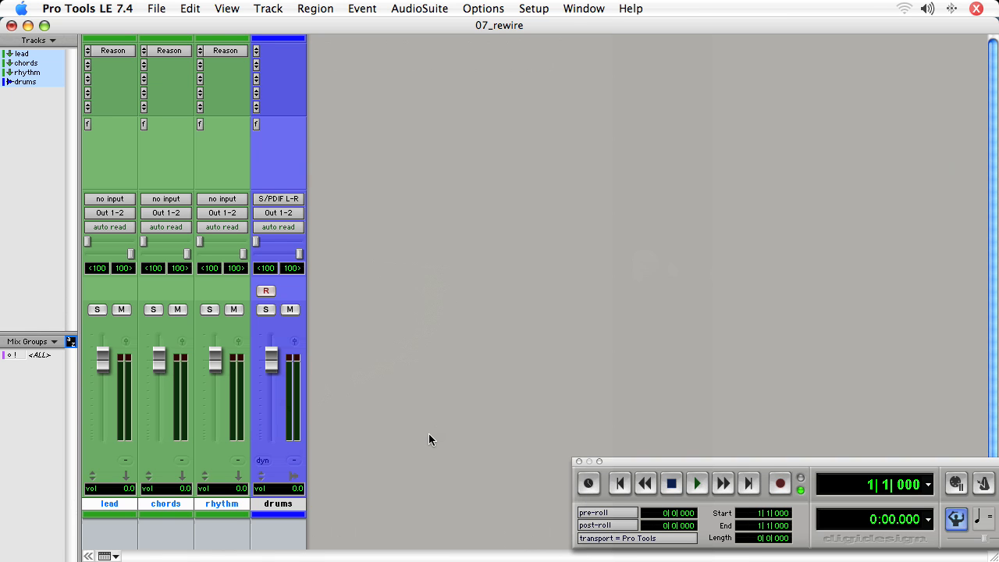
Create 3 new MIDI tracks via the New Tracks dialog
{"action": "key", "text": "cmd+shift+n"}
{"action": "type", "text": "3"}
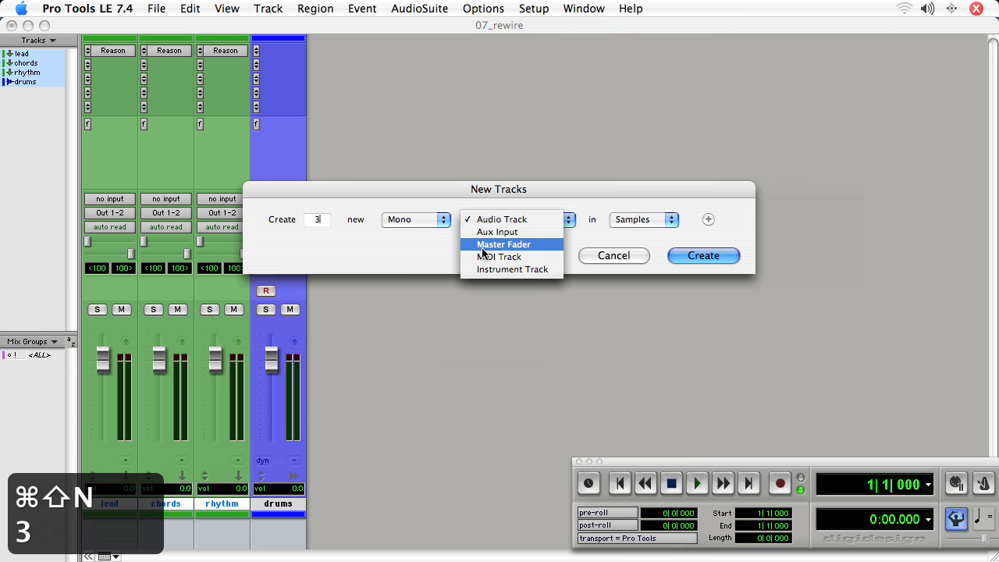
{"action": "left_click", "coordinate": [703, 256]}
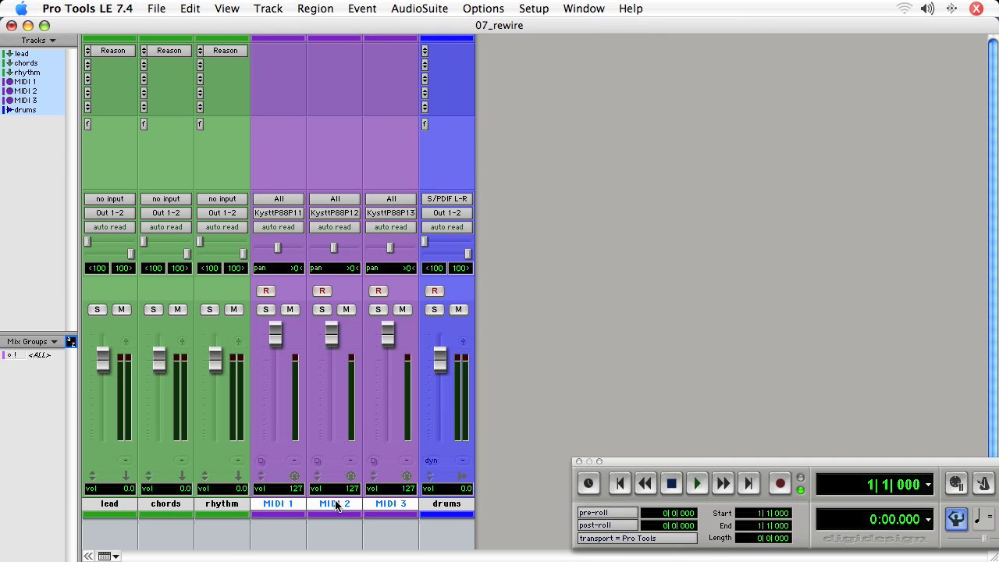
{"action": "mouse_move", "coordinate": [289, 512]}
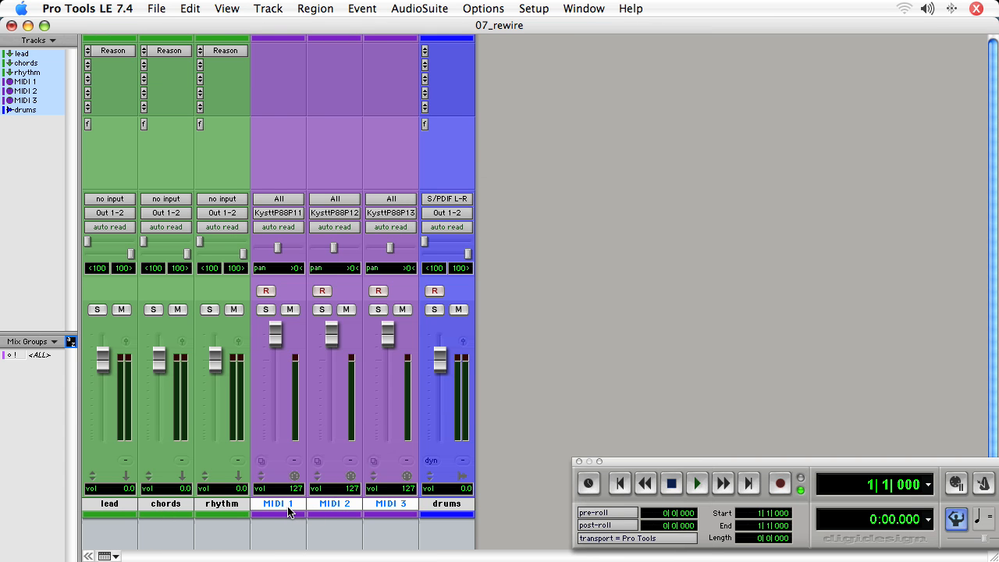
{"action": "mouse_move", "coordinate": [277, 502]}
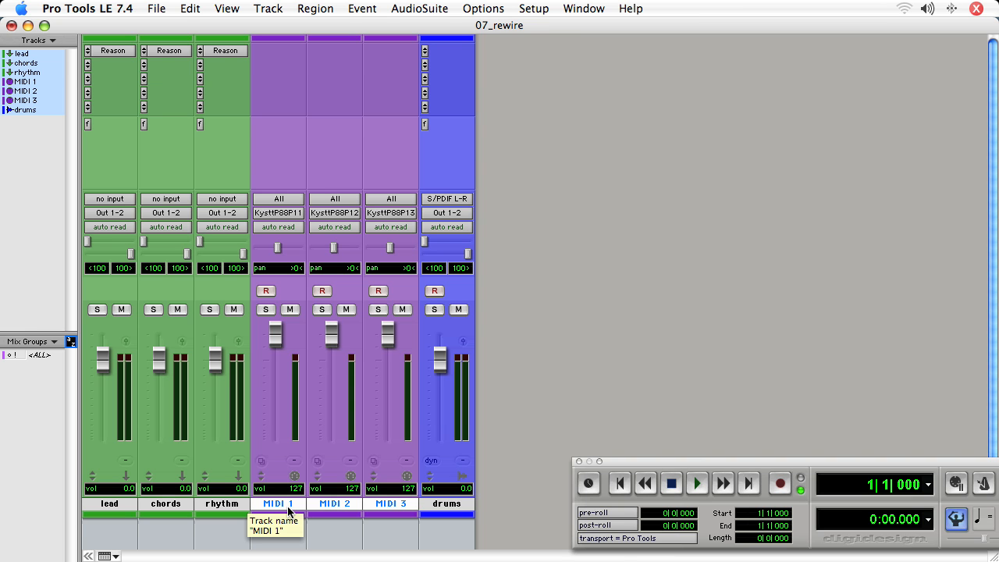
Rename the MIDI tracks lead_notes, chord_notes and rhythm_notes
{"action": "double_click", "coordinate": [278, 502]}
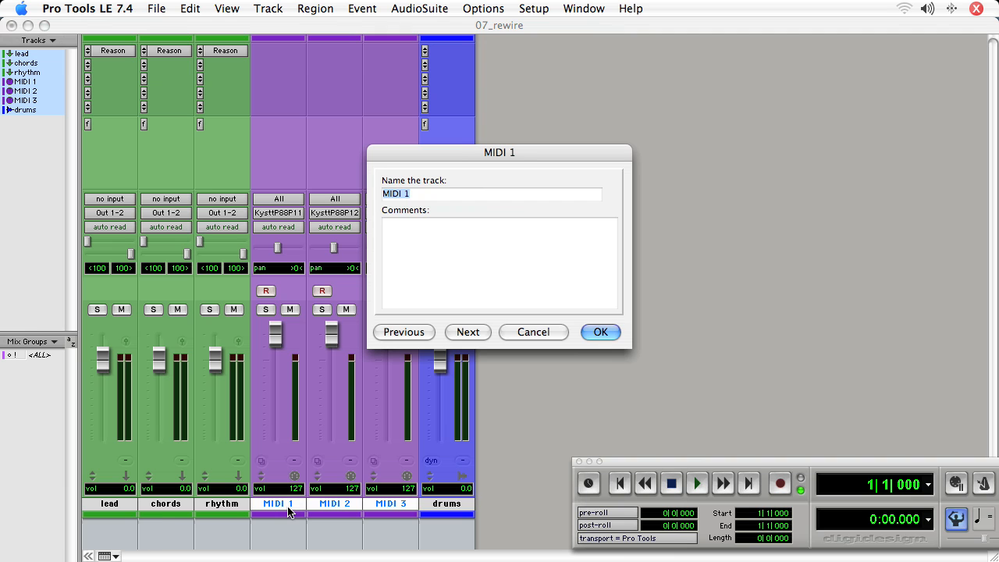
{"action": "type", "text": "lead_n"}
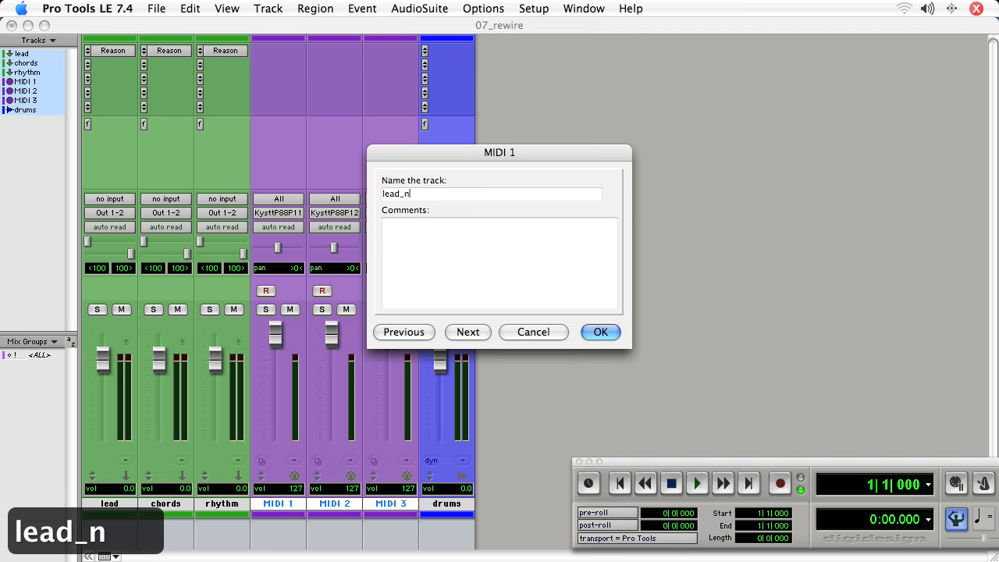
{"action": "type", "text": "otes"}
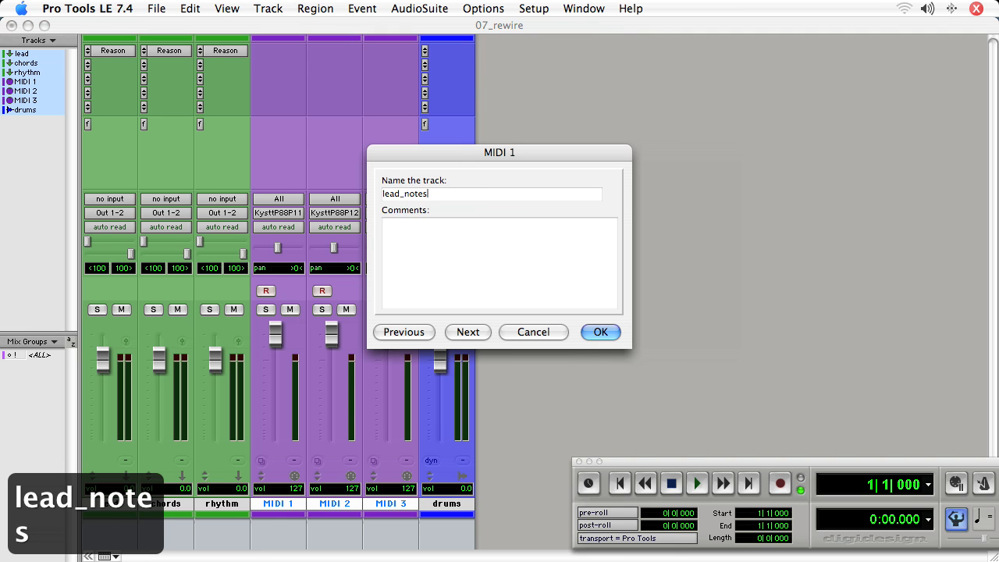
{"action": "left_click", "coordinate": [468, 331]}
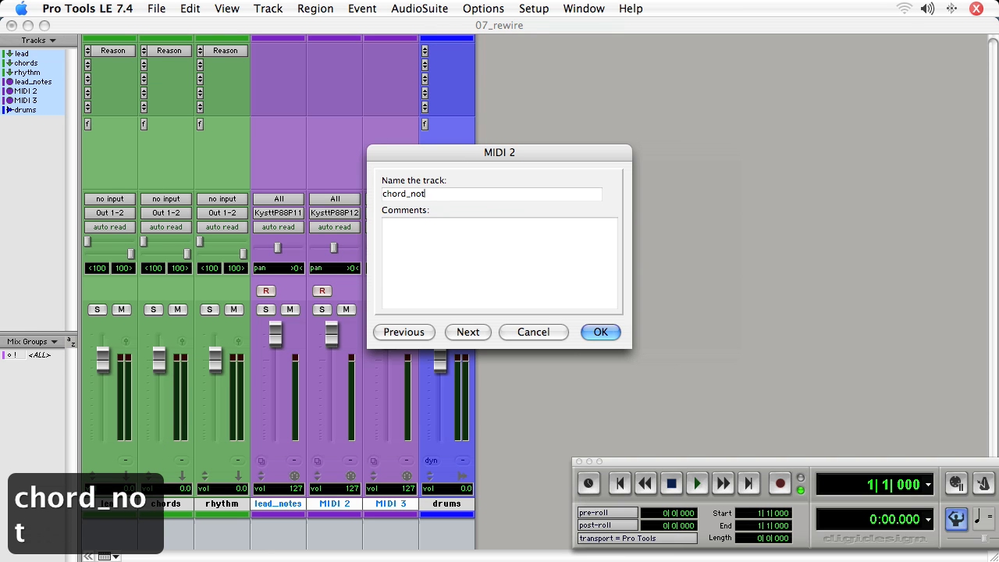
{"action": "left_click", "coordinate": [468, 331]}
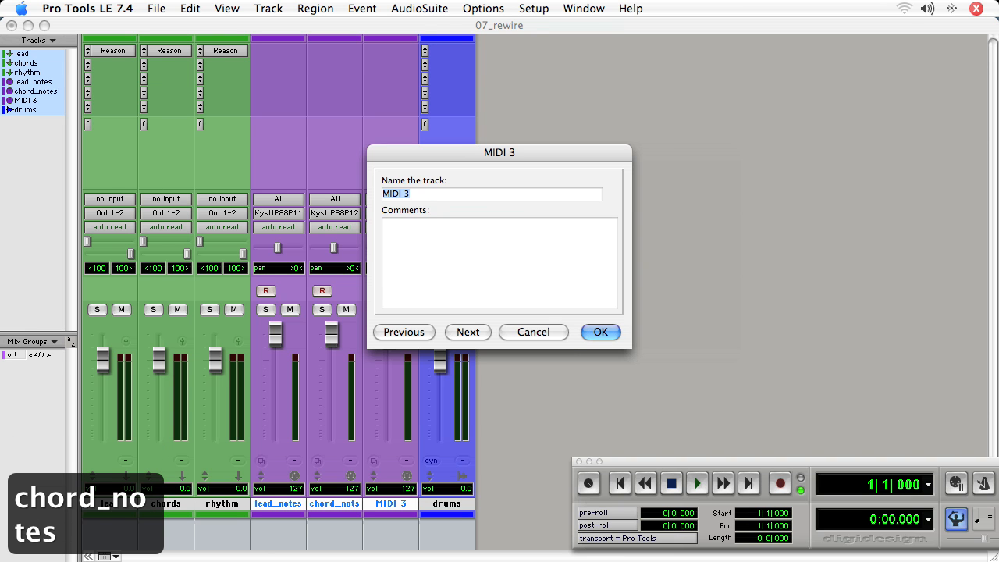
{"action": "type", "text": "rhythm"}
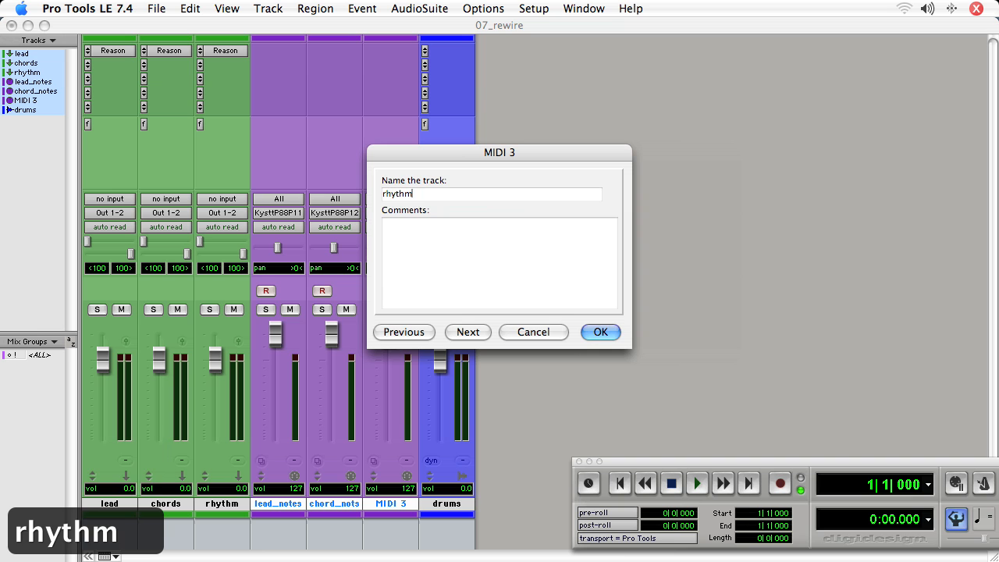
{"action": "left_click", "coordinate": [599, 331]}
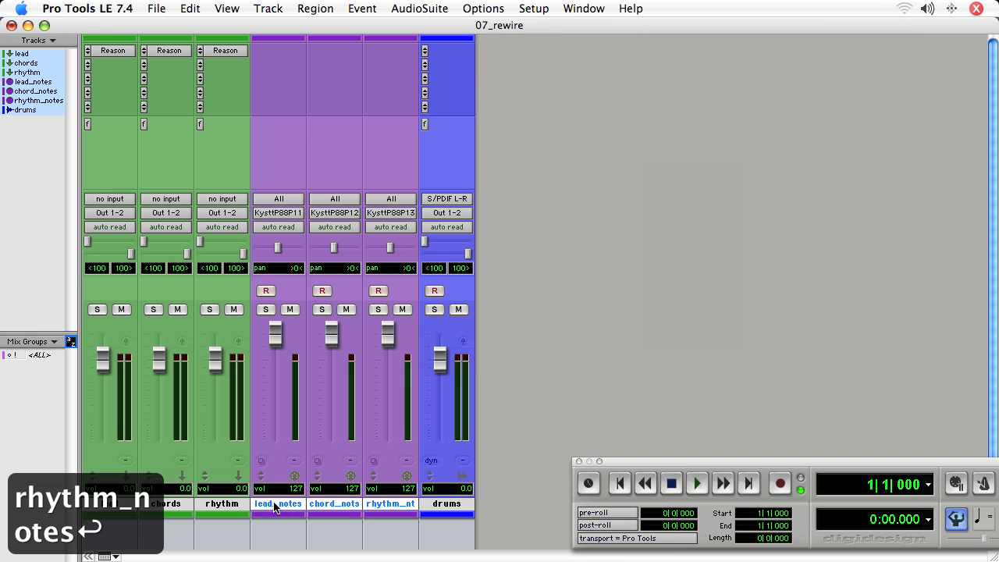
{"action": "mouse_move", "coordinate": [278, 513]}
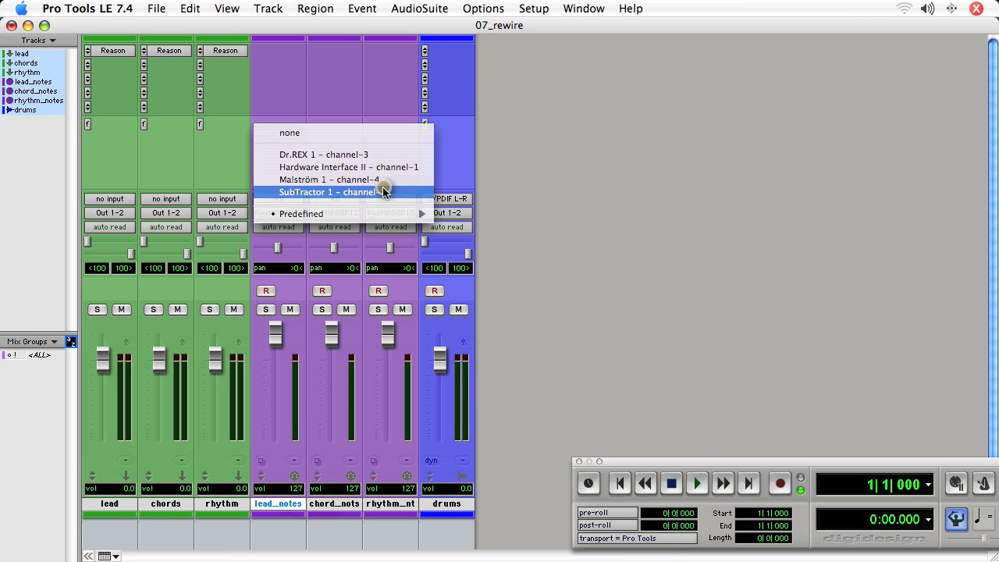
Set MIDI outputs: lead_notes to SubTractor, chord_notes to Malström, rhythm_notes to Dr.REX
{"action": "left_click", "coordinate": [319, 192]}
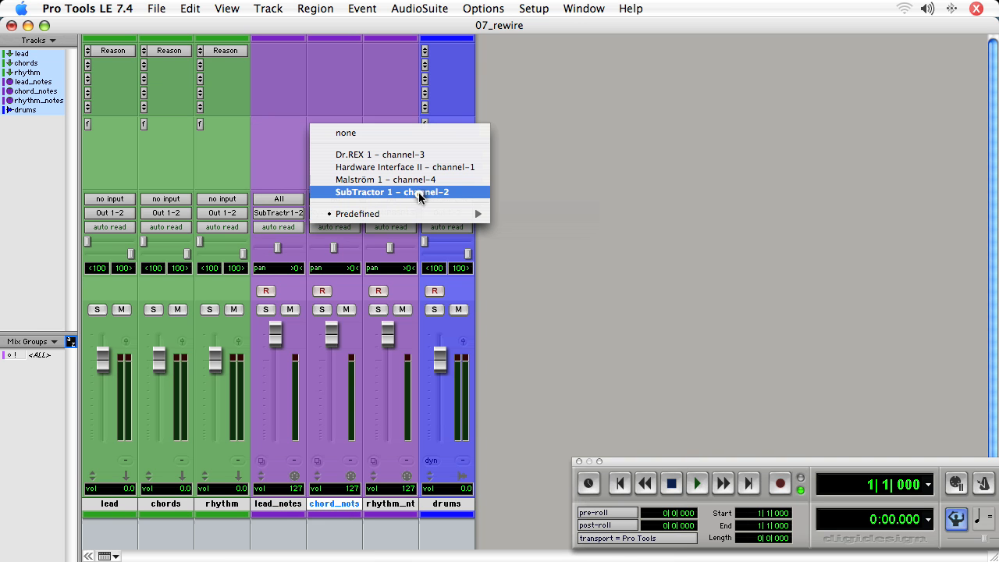
{"action": "left_click", "coordinate": [390, 192]}
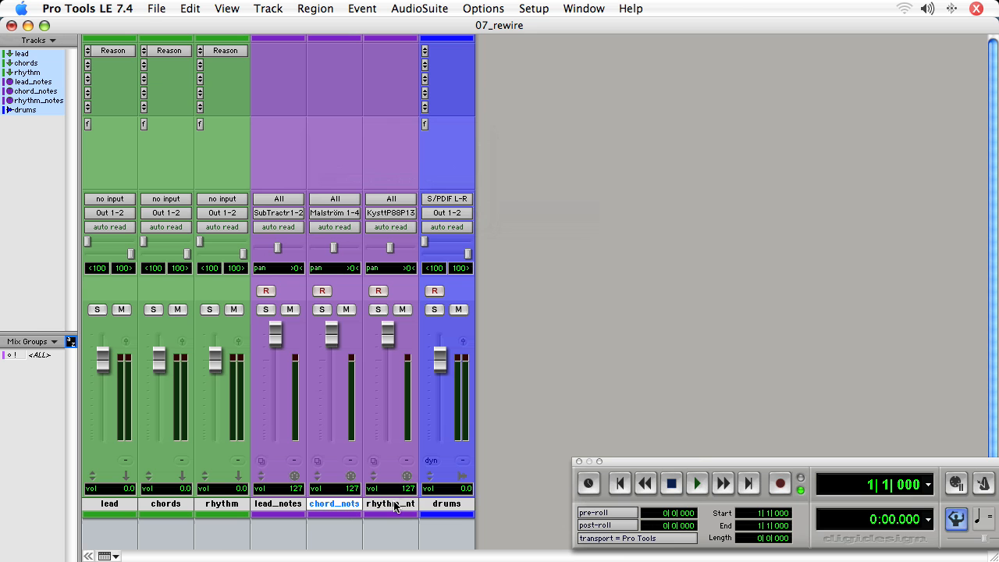
{"action": "left_click", "coordinate": [390, 199]}
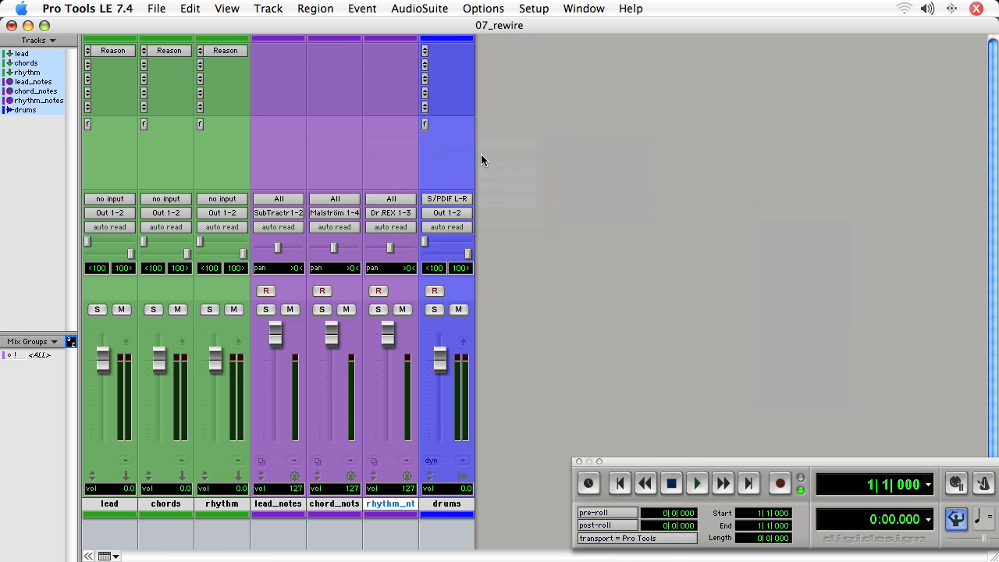
{"action": "mouse_move", "coordinate": [483, 174]}
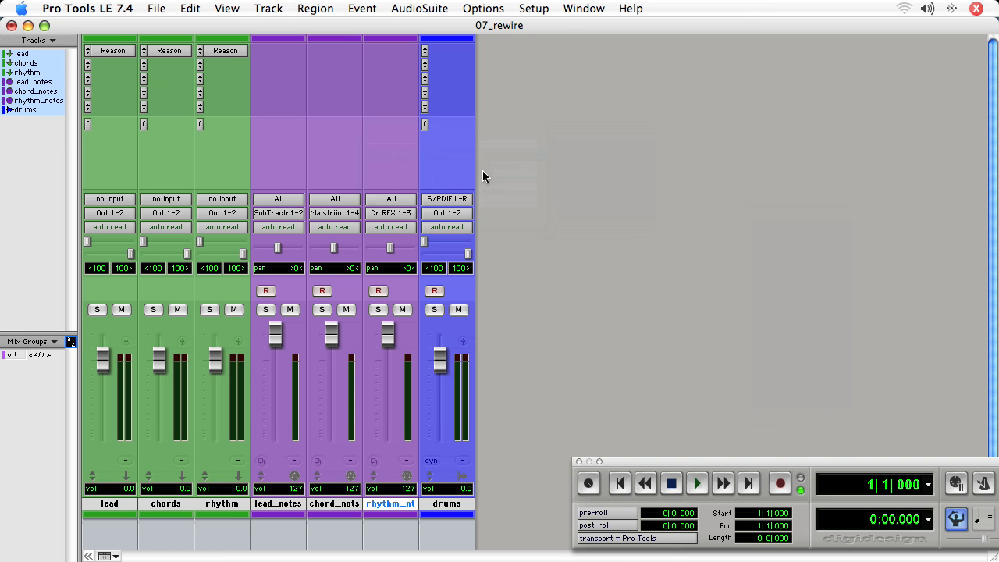
{"action": "mouse_move", "coordinate": [191, 6]}
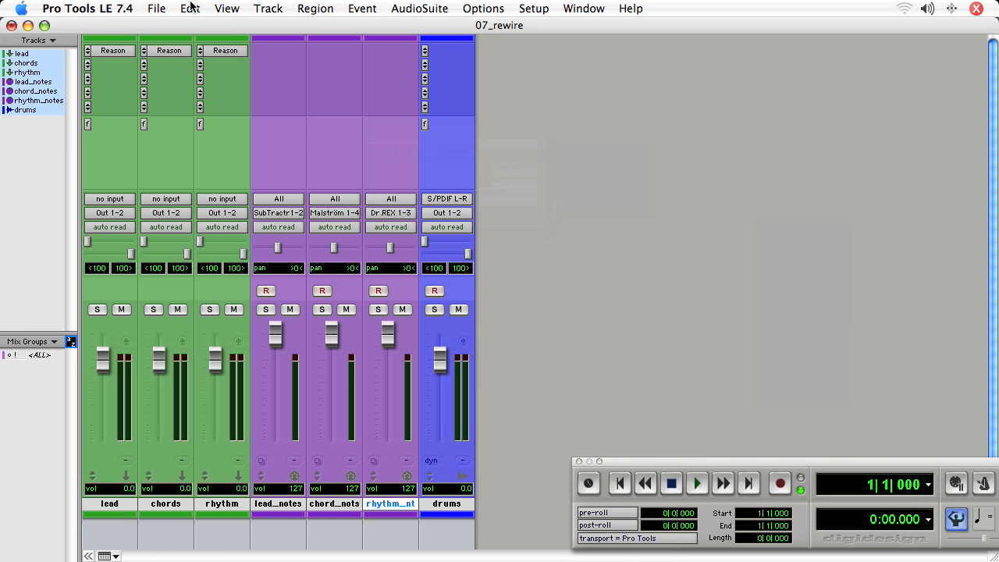
Check Reason, then set the lead track's ReWire output to Mix L – Mix R
{"action": "left_click", "coordinate": [113, 50]}
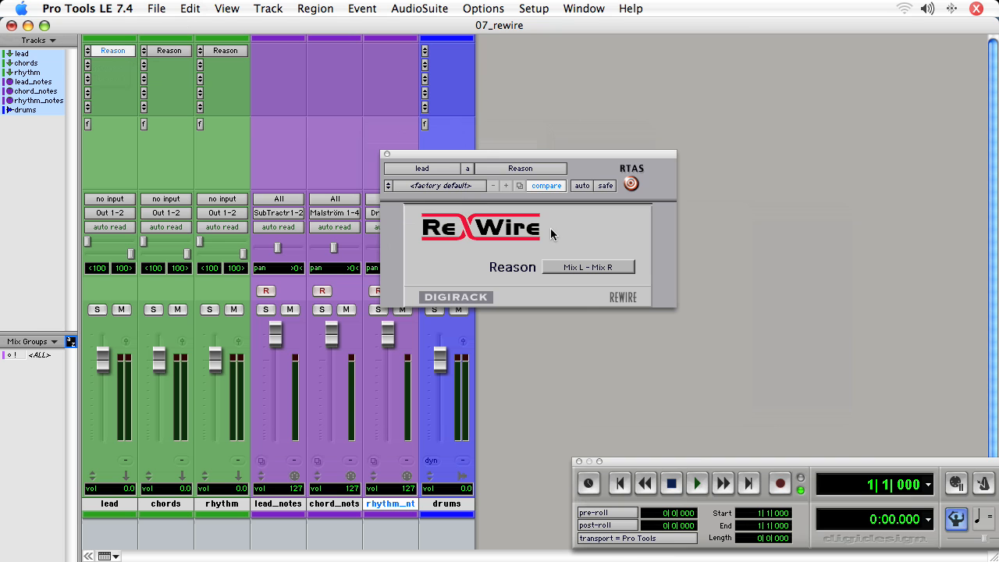
{"action": "mouse_move", "coordinate": [696, 303]}
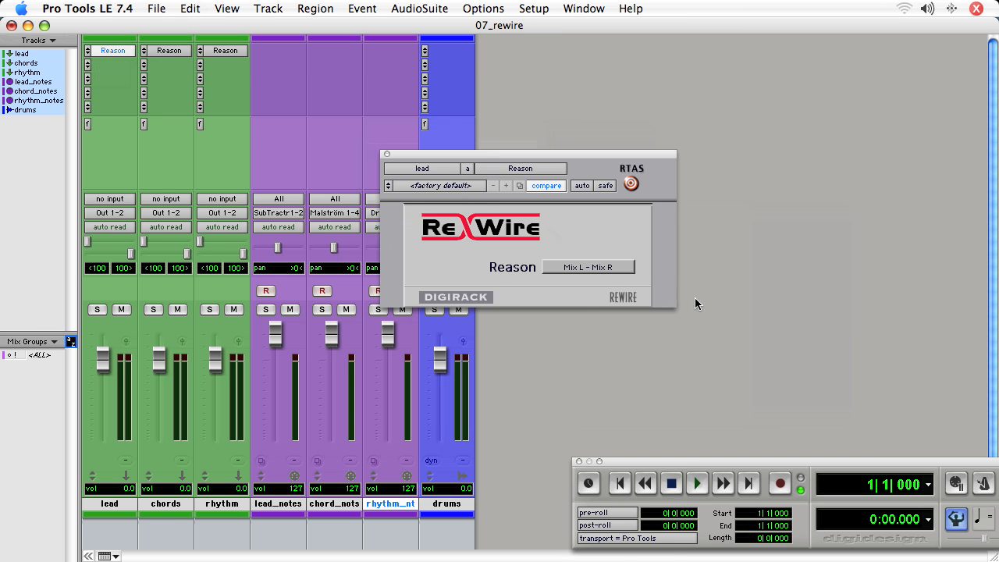
{"action": "key", "text": "cmd+tab"}
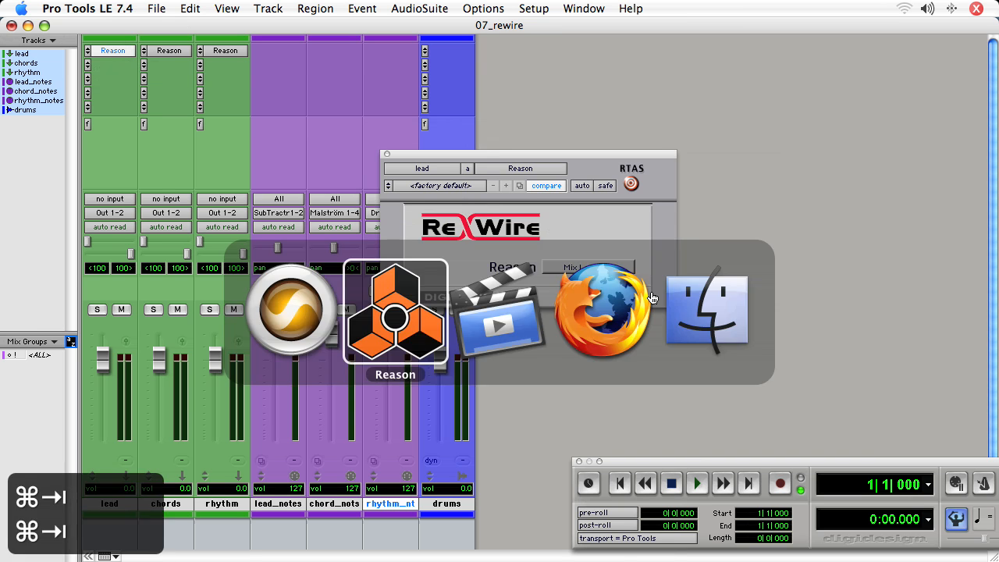
{"action": "left_click", "coordinate": [394, 312]}
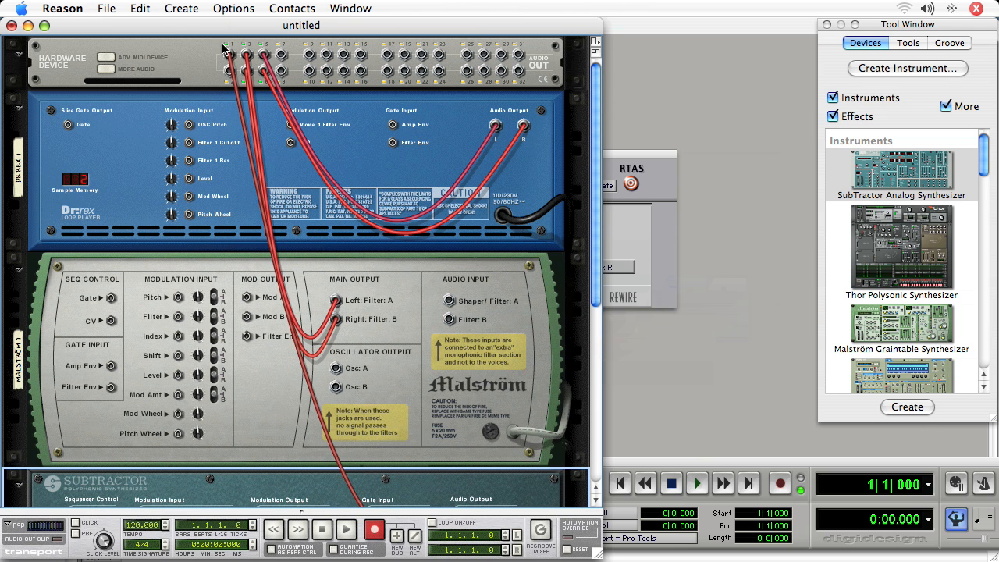
{"action": "key", "text": "cmd+tab"}
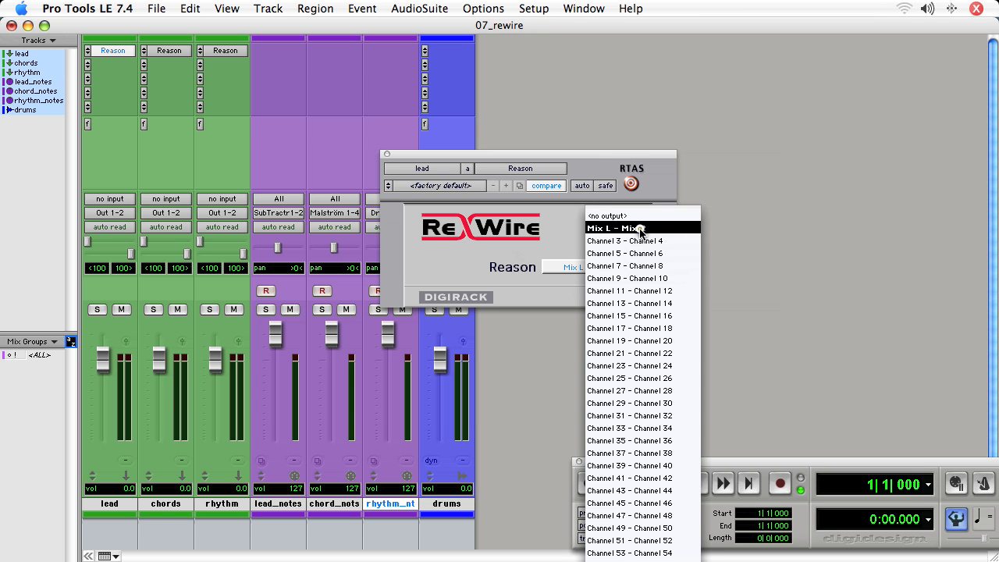
{"action": "left_click", "coordinate": [614, 227]}
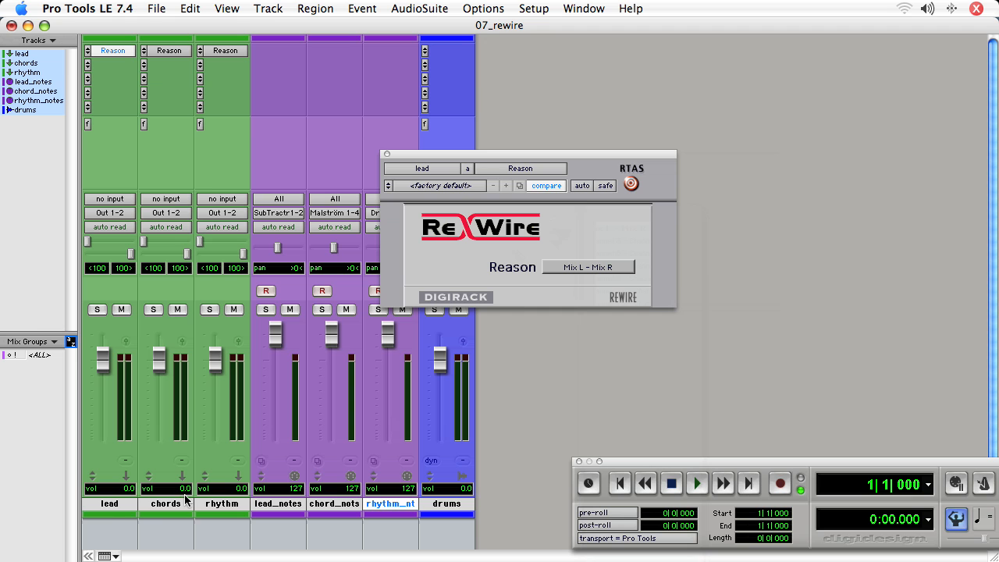
Create a new mono Aux Input track, Aux 1, dismissing the channel mismatch warning
{"action": "left_click", "coordinate": [110, 503]}
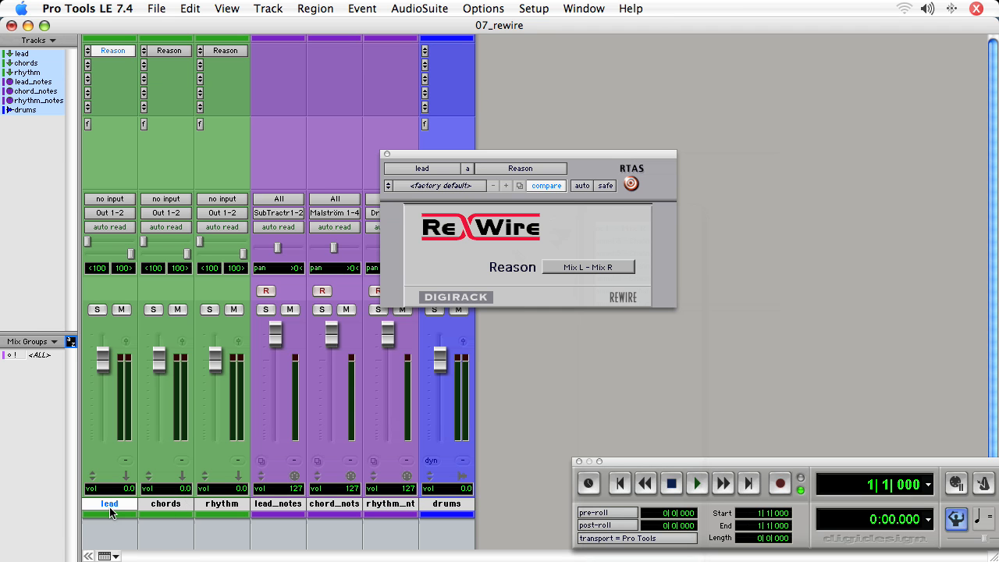
{"action": "key", "text": "cmd+shift+n"}
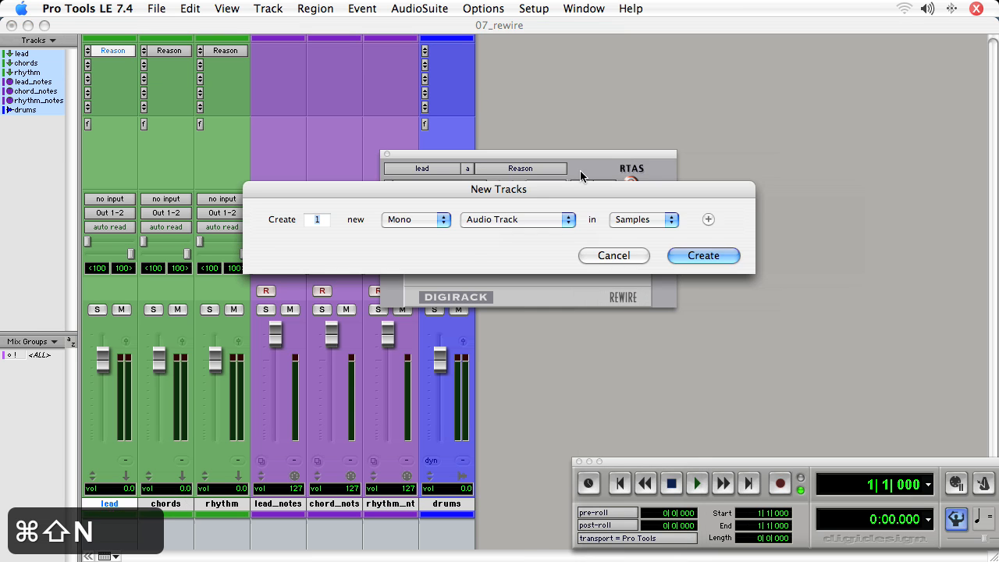
{"action": "left_click", "coordinate": [518, 218]}
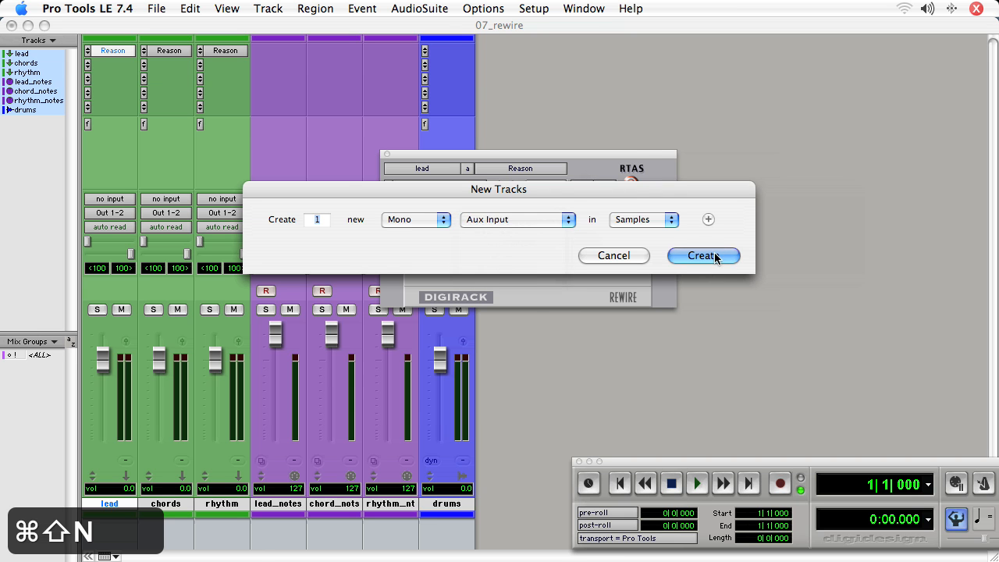
{"action": "left_click", "coordinate": [702, 256]}
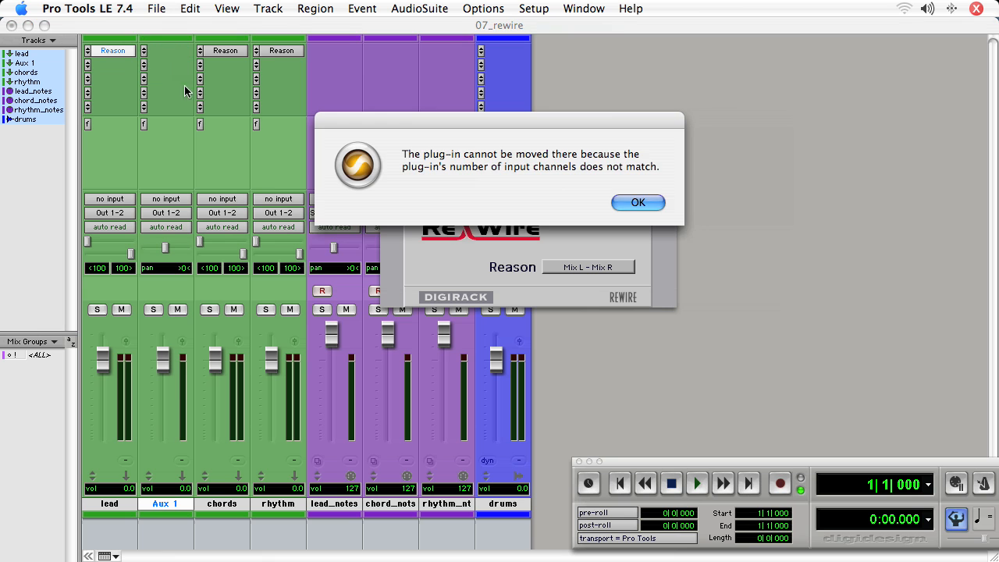
{"action": "left_click", "coordinate": [636, 203]}
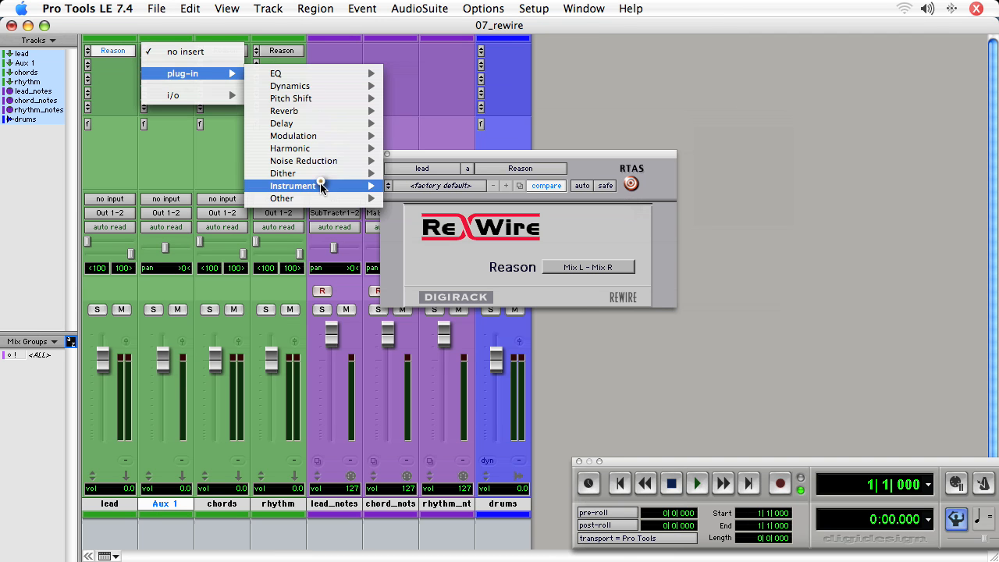
Insert Reason (mono) on Aux 1 and remove the stereo lead track
{"action": "left_click", "coordinate": [293, 184]}
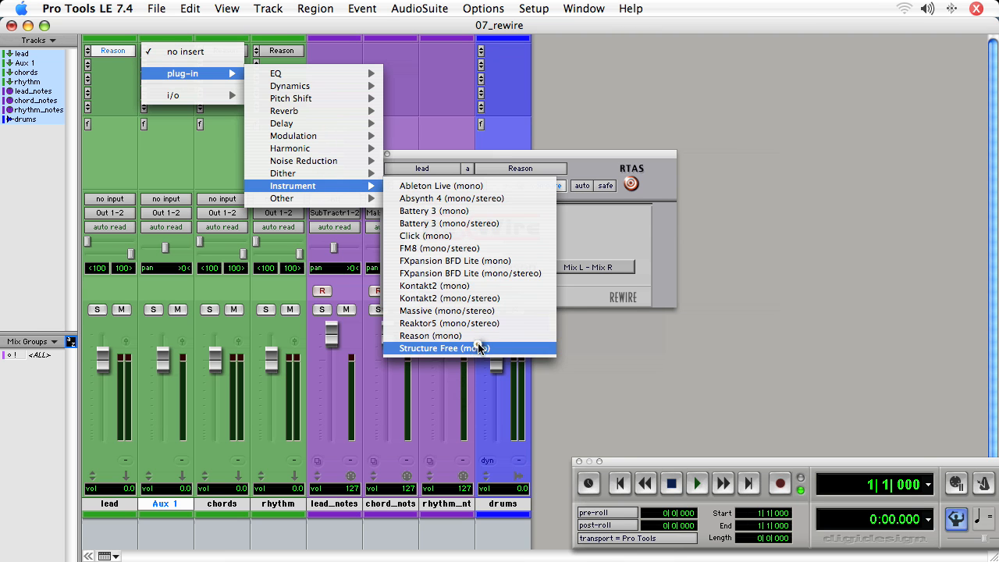
{"action": "left_click", "coordinate": [431, 335]}
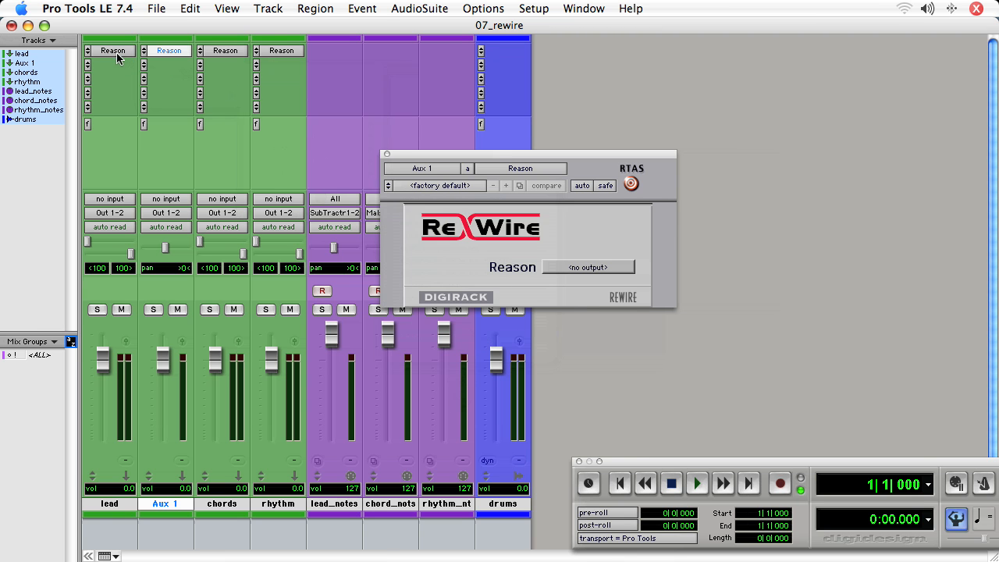
{"action": "left_click", "coordinate": [109, 503]}
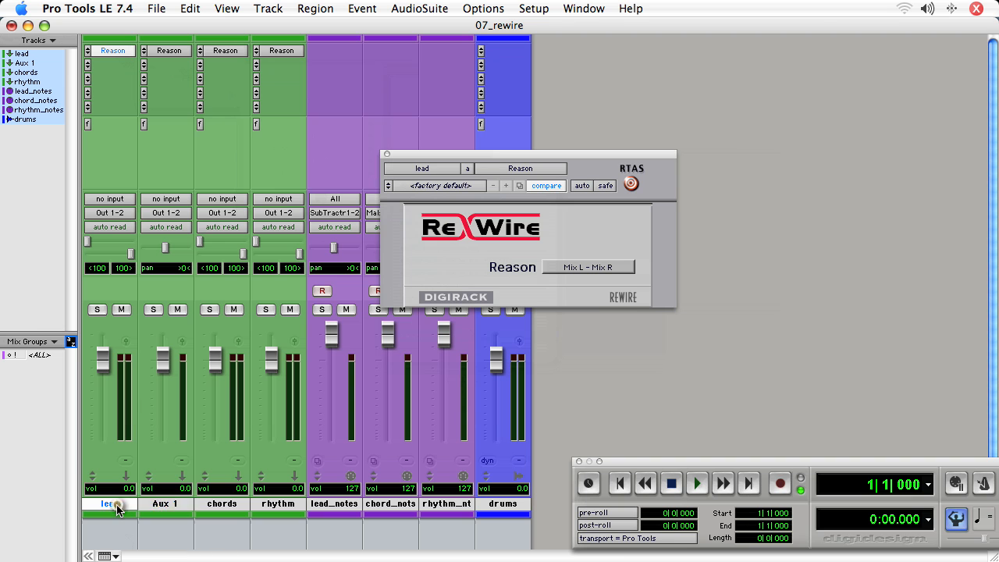
{"action": "right_click", "coordinate": [109, 503]}
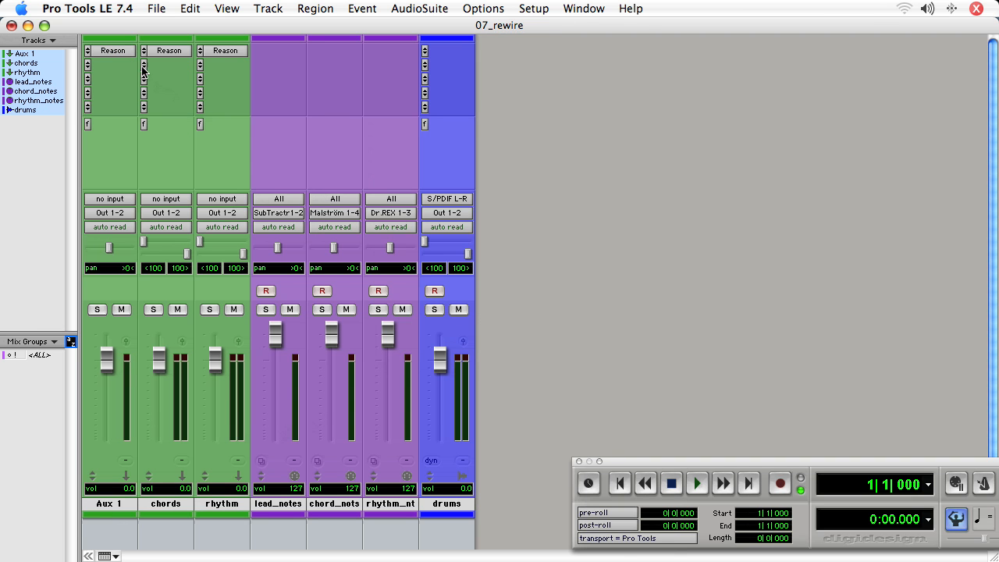
Set Aux 1's ReWire output to Mix L so it becomes the lead feed
{"action": "left_click", "coordinate": [112, 50]}
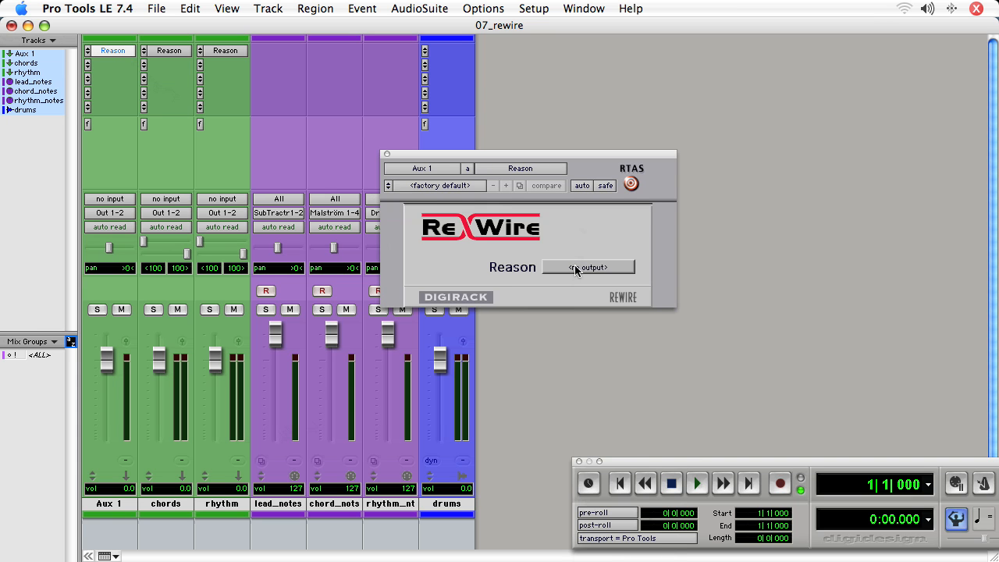
{"action": "left_click", "coordinate": [587, 267]}
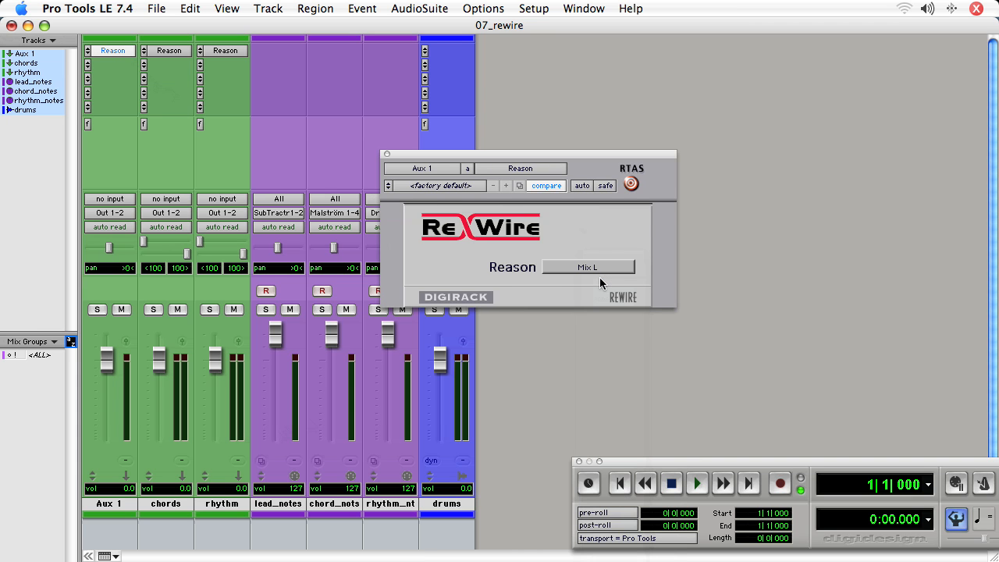
{"action": "mouse_move", "coordinate": [115, 507]}
{"action": "type", "text": "lead"}
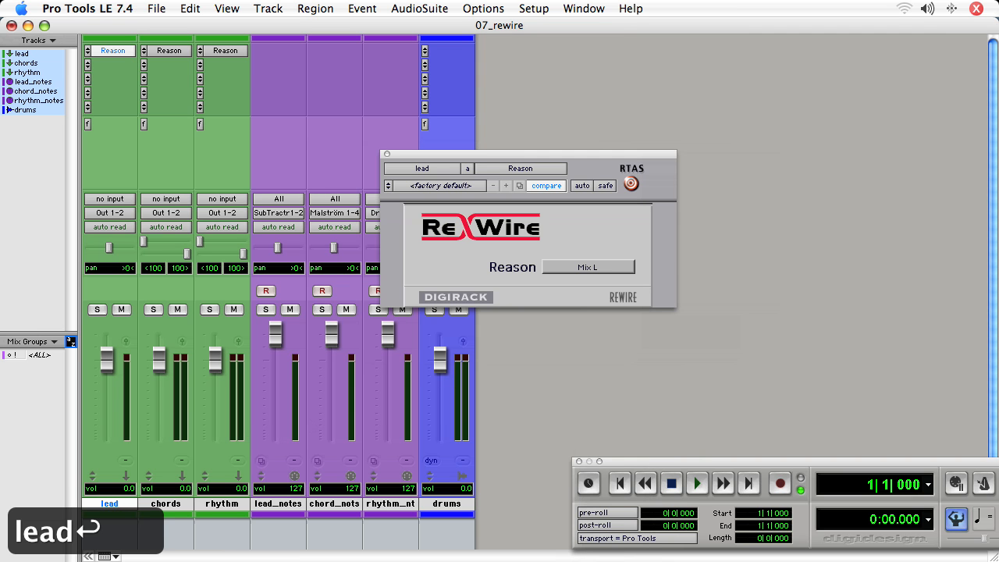
{"action": "mouse_move", "coordinate": [178, 61]}
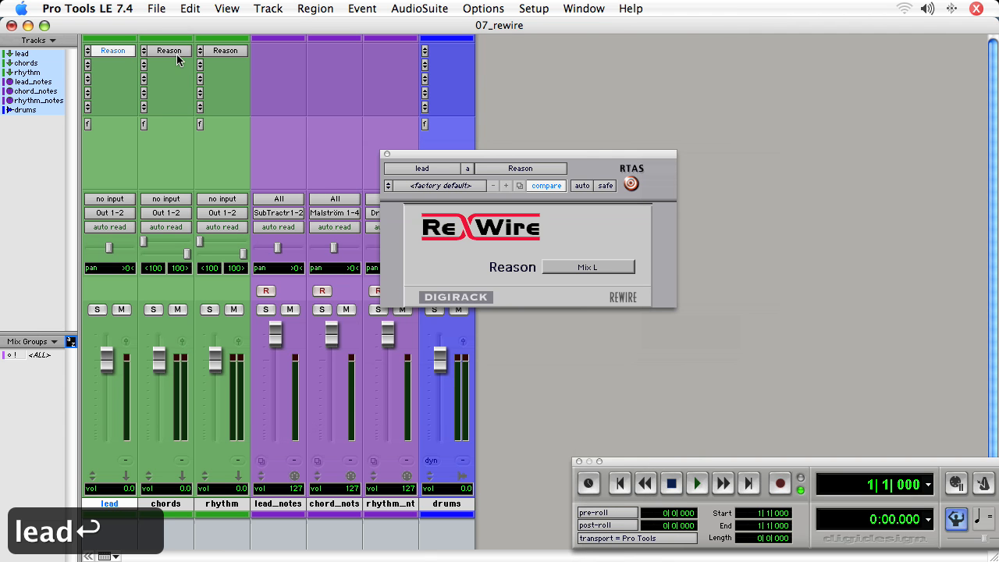
{"action": "left_click", "coordinate": [169, 50]}
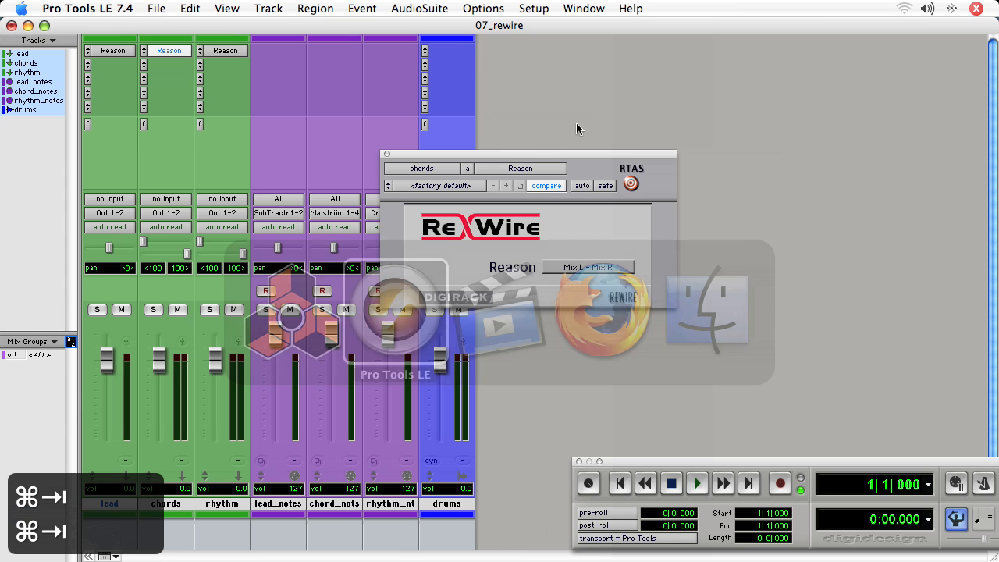
Set the rhythm track's ReWire output to Channel 5 – Channel 6
{"action": "left_click", "coordinate": [590, 267]}
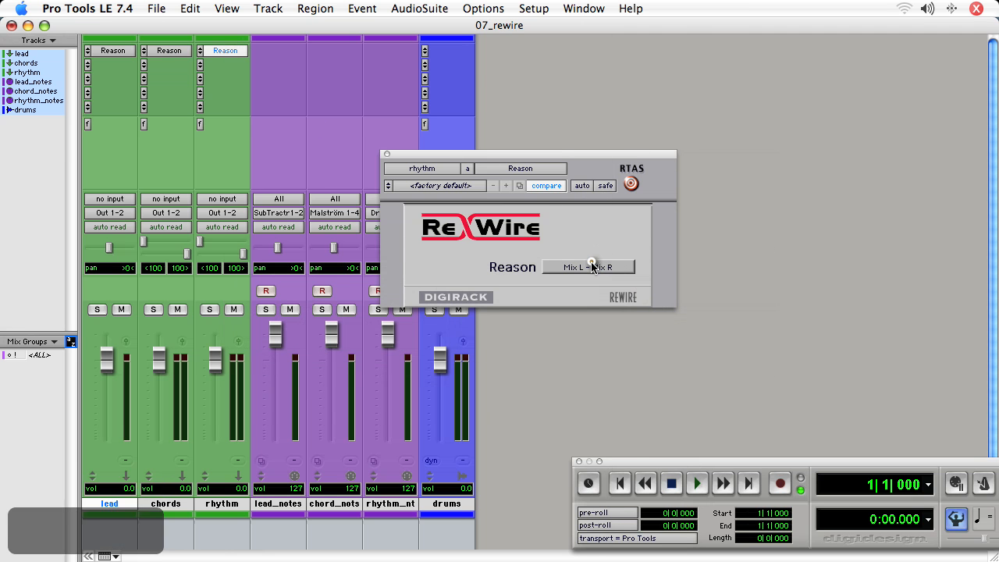
{"action": "left_click", "coordinate": [587, 267]}
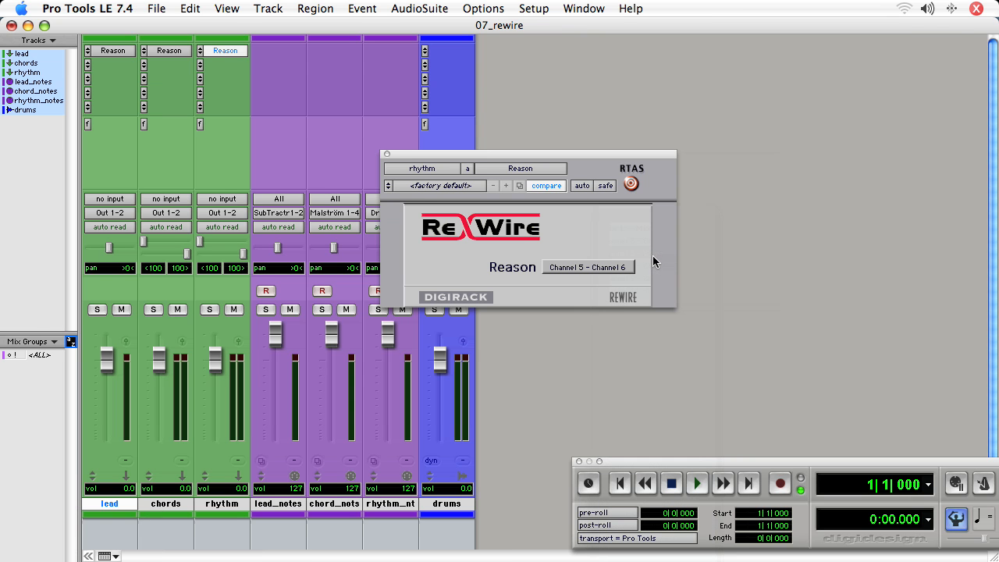
{"action": "mouse_move", "coordinate": [388, 156]}
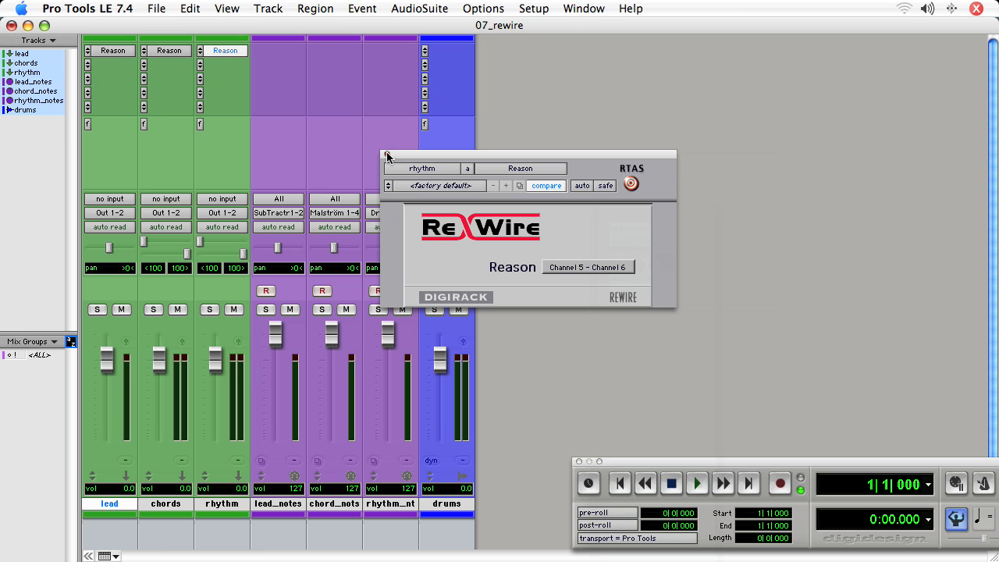
{"action": "mouse_move", "coordinate": [546, 281]}
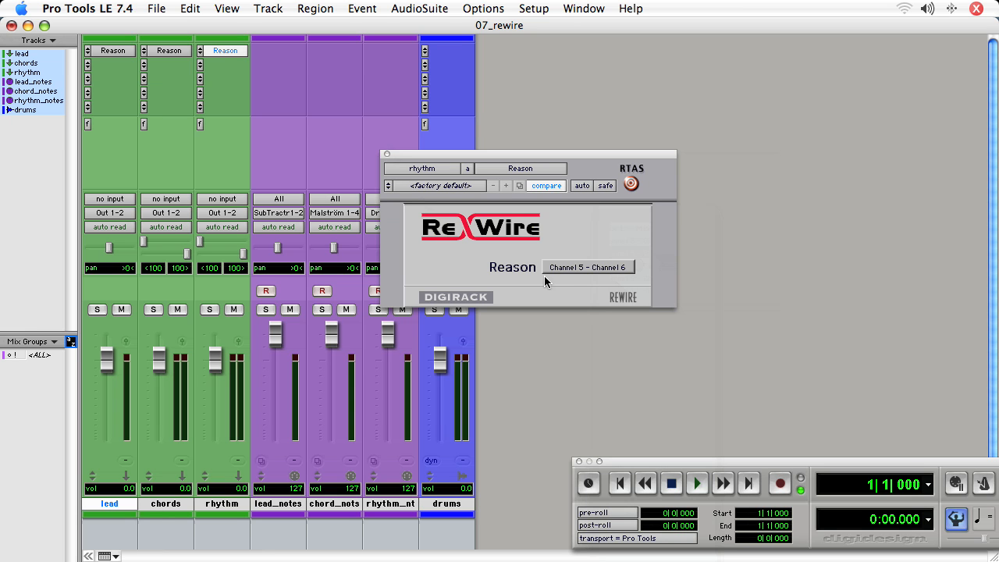
{"action": "mouse_move", "coordinate": [593, 275]}
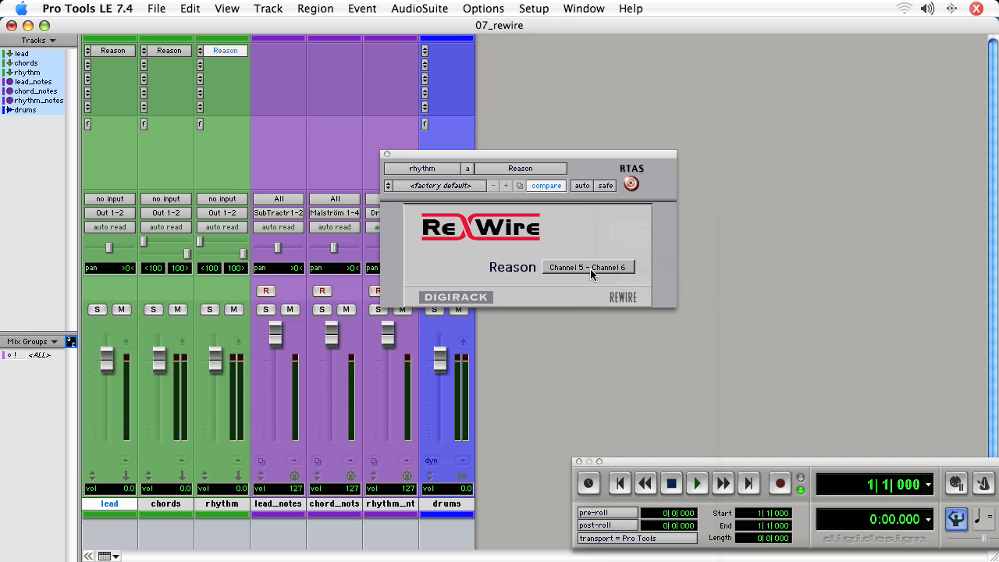
{"action": "mouse_move", "coordinate": [404, 161]}
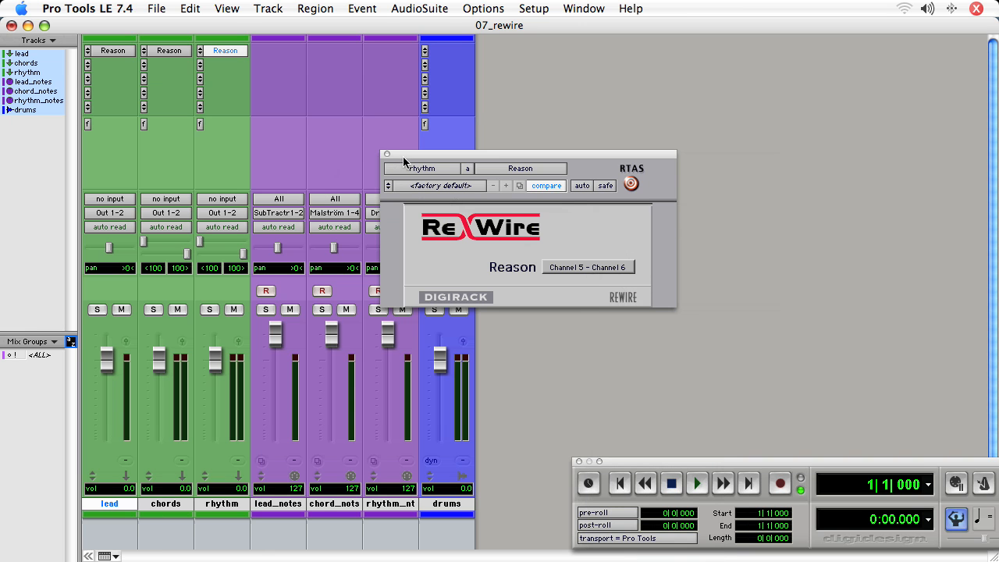
{"action": "left_click", "coordinate": [384, 155]}
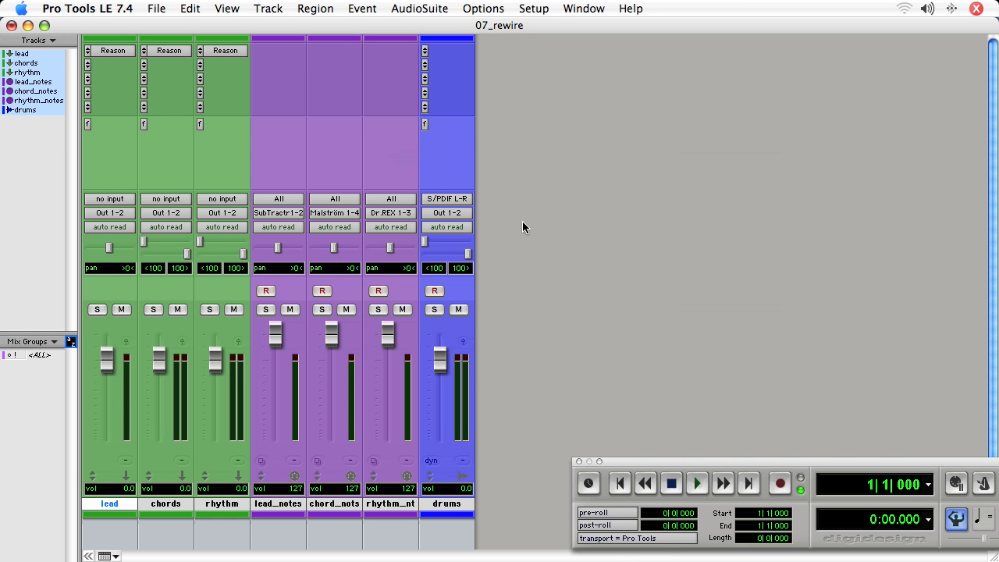
{"action": "mouse_move", "coordinate": [412, 208]}
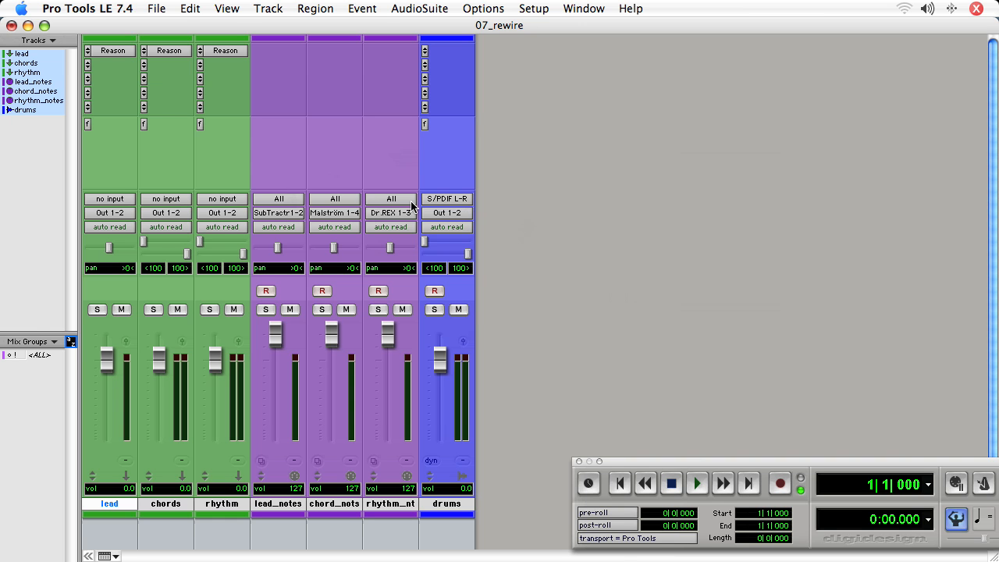
{"action": "mouse_move", "coordinate": [128, 224]}
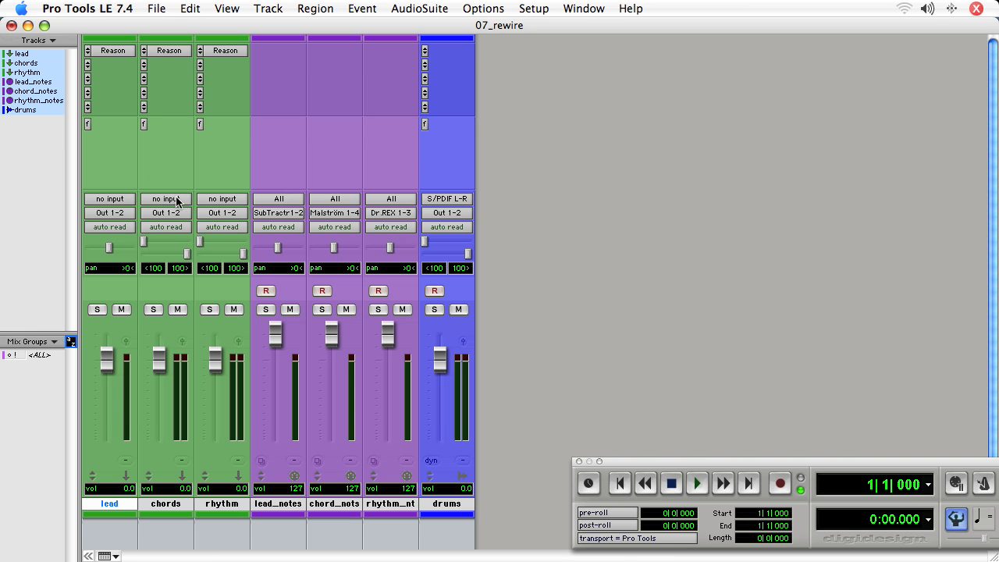
{"action": "mouse_move", "coordinate": [165, 198]}
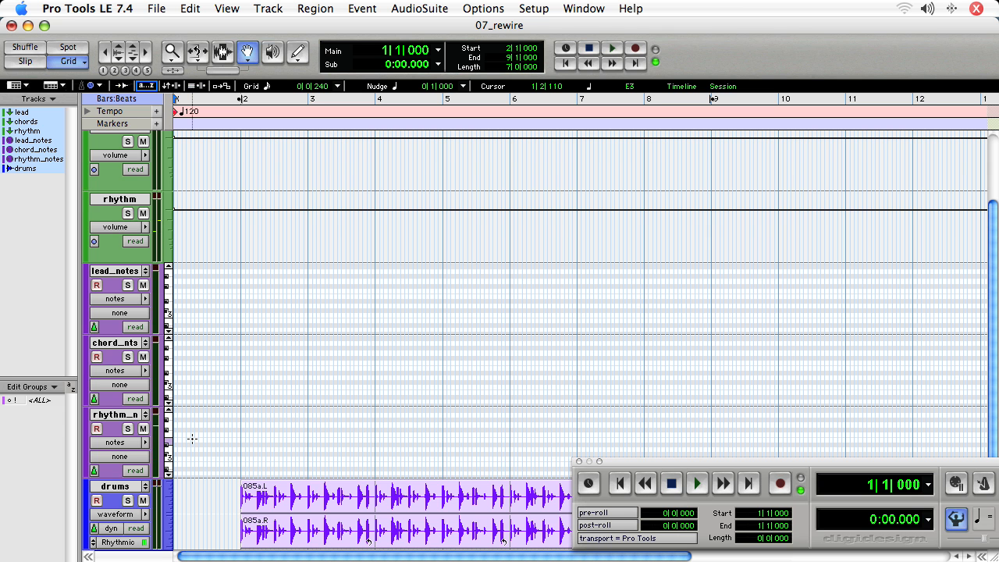
Switch from Reason back to the Pro Tools session with Cmd+Tab
{"action": "key", "text": "cmd+tab"}
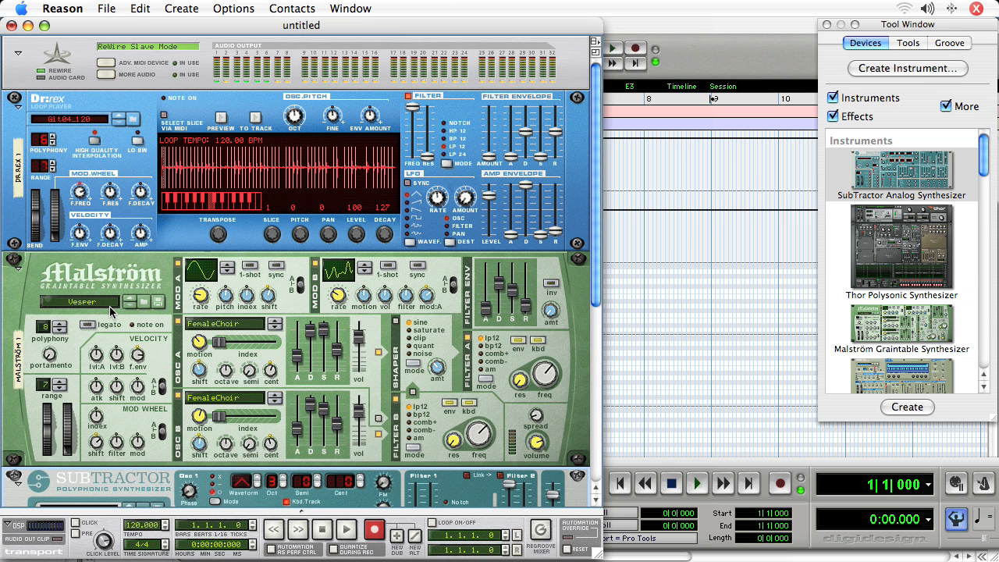
{"action": "mouse_move", "coordinate": [156, 303]}
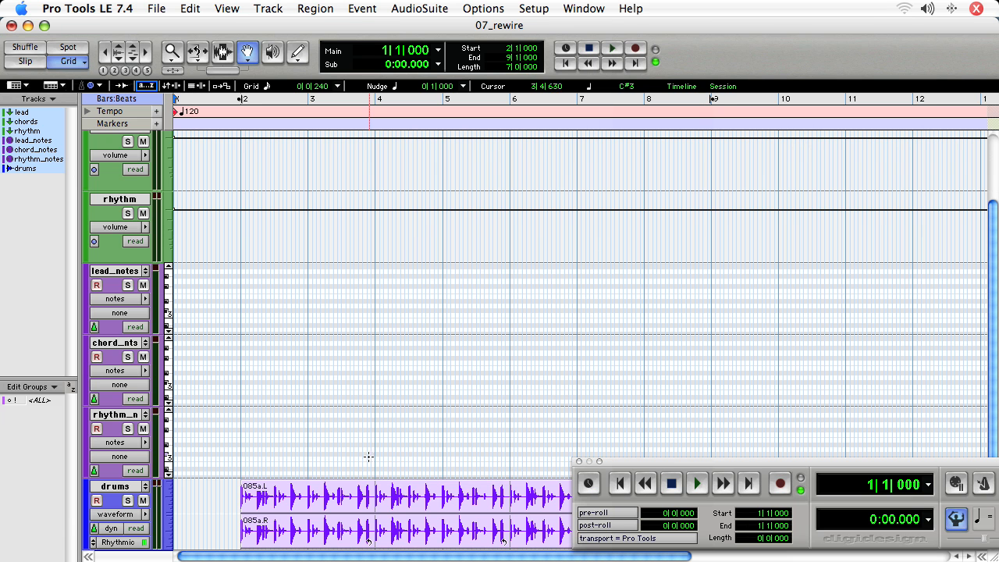
Draw a short row of MIDI notes on the lead_notes track in bar 2 with the Pencil
{"action": "left_click", "coordinate": [296, 53]}
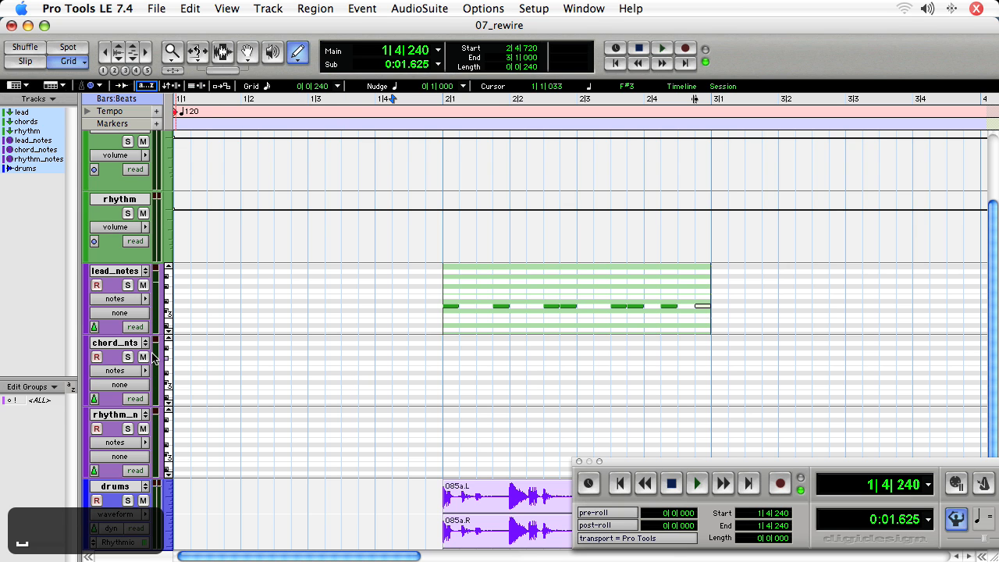
{"action": "left_click", "coordinate": [446, 375]}
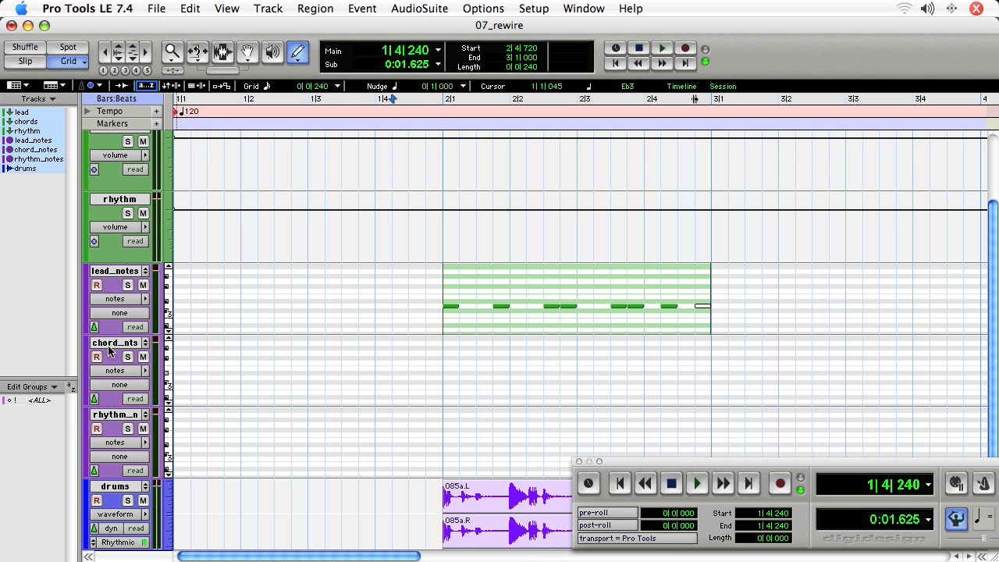
Create a bar-2 MIDI part on chord_notes and draw chord notes into it
{"action": "left_click", "coordinate": [116, 343]}
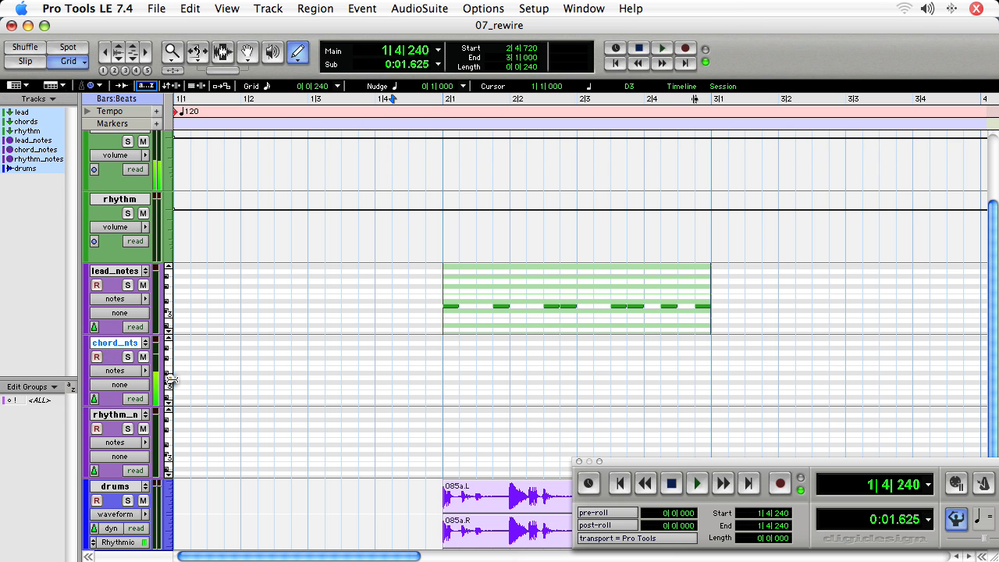
{"action": "left_click_drag", "start_coordinate": [444, 383], "coordinate": [643, 377]}
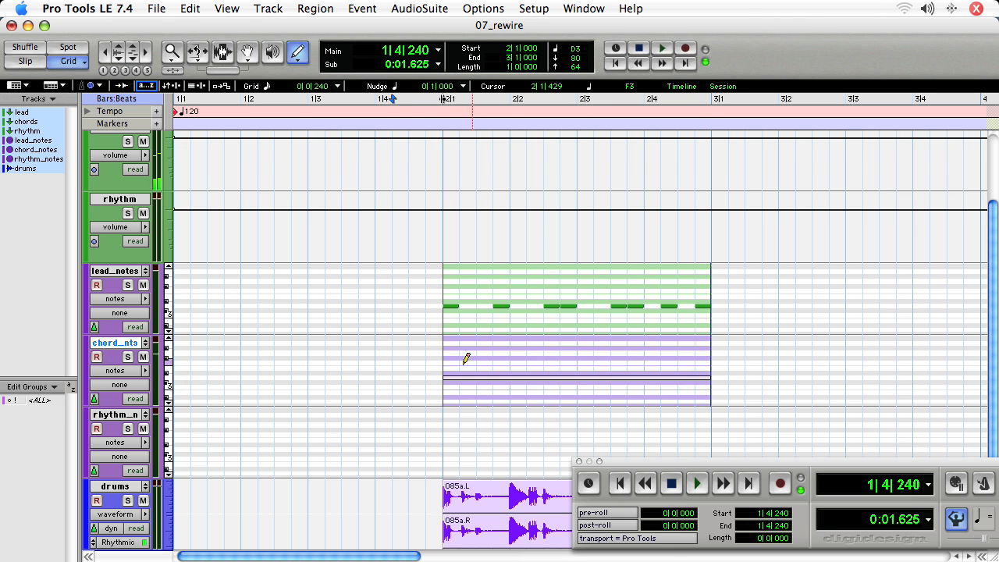
{"action": "left_click_drag", "start_coordinate": [443, 356], "coordinate": [609, 351]}
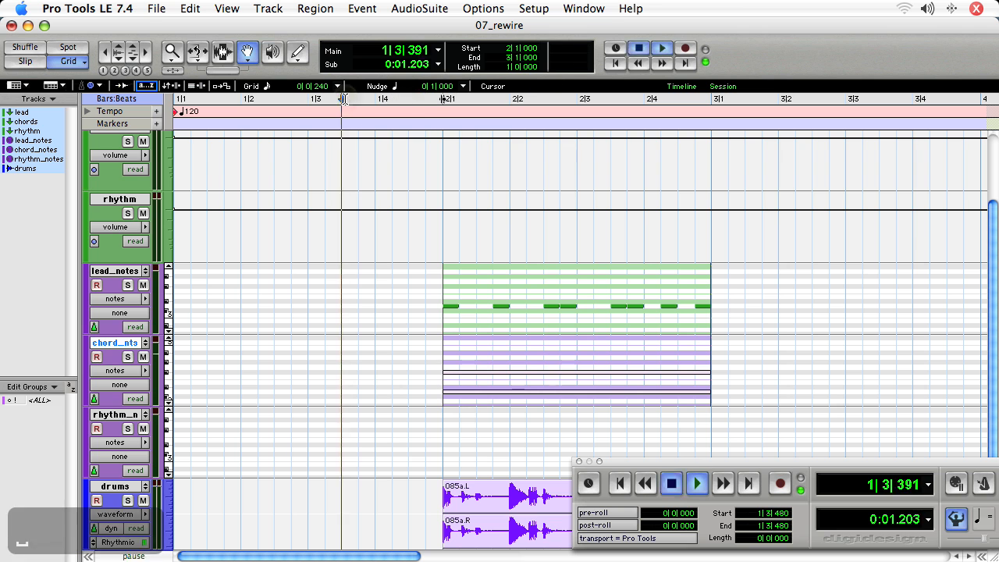
Add notes to rhythm_notes and audition the new parts, stopping playback afterwards
{"action": "left_click", "coordinate": [696, 484]}
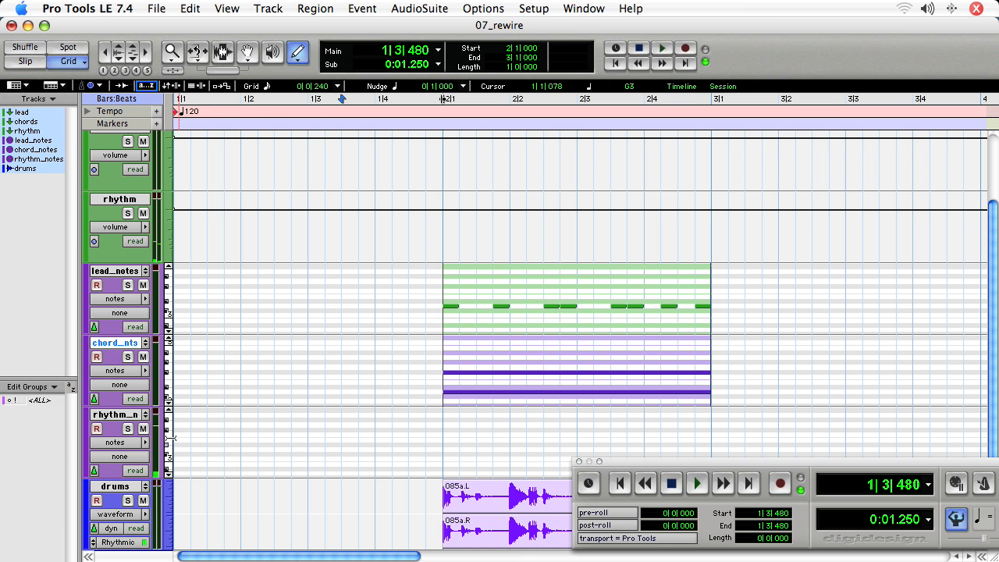
{"action": "left_click", "coordinate": [337, 86]}
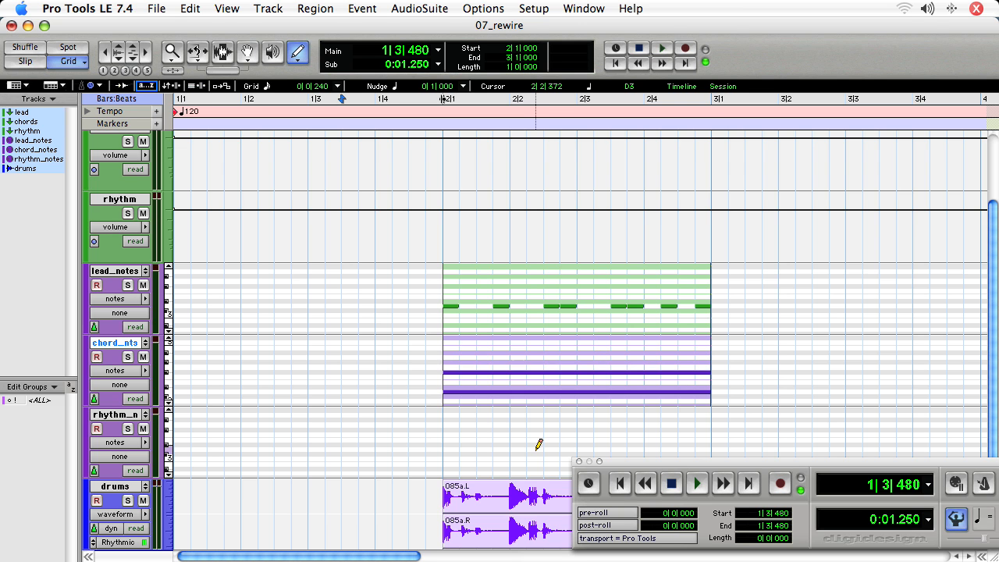
{"action": "mouse_move", "coordinate": [466, 437]}
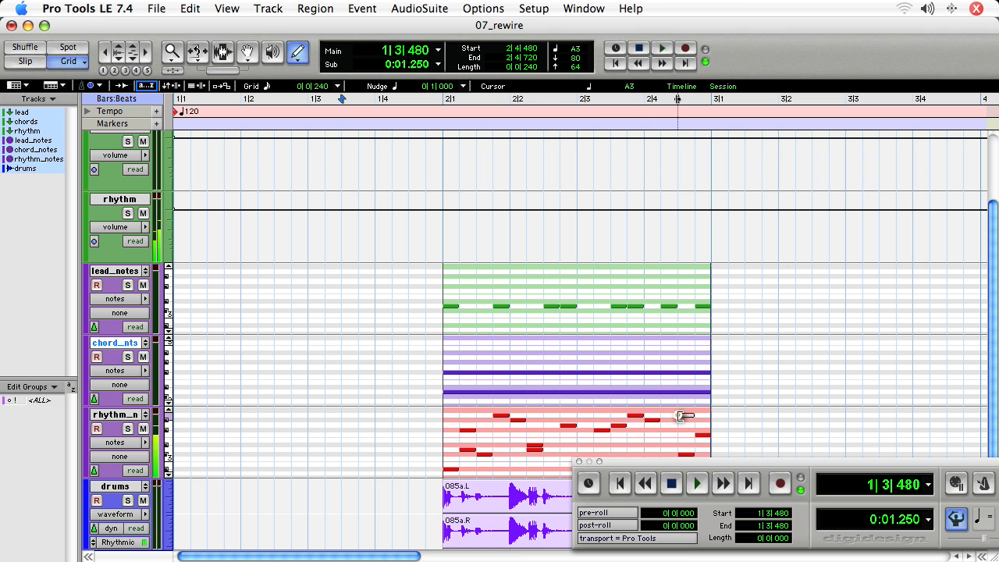
{"action": "left_click", "coordinate": [696, 483]}
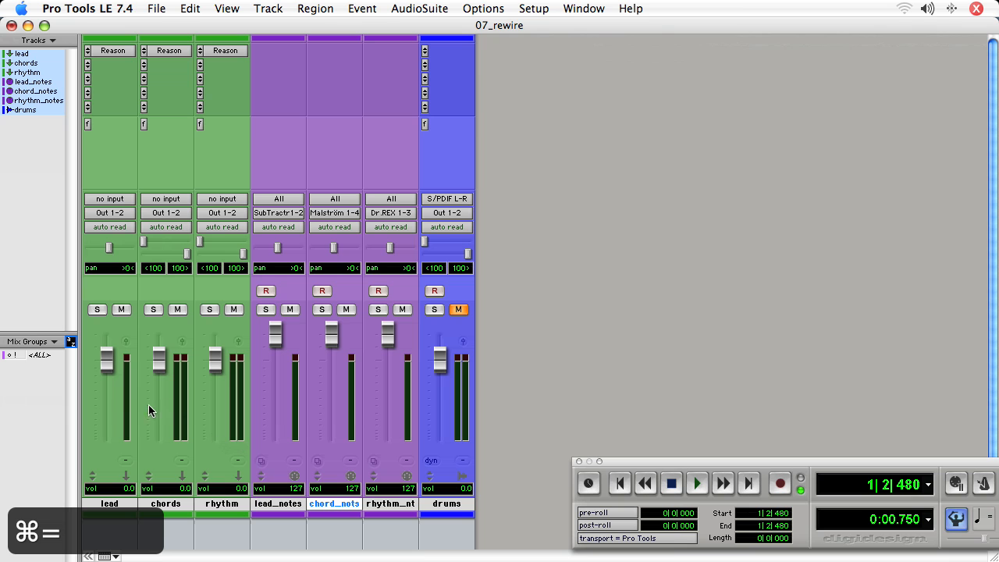
{"action": "mouse_move", "coordinate": [121, 406]}
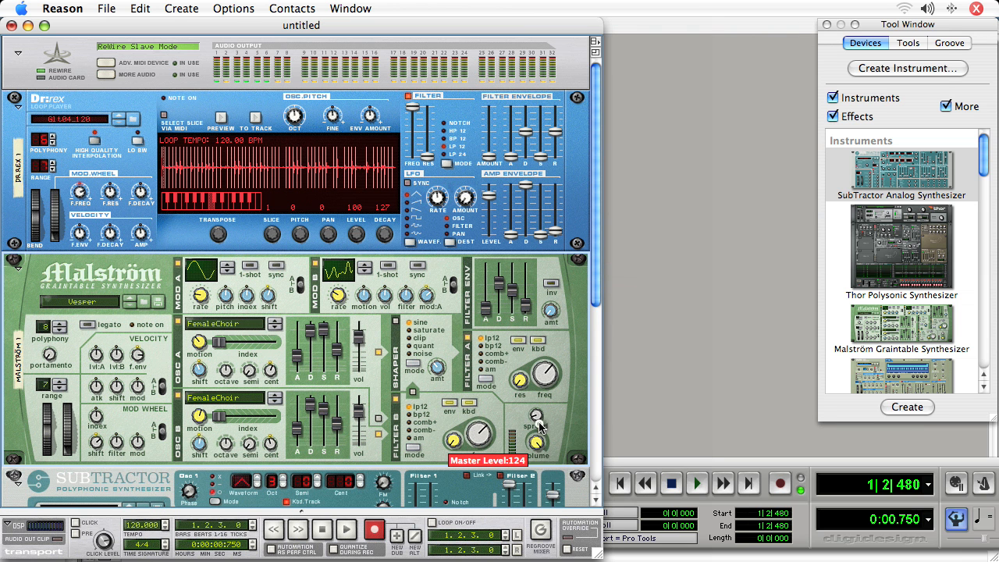
Lower the Malström Master Level knob from 124 to 106 and return to the Pro Tools mixer
{"action": "left_click_drag", "start_coordinate": [539, 415], "coordinate": [538, 437]}
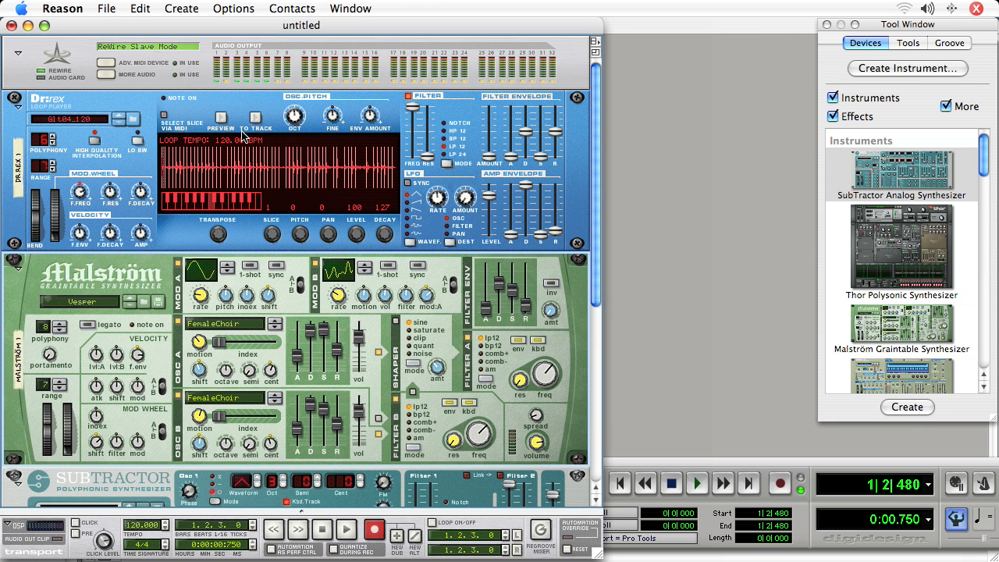
{"action": "mouse_move", "coordinate": [318, 137]}
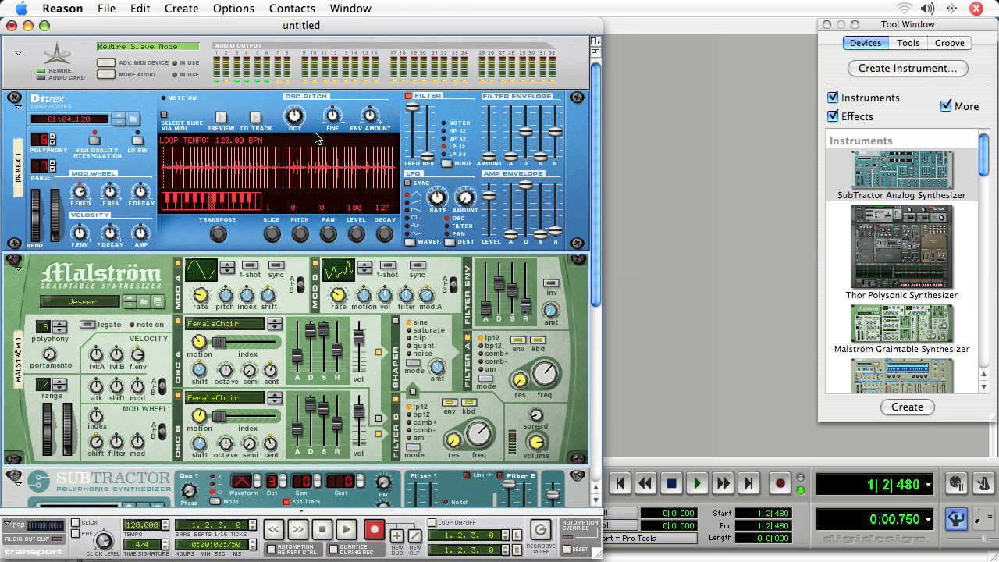
{"action": "mouse_move", "coordinate": [490, 208]}
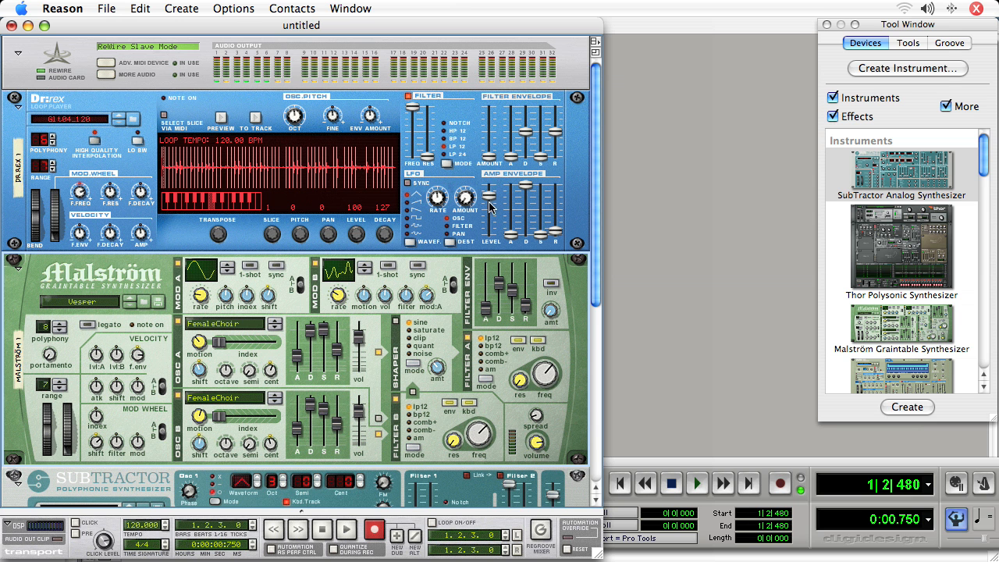
{"action": "scroll", "scroll_direction": "down", "scroll_amount": 3}
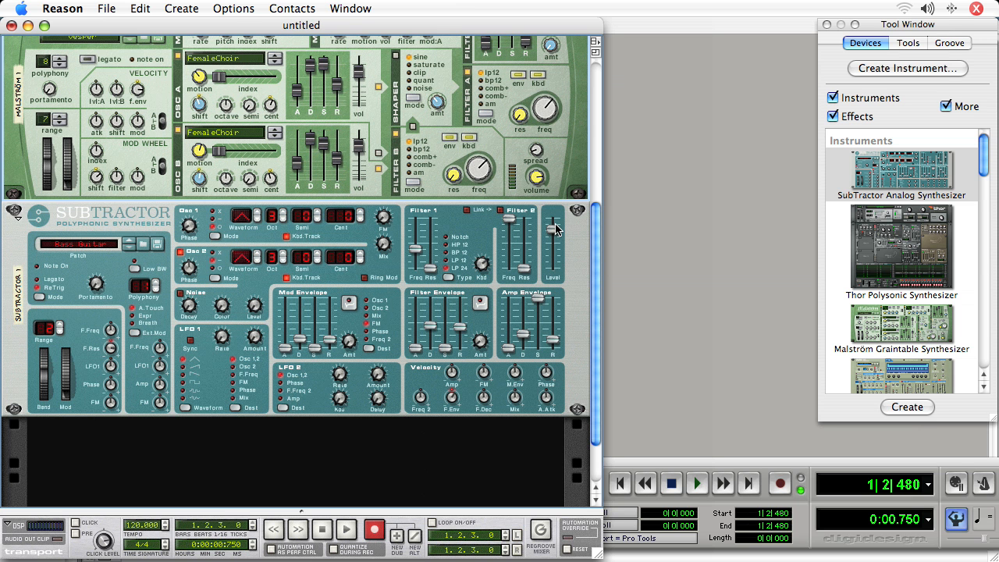
{"action": "scroll", "scroll_direction": "down", "scroll_amount": 3}
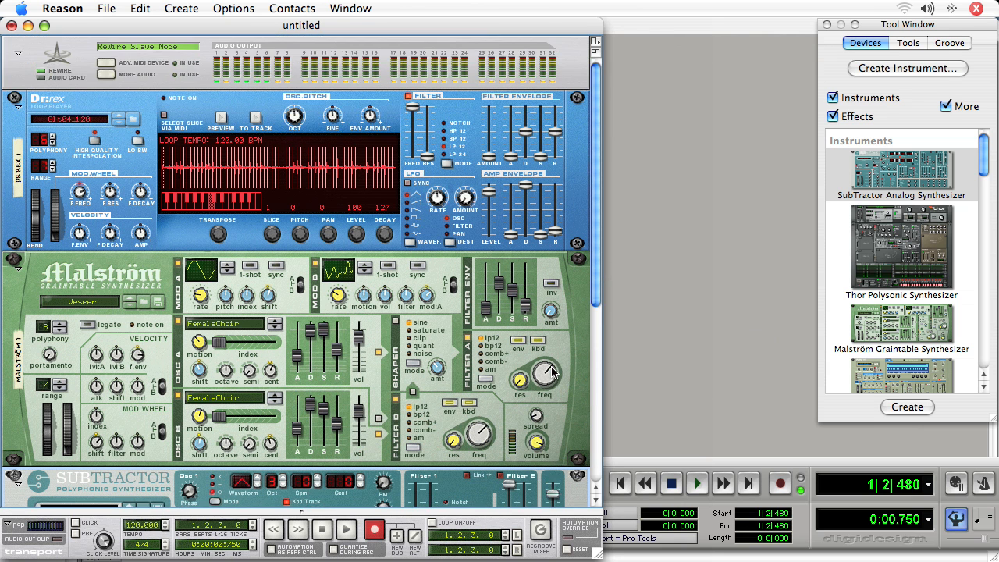
{"action": "mouse_move", "coordinate": [534, 443]}
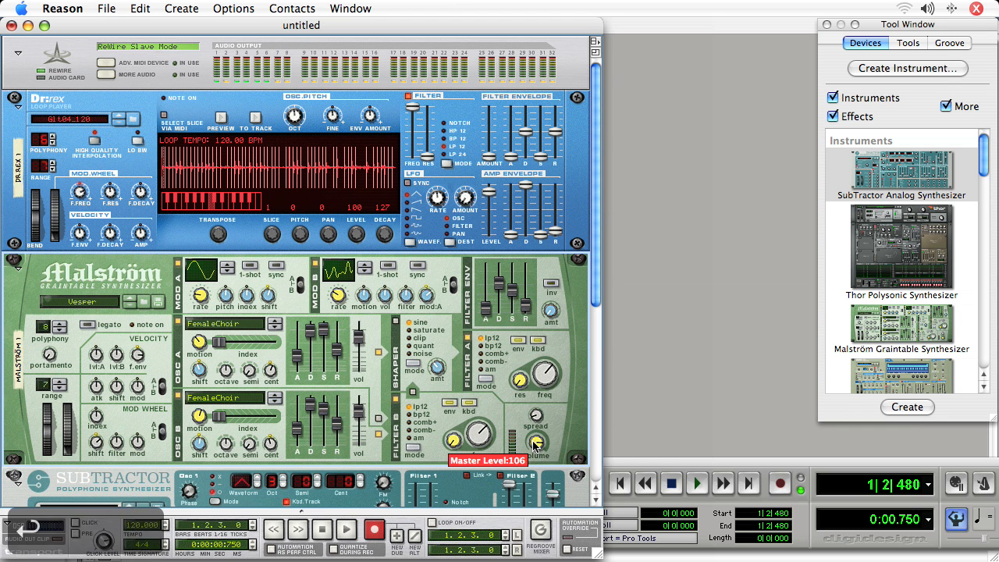
{"action": "left_click", "coordinate": [696, 484]}
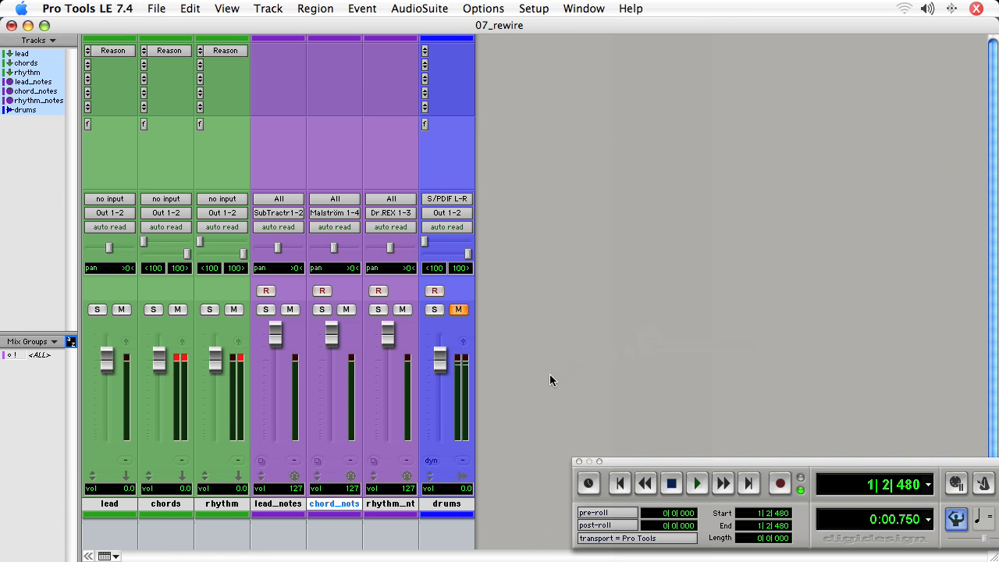
{"action": "mouse_move", "coordinate": [550, 373]}
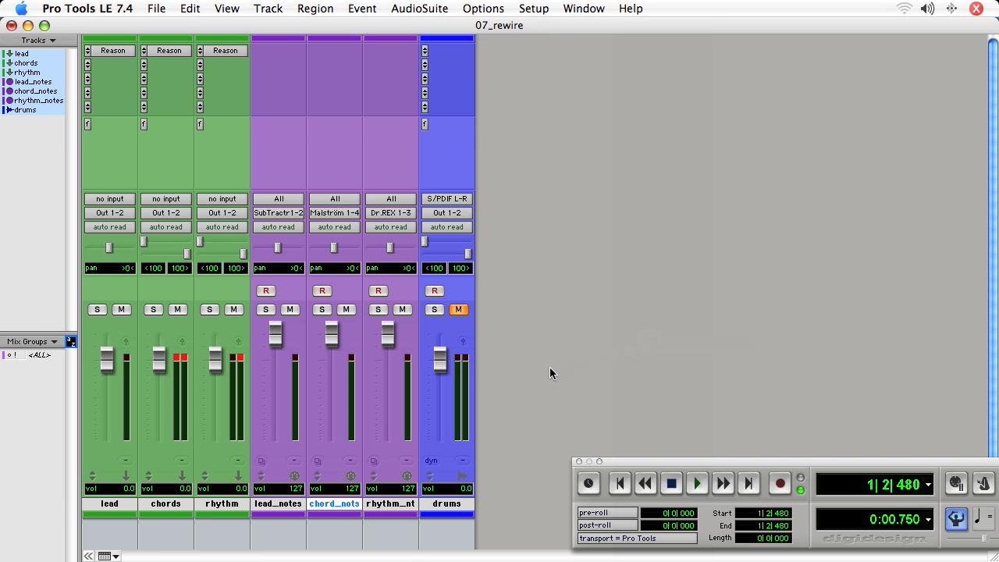
{"action": "mouse_move", "coordinate": [446, 513]}
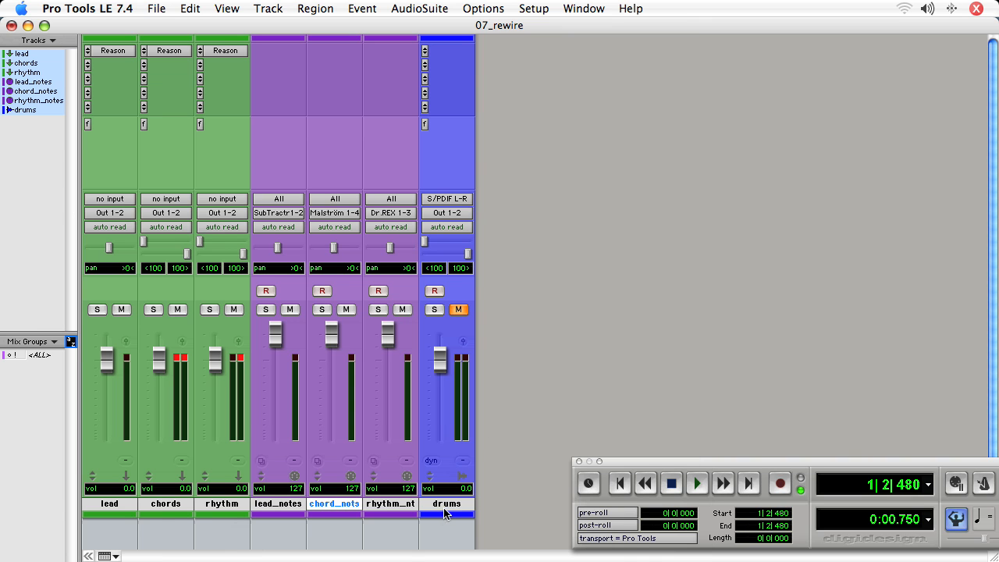
Create 1 mono and 2 stereo audio tracks from the New Tracks dialog
{"action": "key", "text": "cmd+shift+n"}
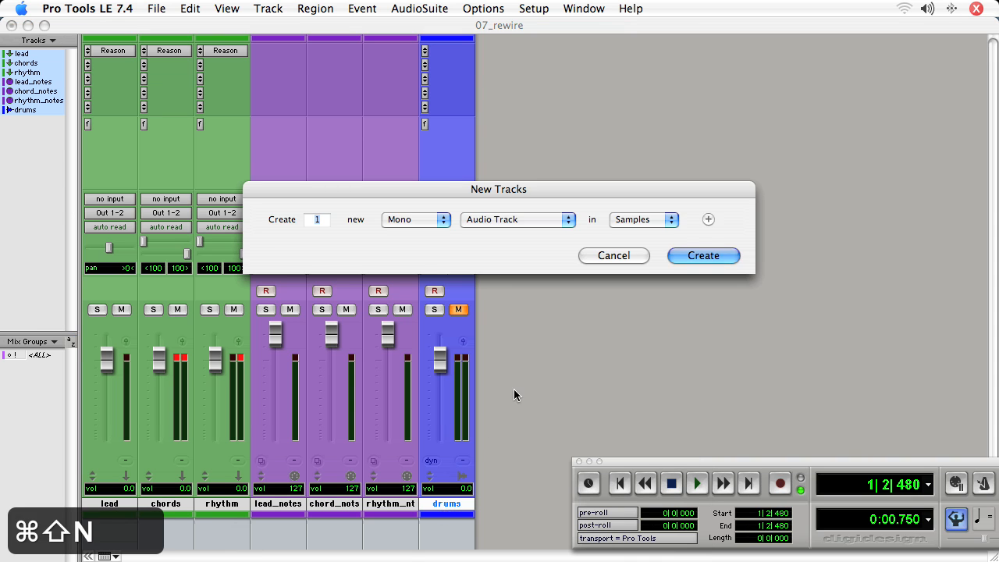
{"action": "left_click", "coordinate": [708, 218]}
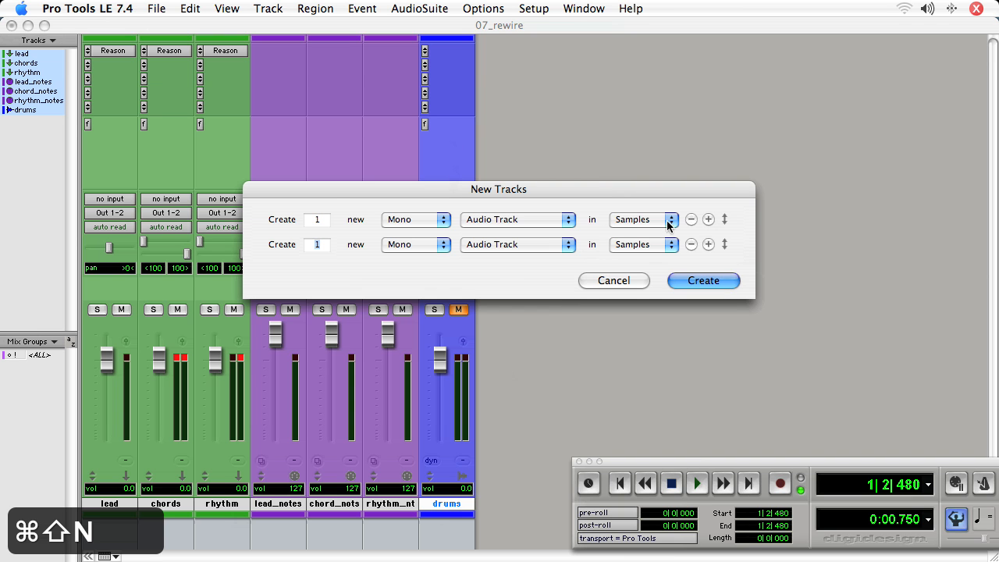
{"action": "left_click", "coordinate": [415, 244]}
{"action": "type", "text": "2"}
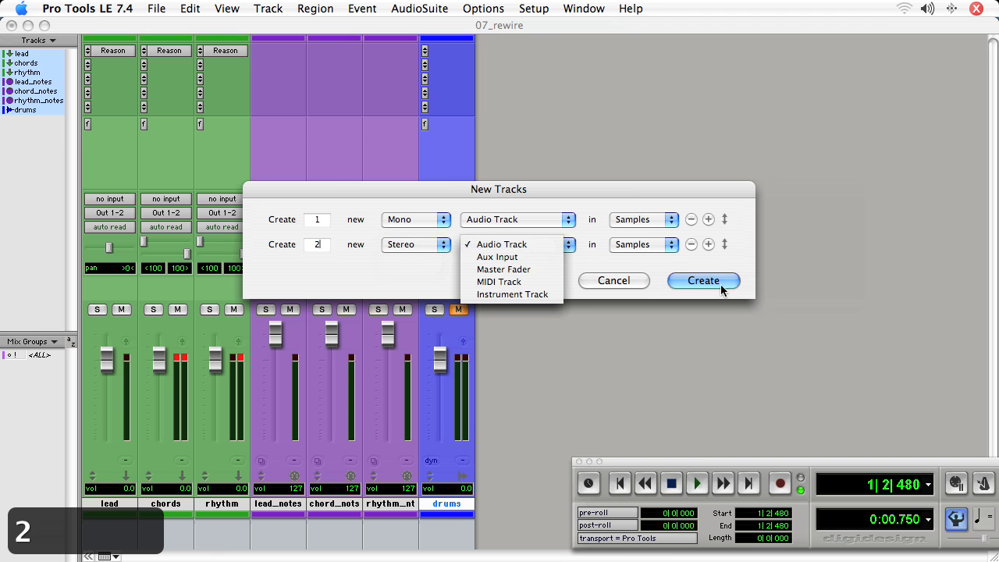
{"action": "left_click", "coordinate": [702, 281]}
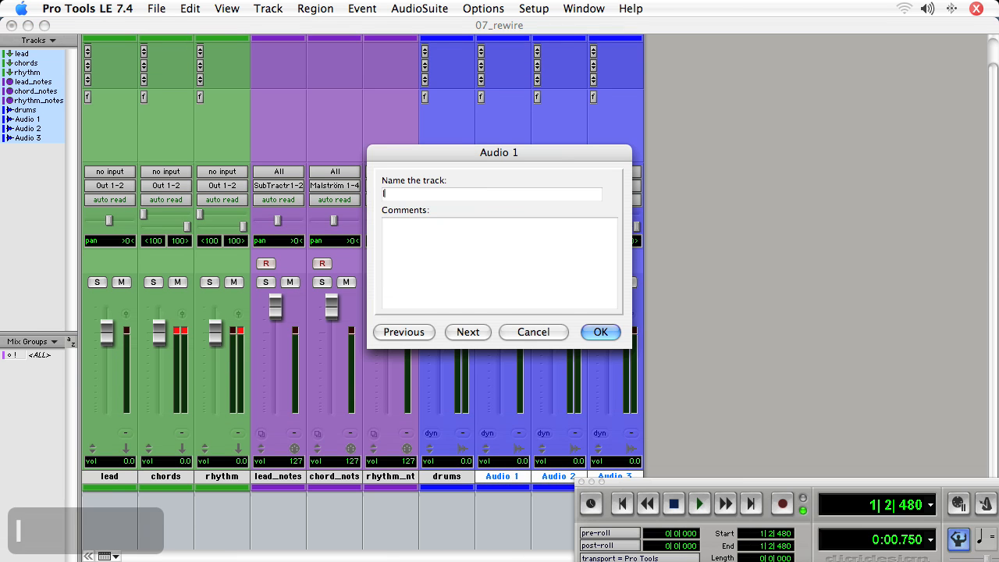
Name the new tracks lead_audio, chords_audio and rhythm_audio
{"action": "type", "text": "lead_audioo"}
{"action": "type", "text": "chords_audio"}
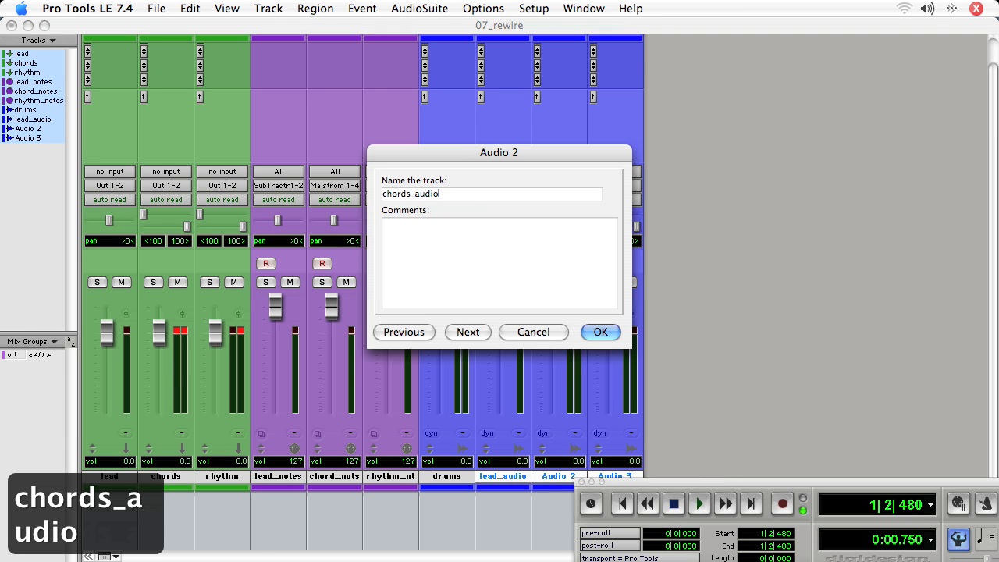
{"action": "left_click", "coordinate": [469, 331]}
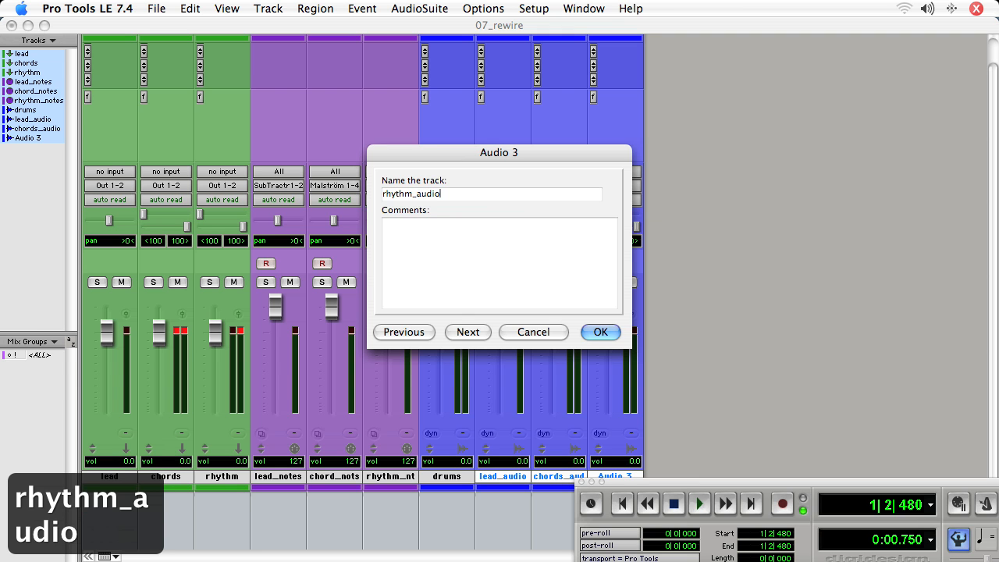
{"action": "left_click", "coordinate": [599, 331]}
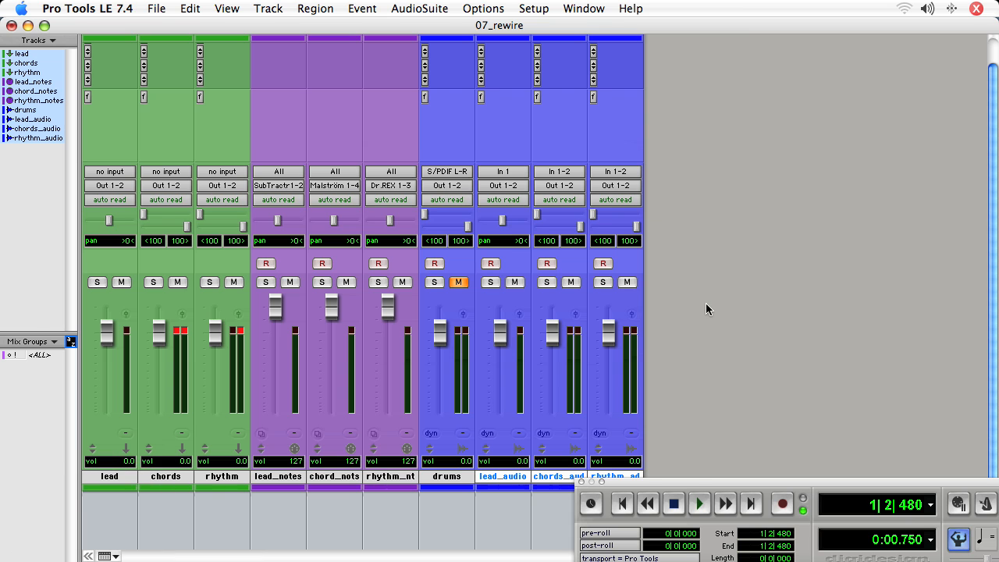
{"action": "mouse_move", "coordinate": [712, 302]}
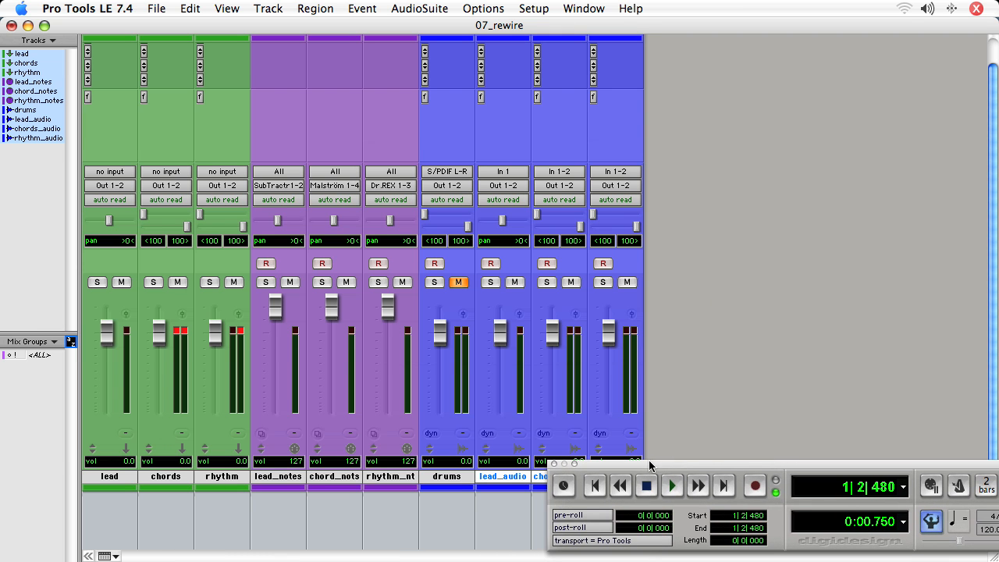
Send lead, chords, rhythm to Bus 1-2, 3-4, 5-6 and feed chords_audio, rhythm_audio from Bus 3-4, 5-6
{"action": "left_click", "coordinate": [109, 184]}
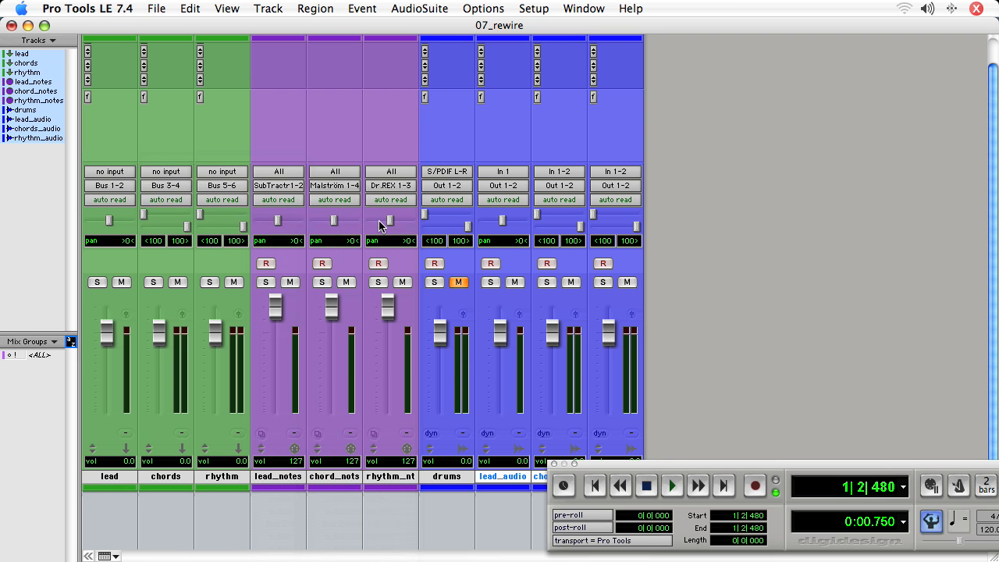
{"action": "mouse_move", "coordinate": [382, 226]}
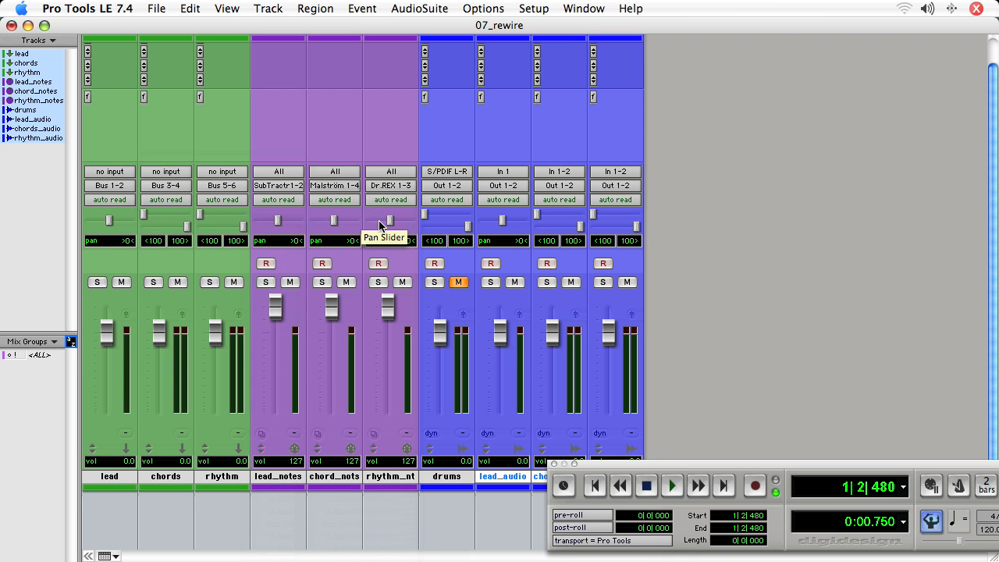
{"action": "mouse_move", "coordinate": [502, 171]}
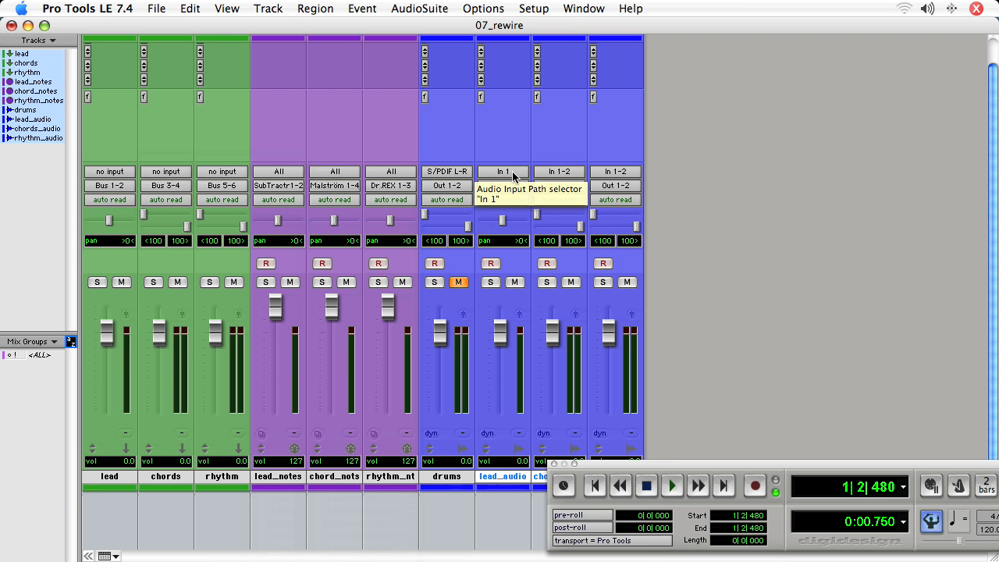
{"action": "left_click", "coordinate": [502, 170]}
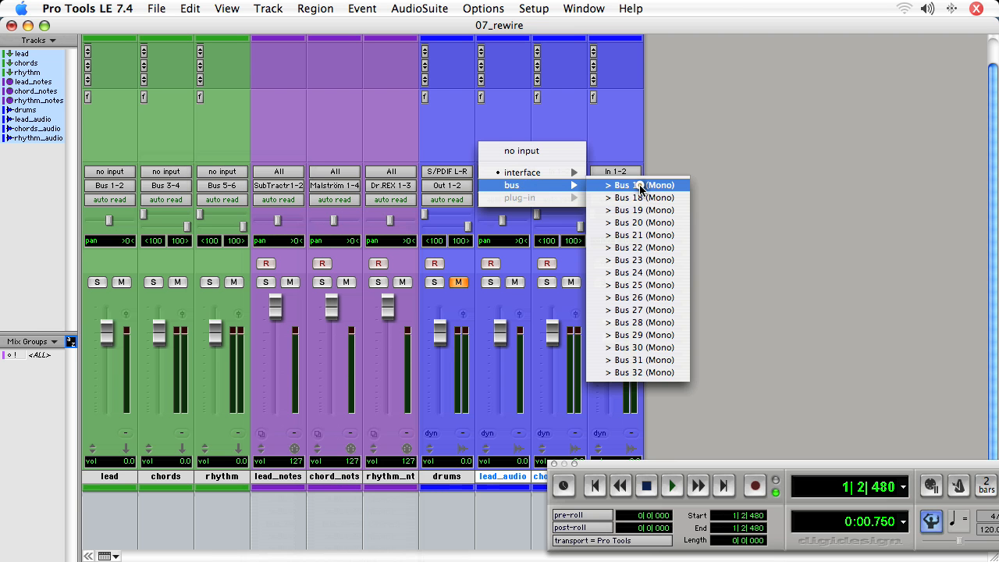
{"action": "left_click", "coordinate": [639, 184]}
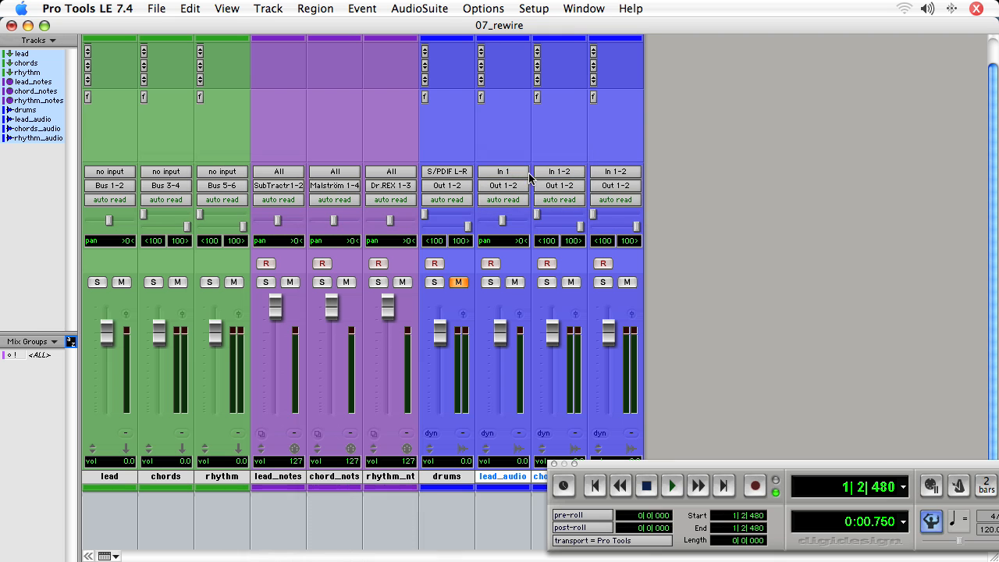
{"action": "mouse_move", "coordinate": [201, 192]}
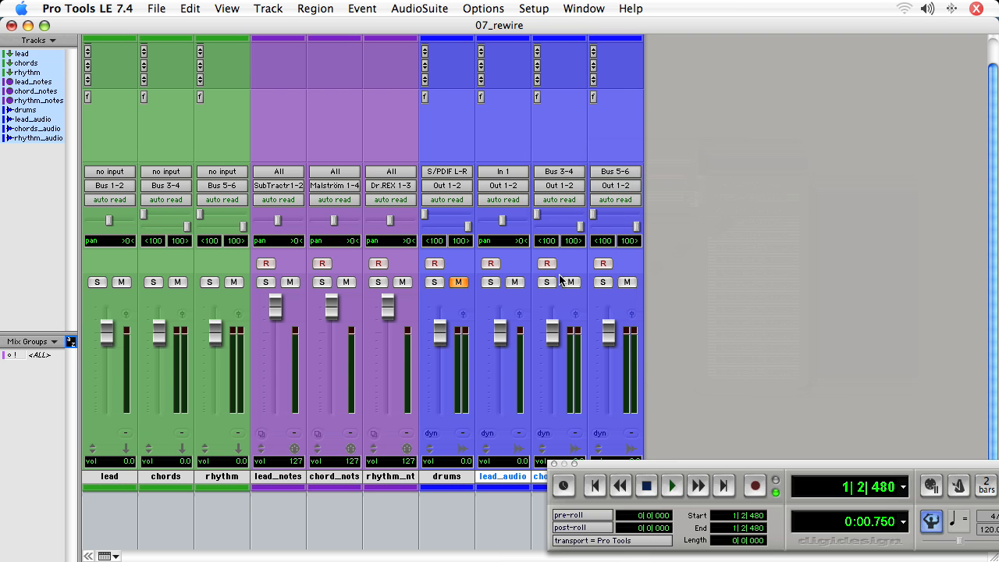
{"action": "mouse_move", "coordinate": [593, 215]}
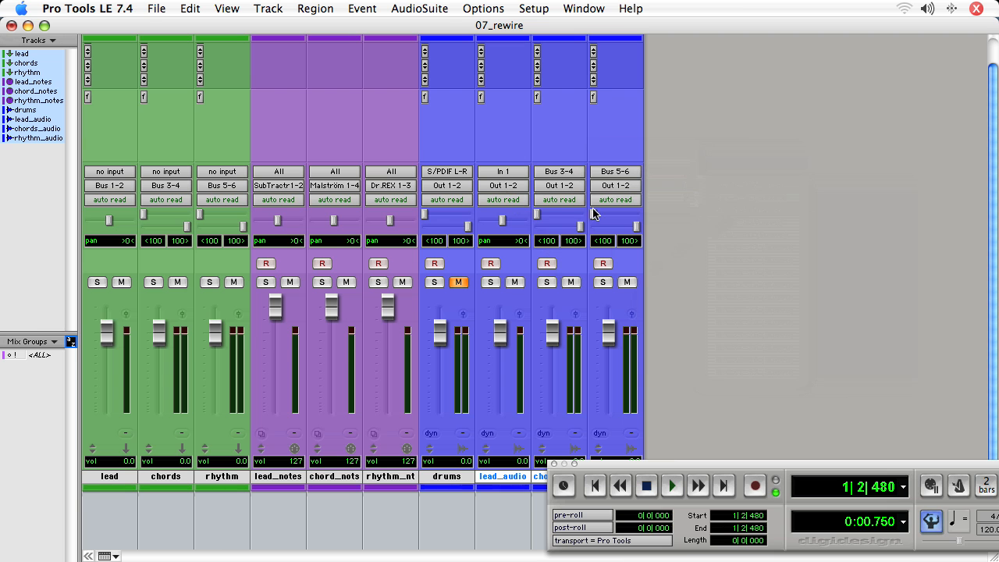
{"action": "left_click", "coordinate": [502, 184]}
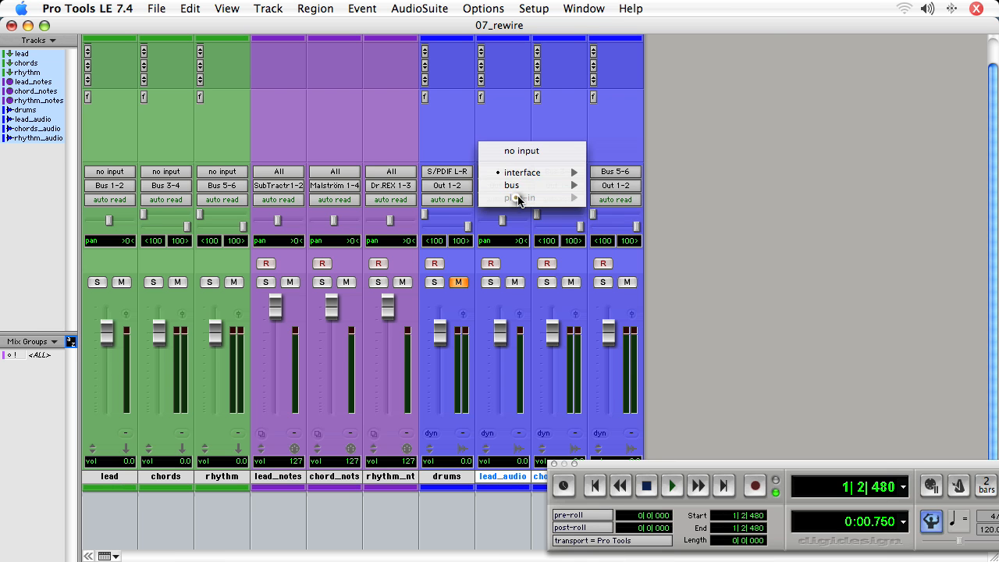
{"action": "left_click", "coordinate": [583, 9]}
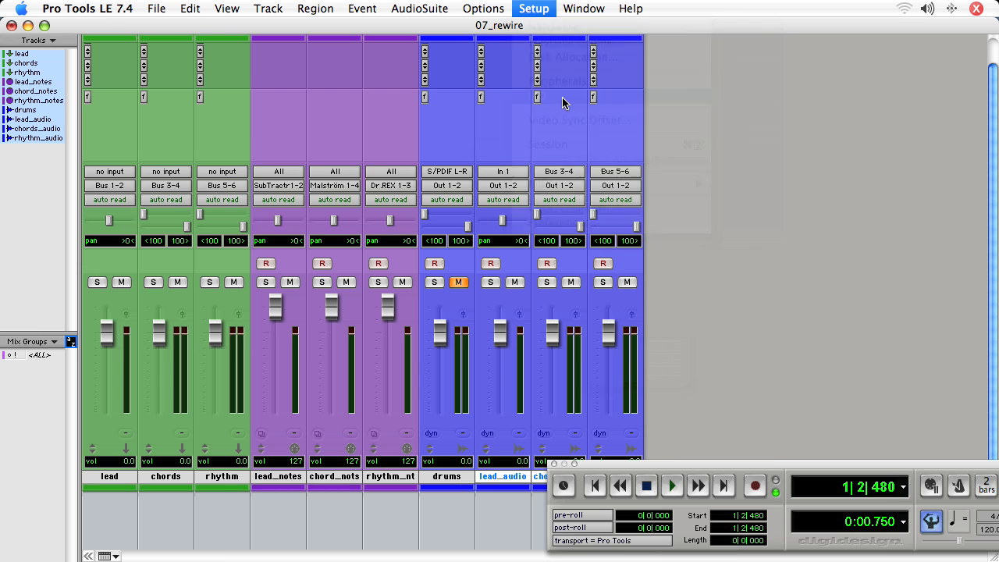
In I/O Setup split Bus 1-2 into mono sub-paths Bus 1 and Bus 2, feeding lead_audio from Bus 1
{"action": "left_click", "coordinate": [533, 9]}
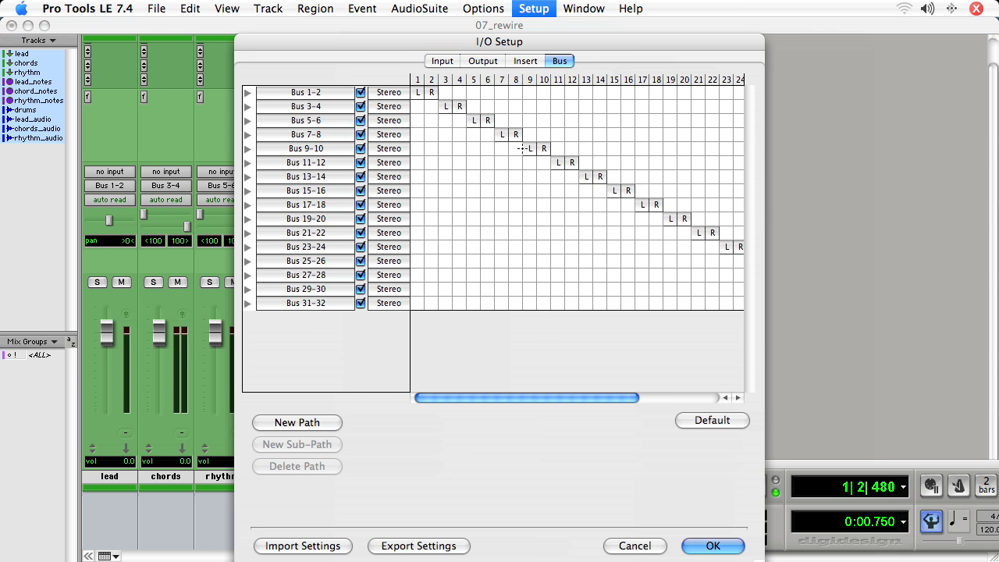
{"action": "mouse_move", "coordinate": [250, 95]}
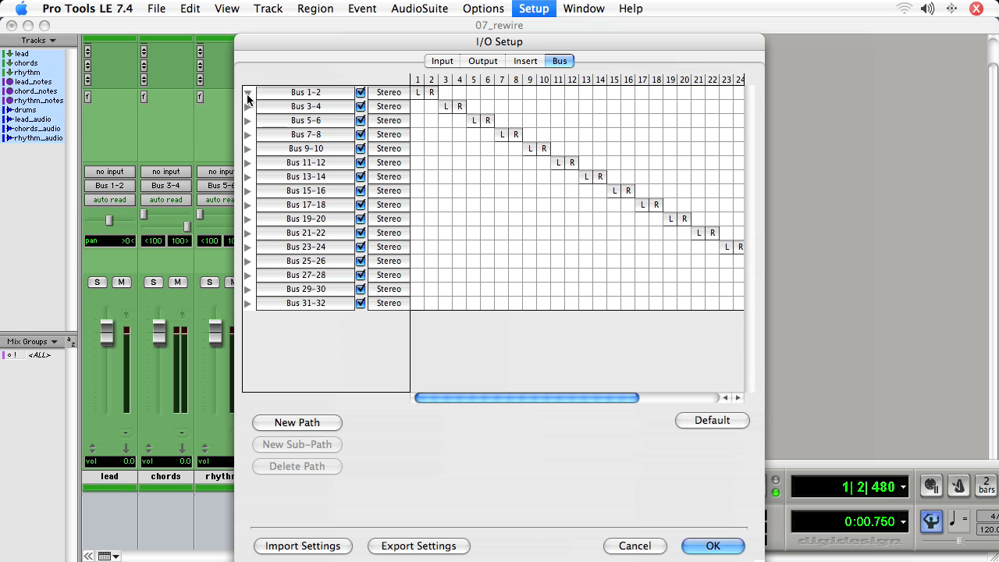
{"action": "left_click", "coordinate": [305, 92]}
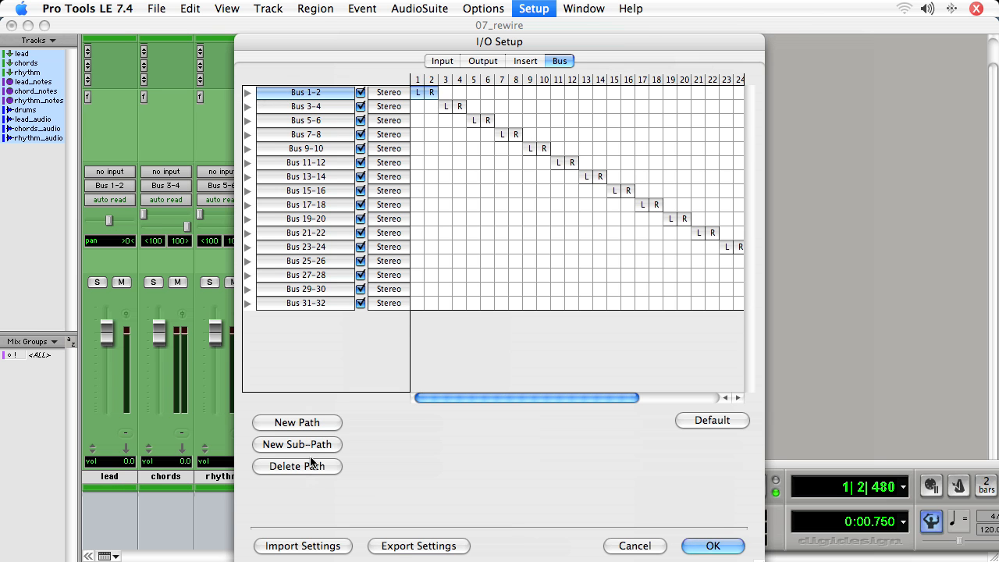
{"action": "left_click", "coordinate": [296, 443]}
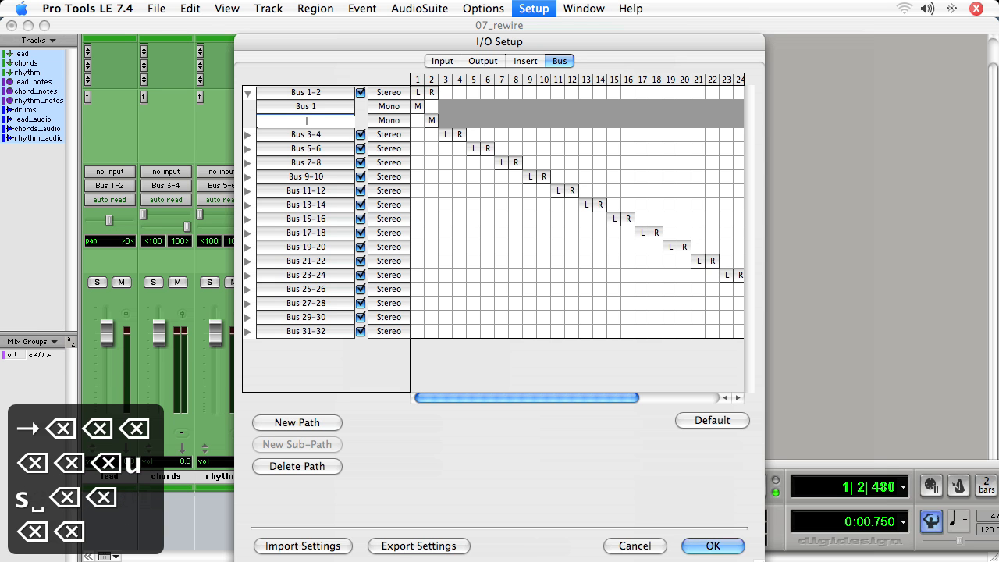
{"action": "type", "text": "Bus 2"}
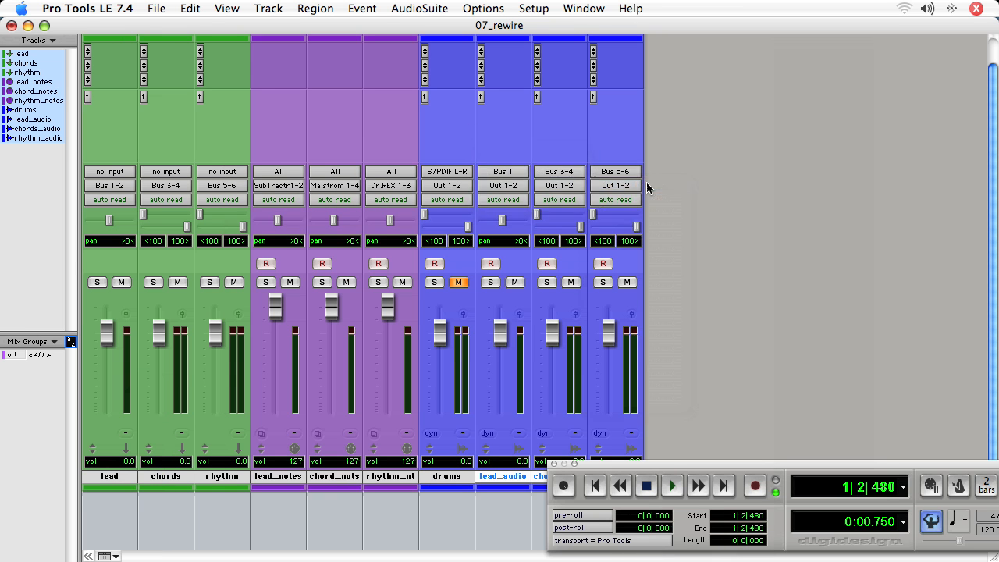
{"action": "mouse_move", "coordinate": [456, 313]}
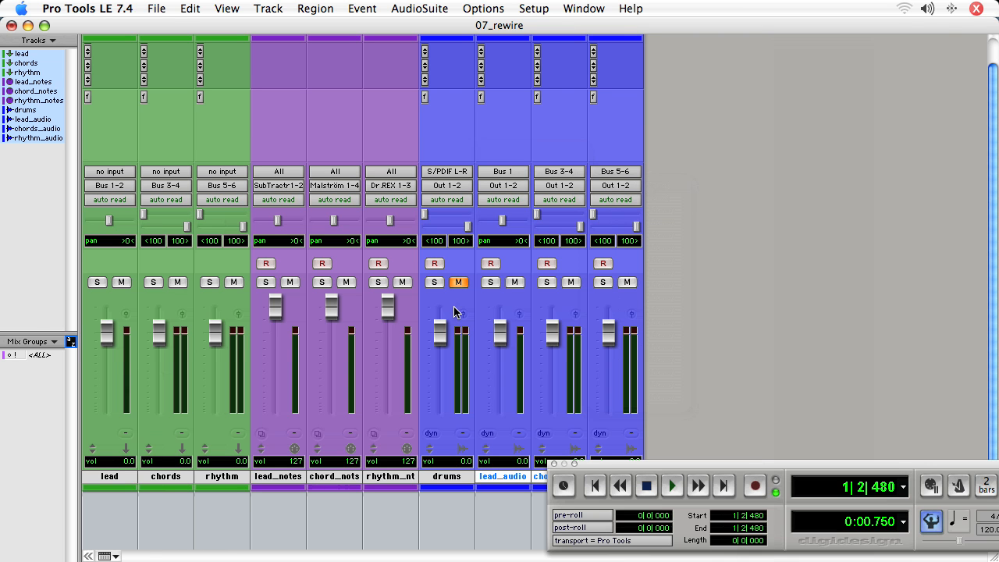
{"action": "mouse_move", "coordinate": [247, 319]}
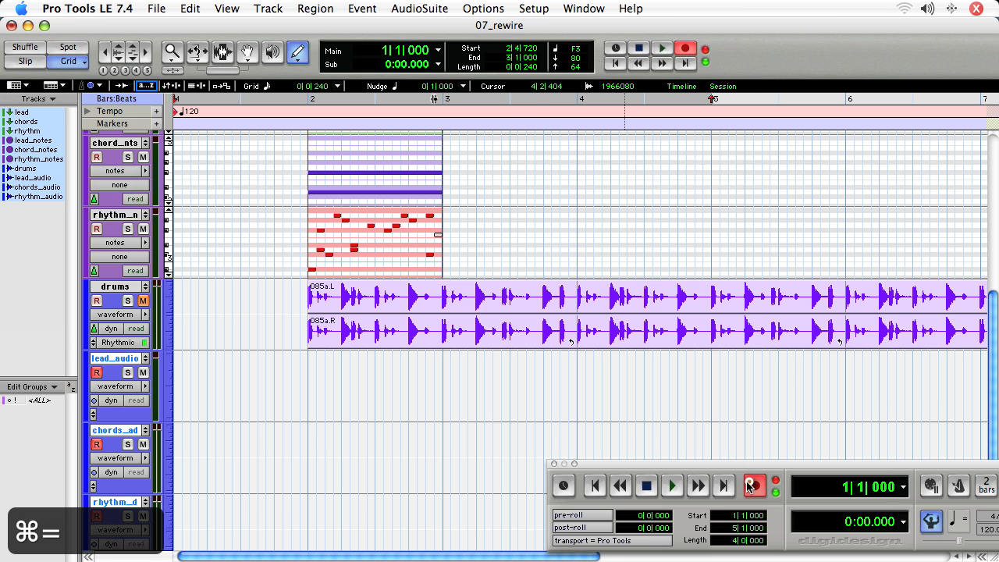
Record the three audio tracks for about four bars, then stop the transport
{"action": "left_click", "coordinate": [671, 485]}
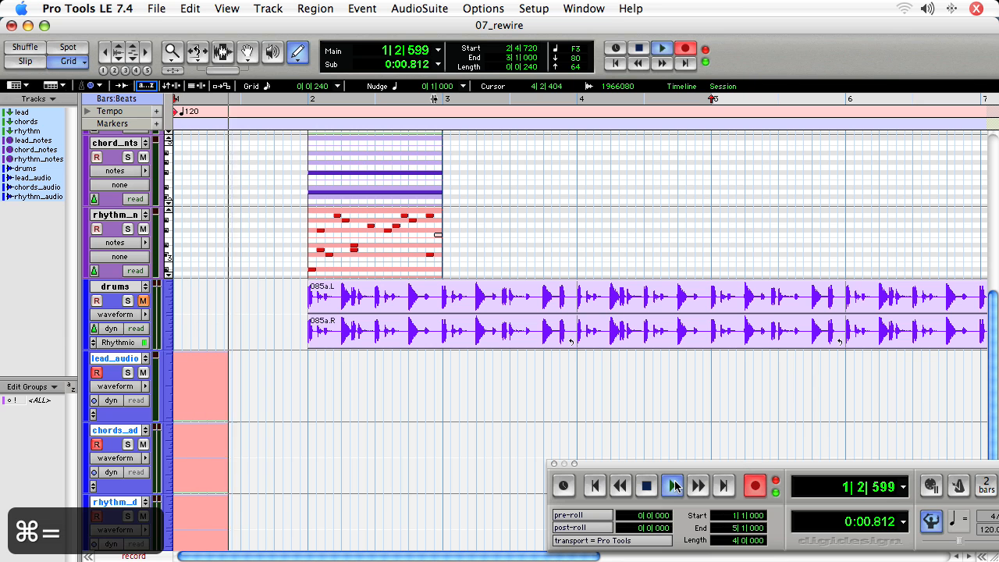
{"action": "left_click", "coordinate": [671, 483]}
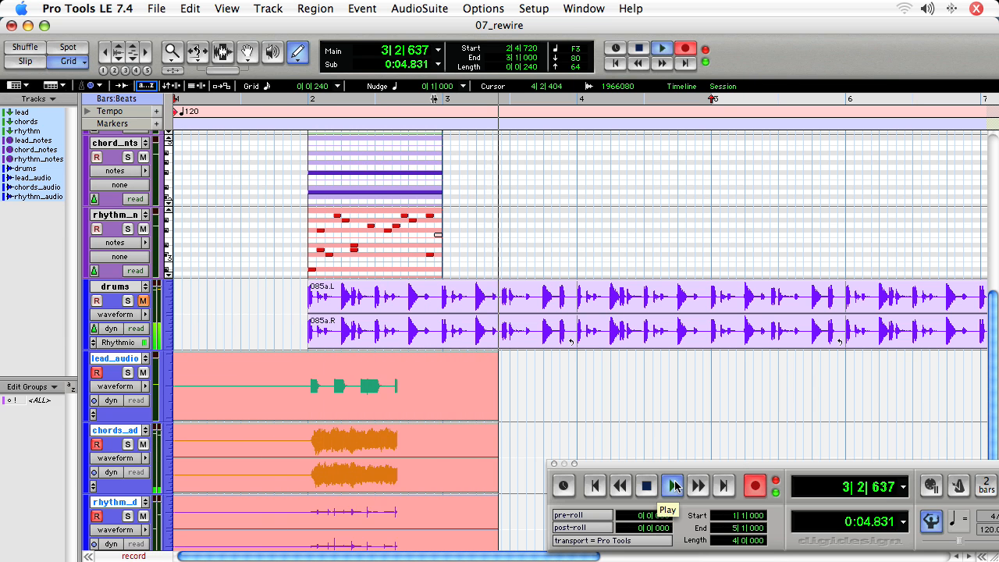
{"action": "left_click", "coordinate": [673, 484]}
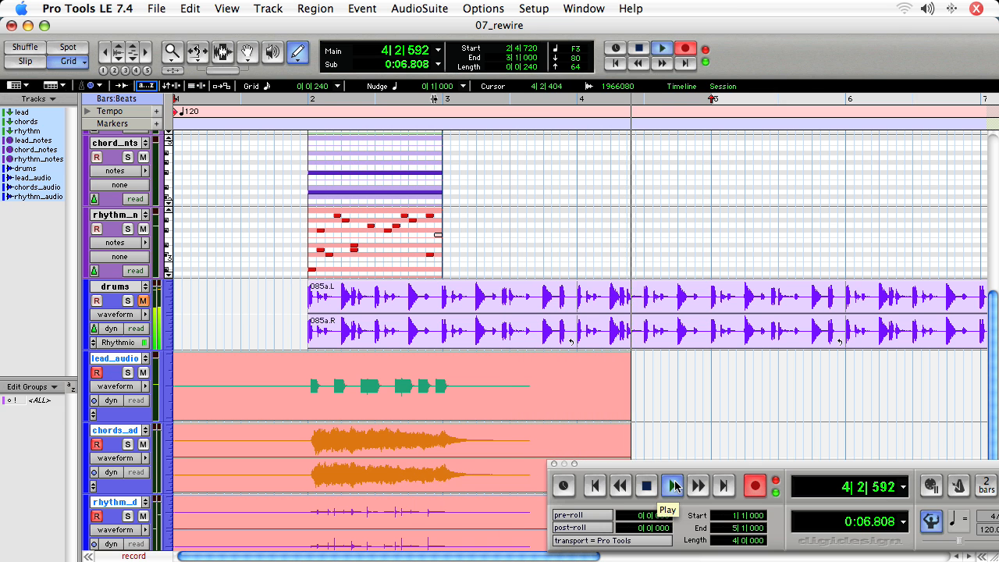
{"action": "left_click", "coordinate": [646, 485]}
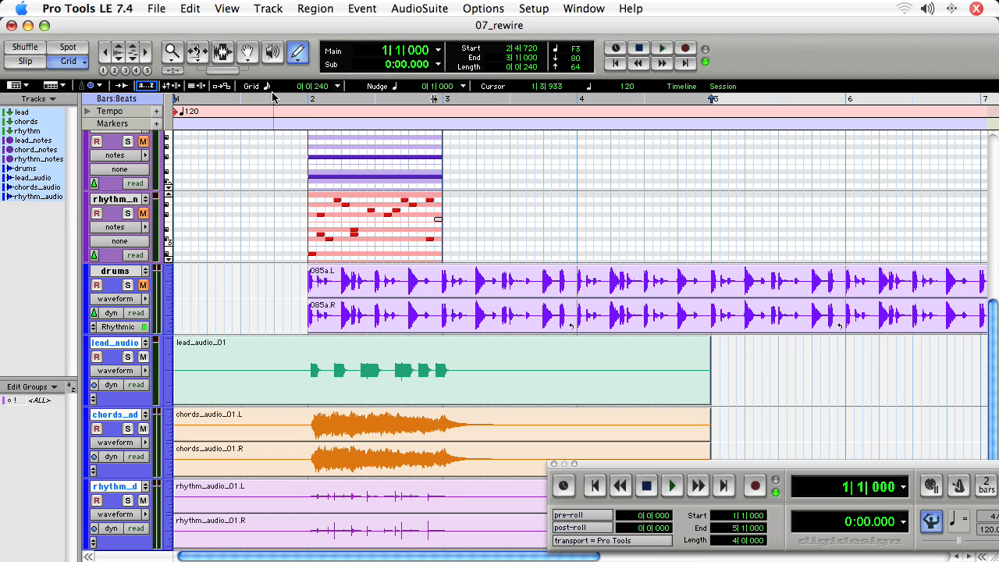
Set the playback start to bar 1 beat 3 in the timeline ruler
{"action": "left_click", "coordinate": [266, 99]}
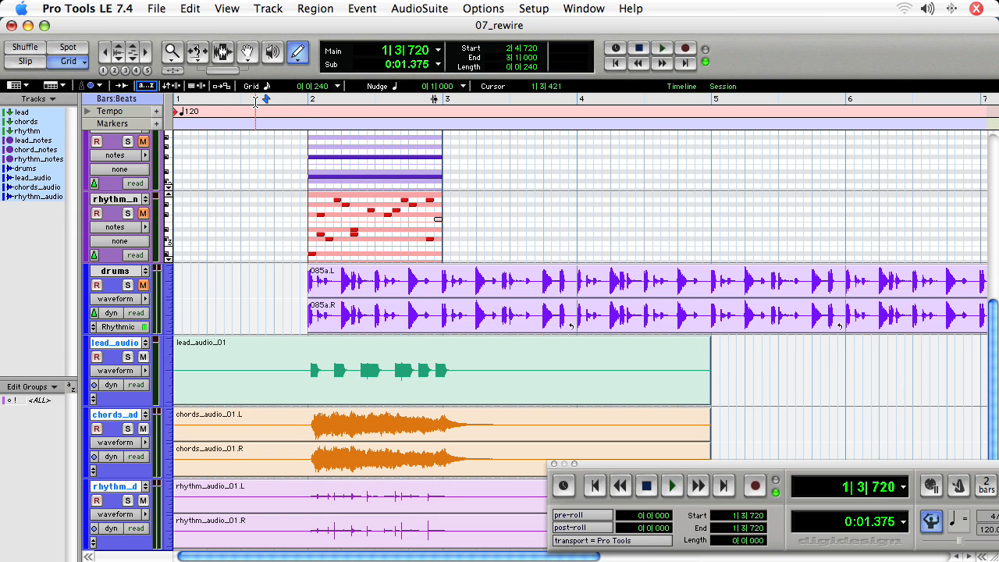
{"action": "left_click", "coordinate": [671, 484]}
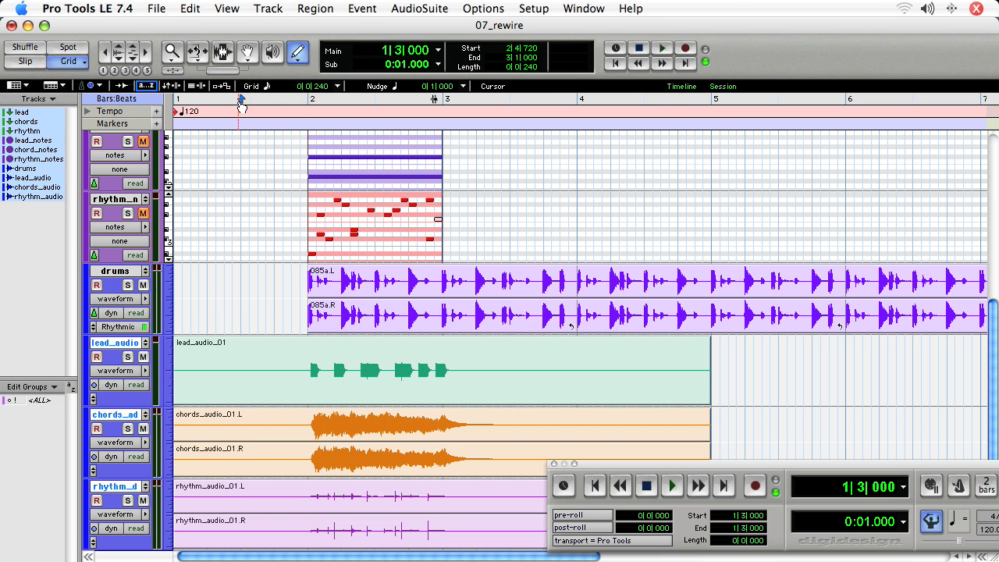
{"action": "mouse_move", "coordinate": [242, 100]}
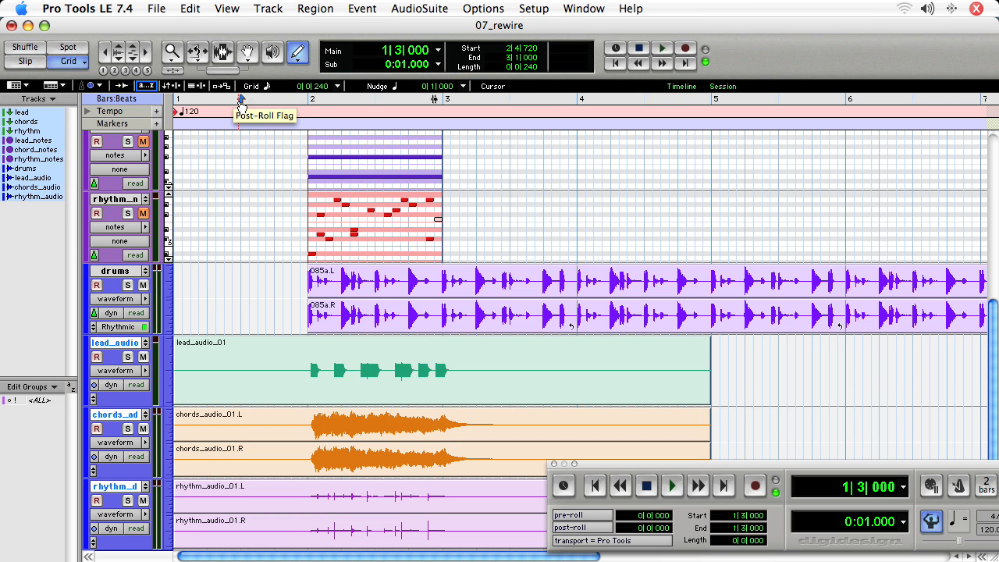